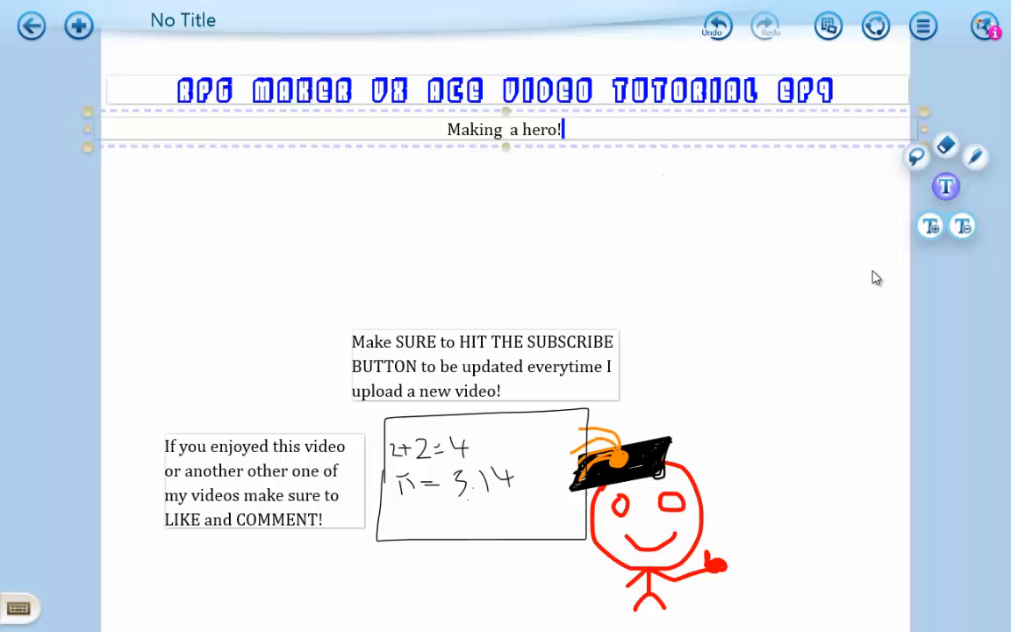
pyautogui.moveTo(39, 219)
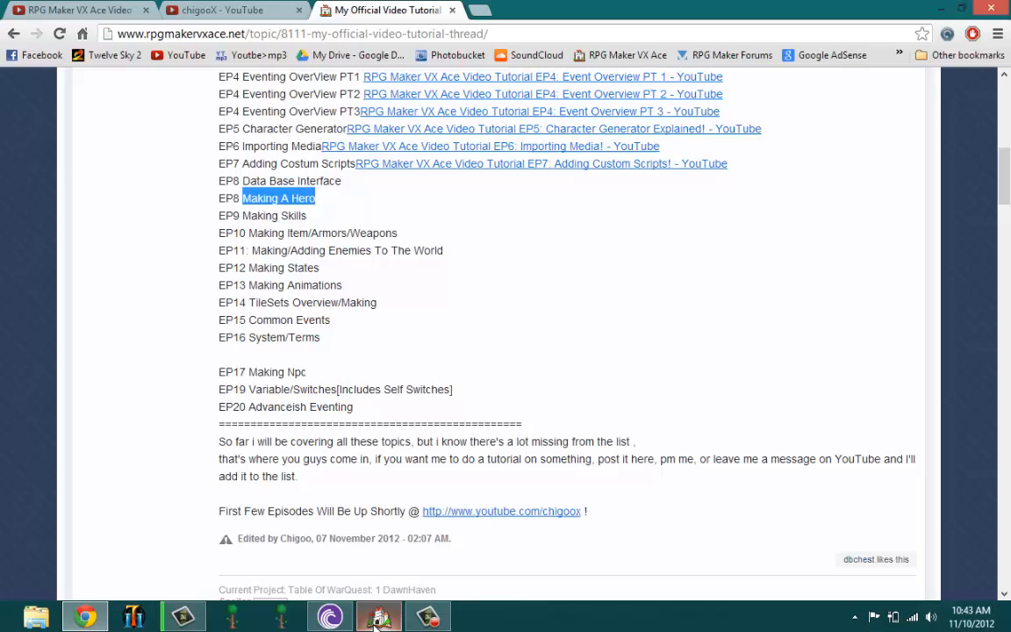
# Switch from the whiteboard to the Tutorial World project in RPG Maker VX Ace.
pyautogui.click(379, 615)
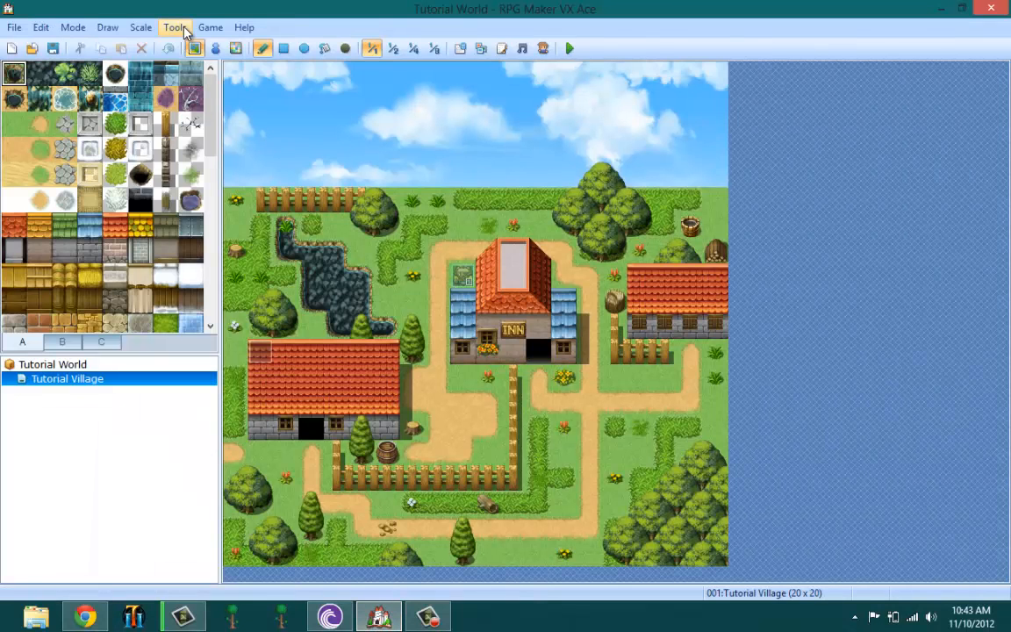
# Open the Database on the Actors list and bring up the actor maximum, currently 10.
pyautogui.click(174, 28)
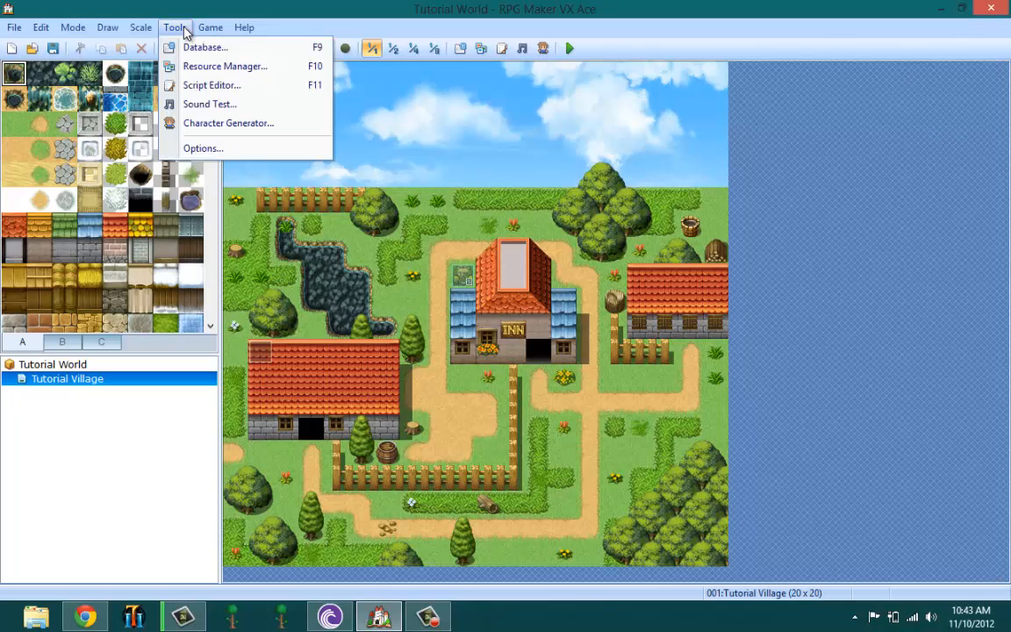
pyautogui.click(203, 46)
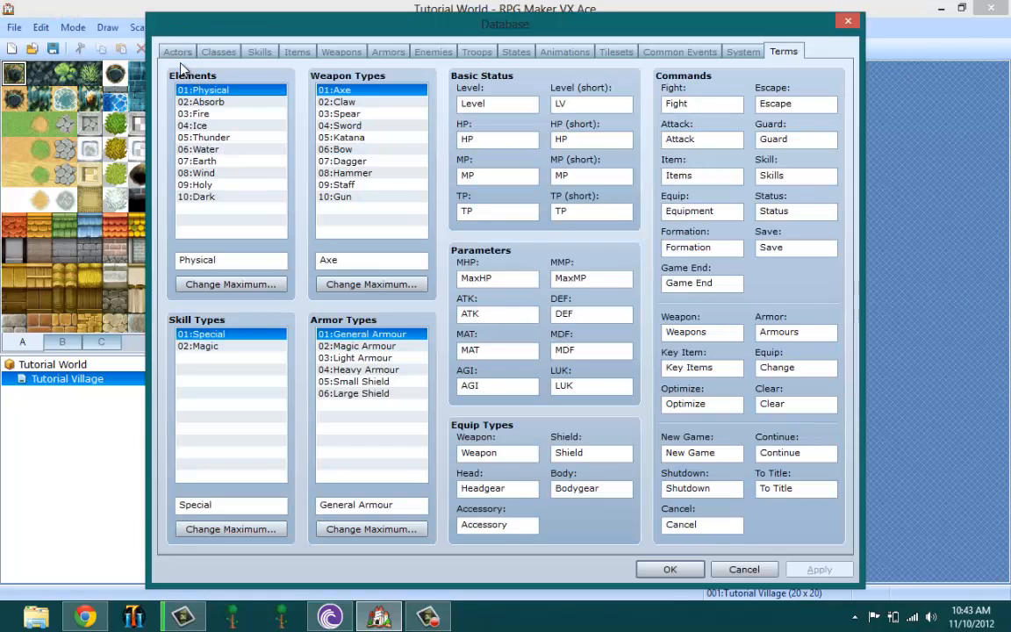
pyautogui.click(177, 51)
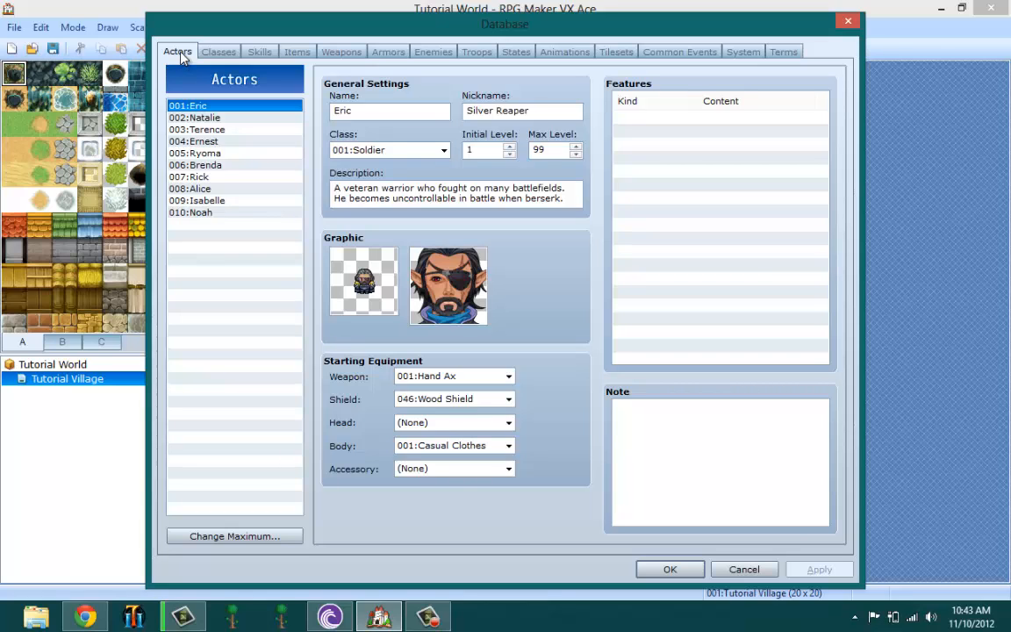
pyautogui.click(218, 51)
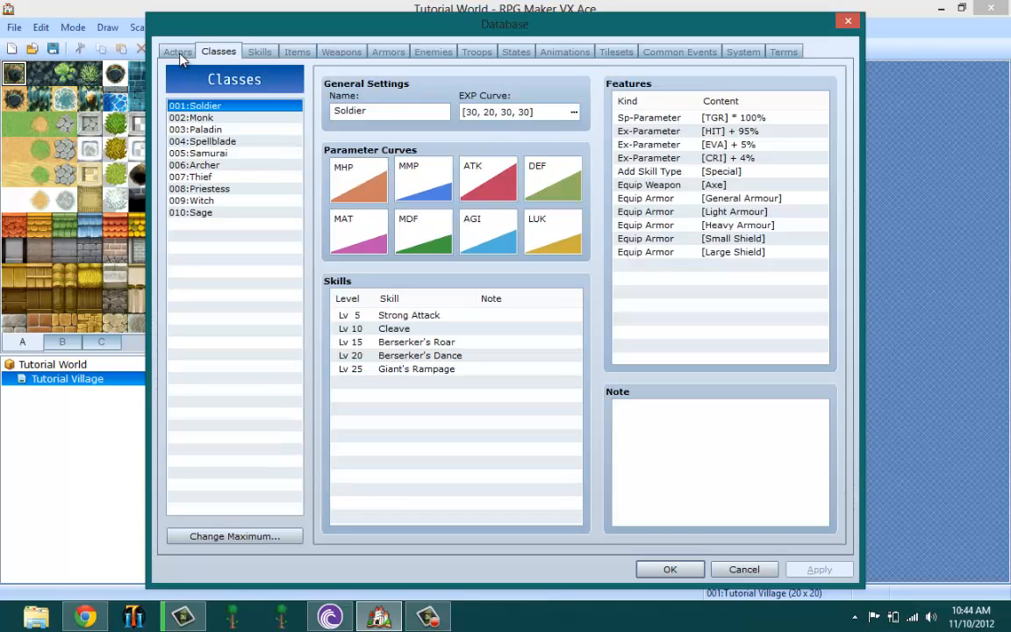
pyautogui.click(177, 50)
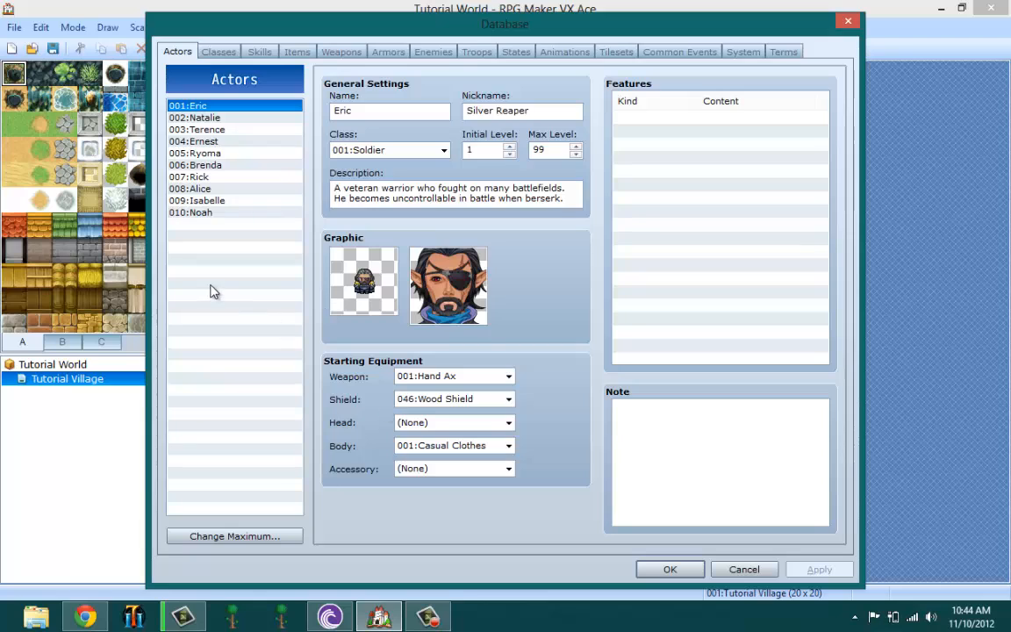
pyautogui.click(234, 536)
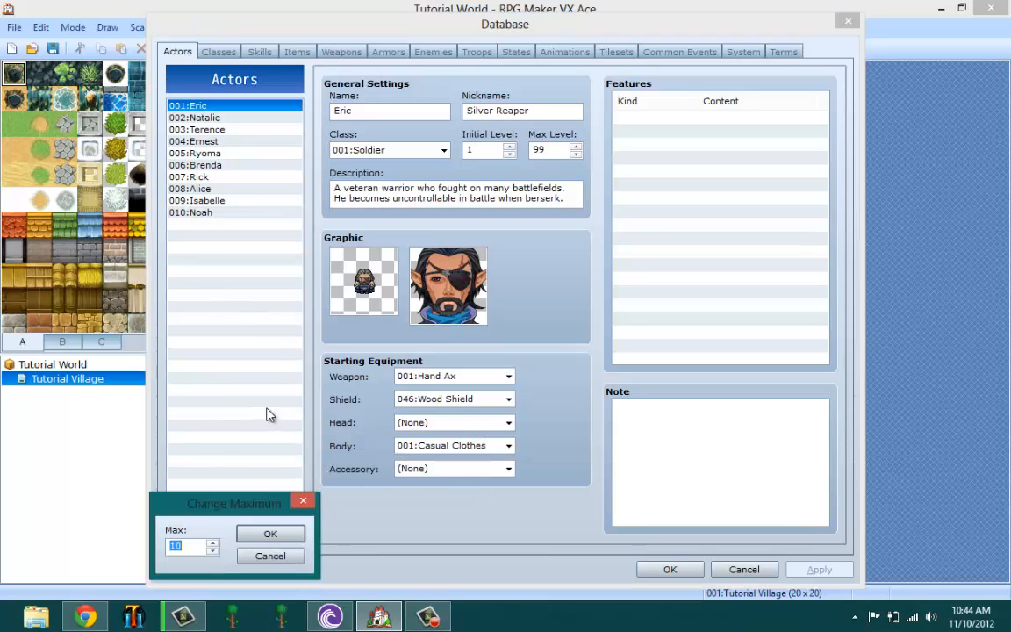
pyautogui.moveTo(252, 392)
pyautogui.write('1')
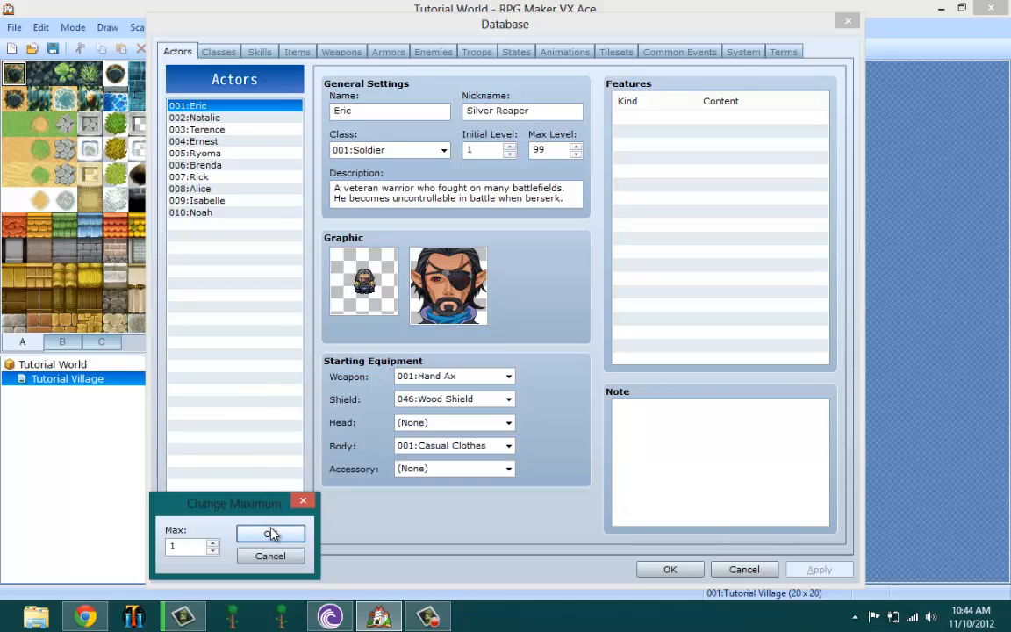
# Reduce the actor limit to 1 and clear actor 001 to a blank entry.
pyautogui.click(271, 534)
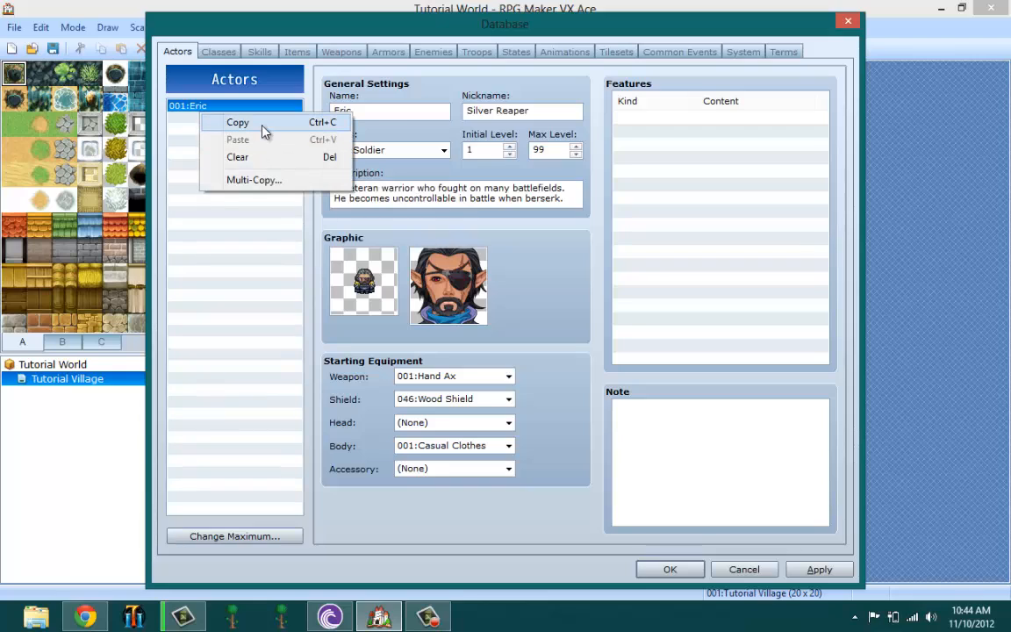
pyautogui.click(237, 157)
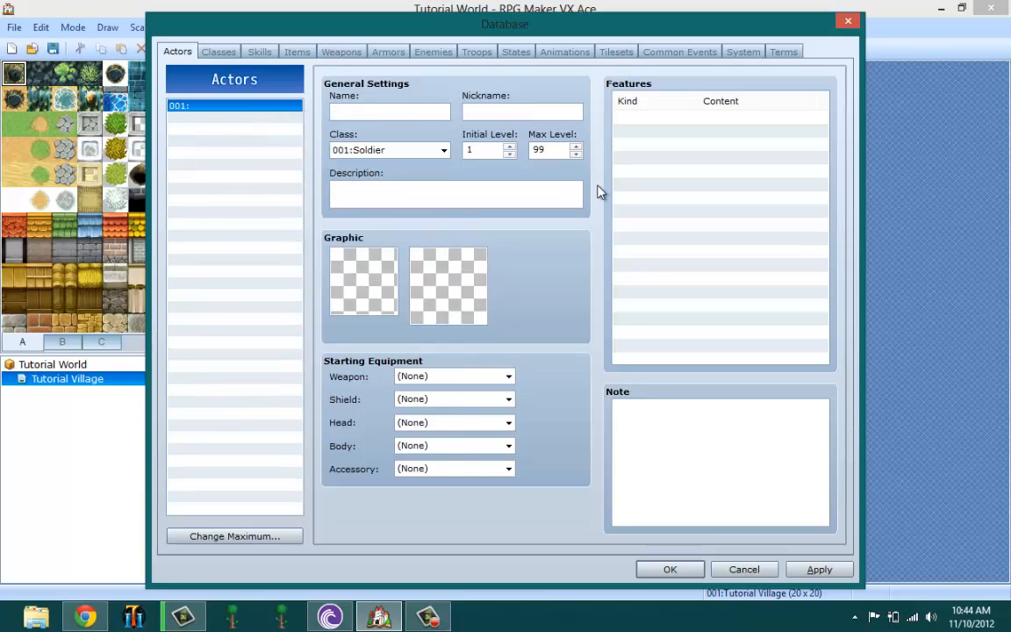
pyautogui.click(390, 112)
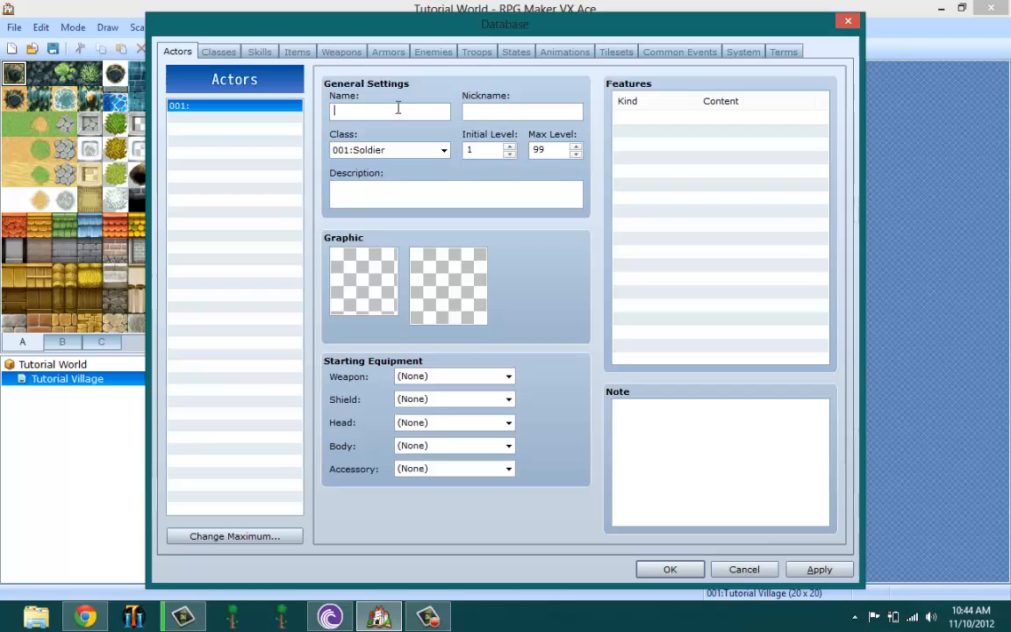
pyautogui.moveTo(395, 109)
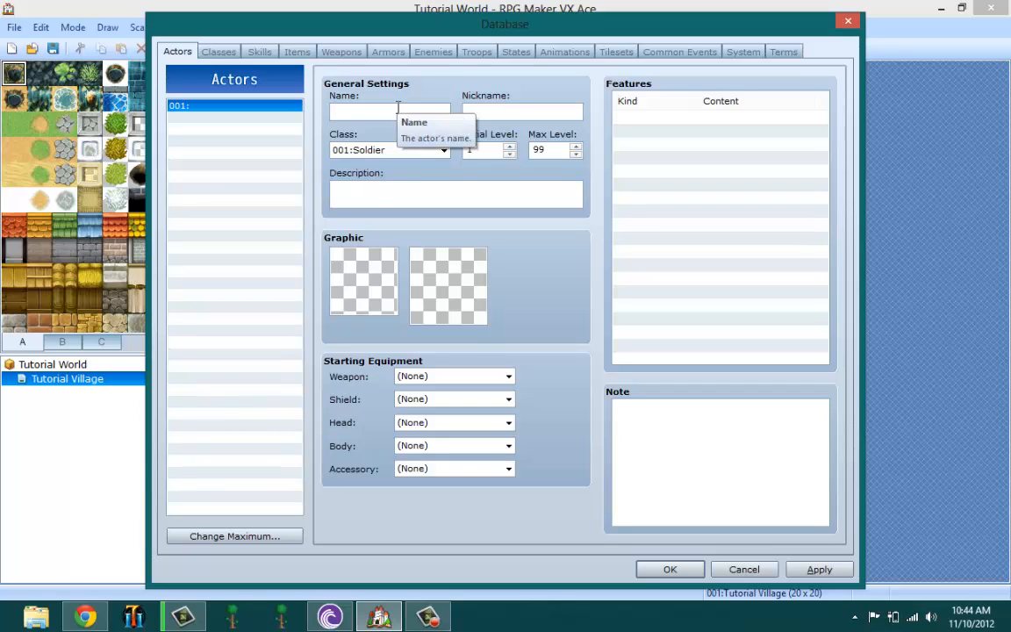
pyautogui.moveTo(284, 81)
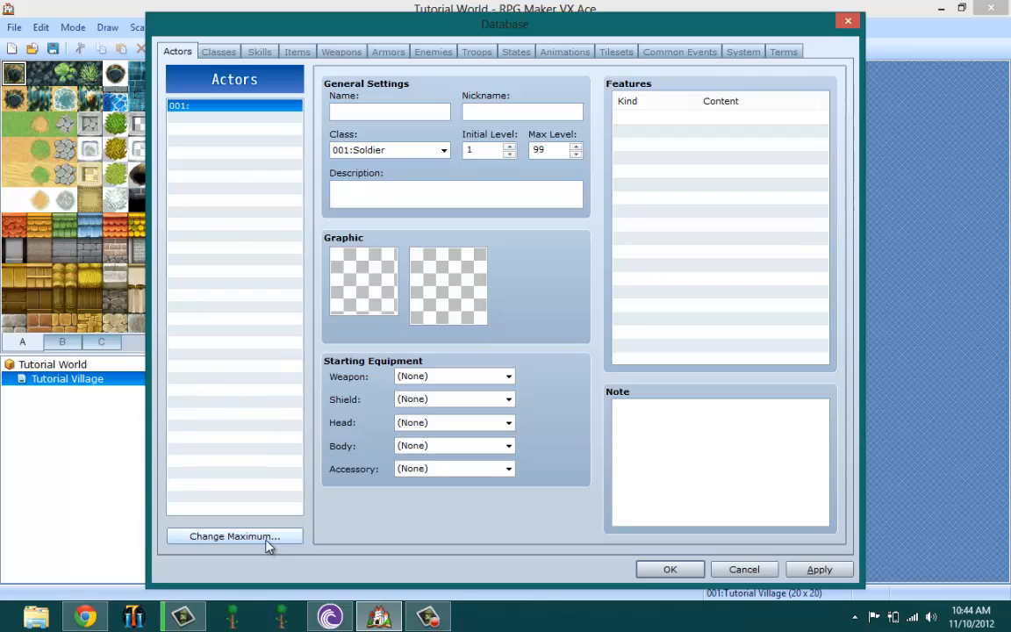
# Name actor 001 ThisGUY with nickname The Man, keeping the 001:Soldier class.
pyautogui.click(234, 537)
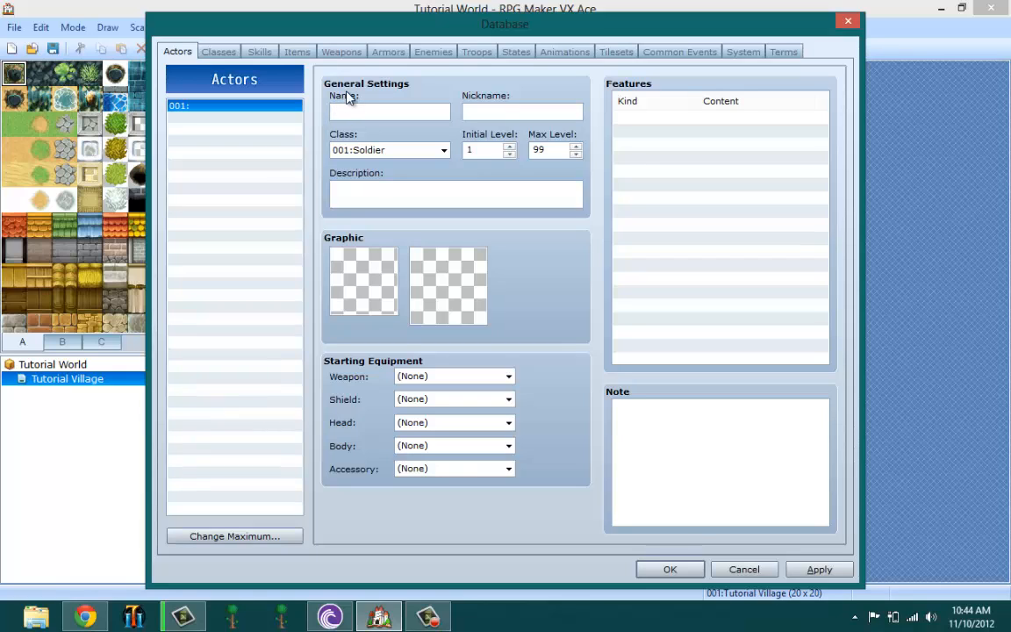
pyautogui.moveTo(350, 97)
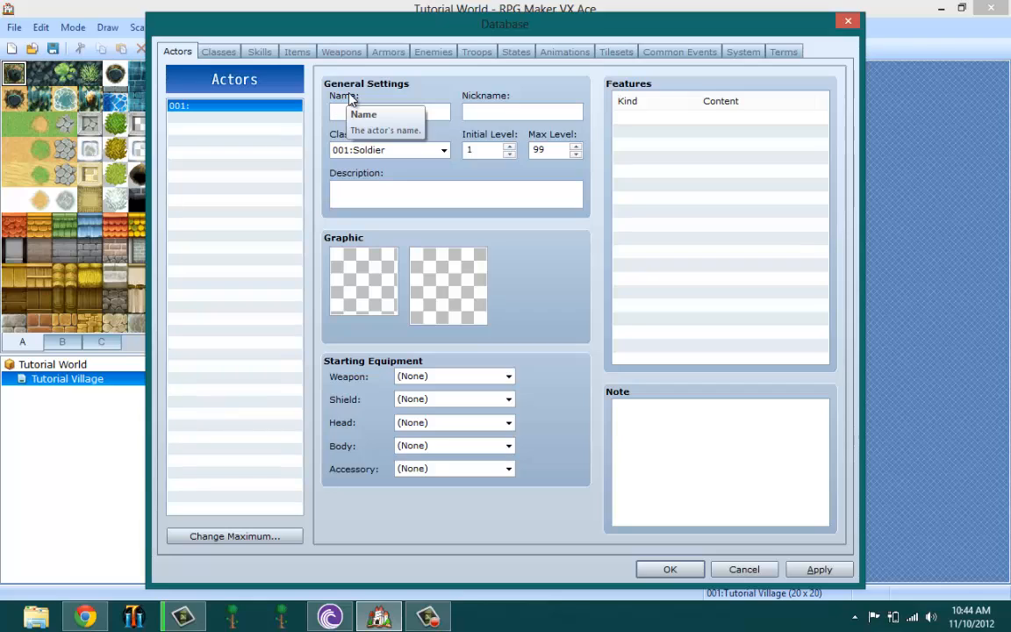
pyautogui.click(386, 111)
pyautogui.write('This')
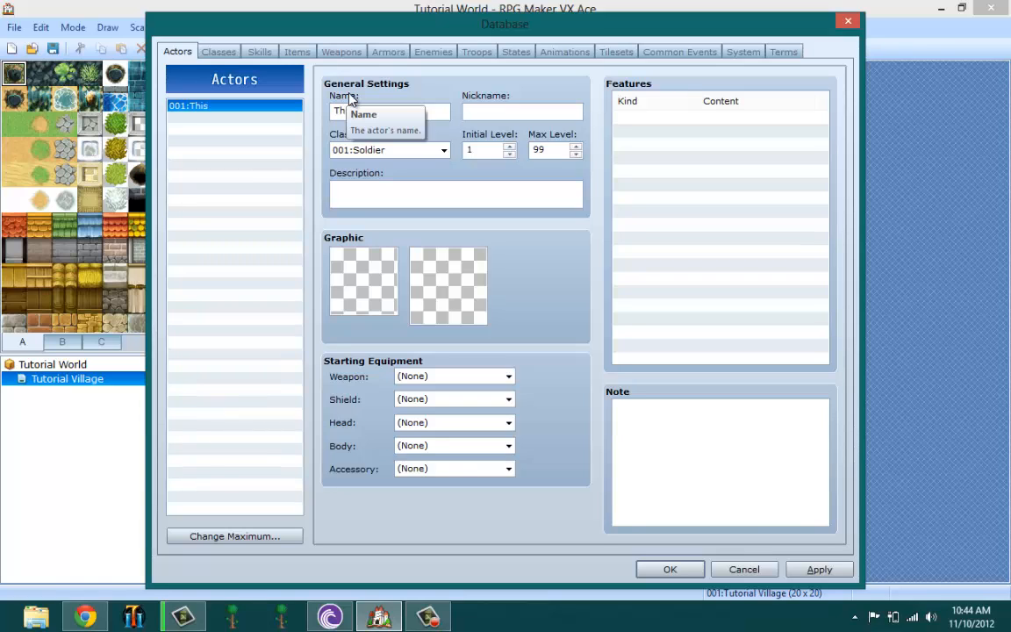
pyautogui.write('GUY')
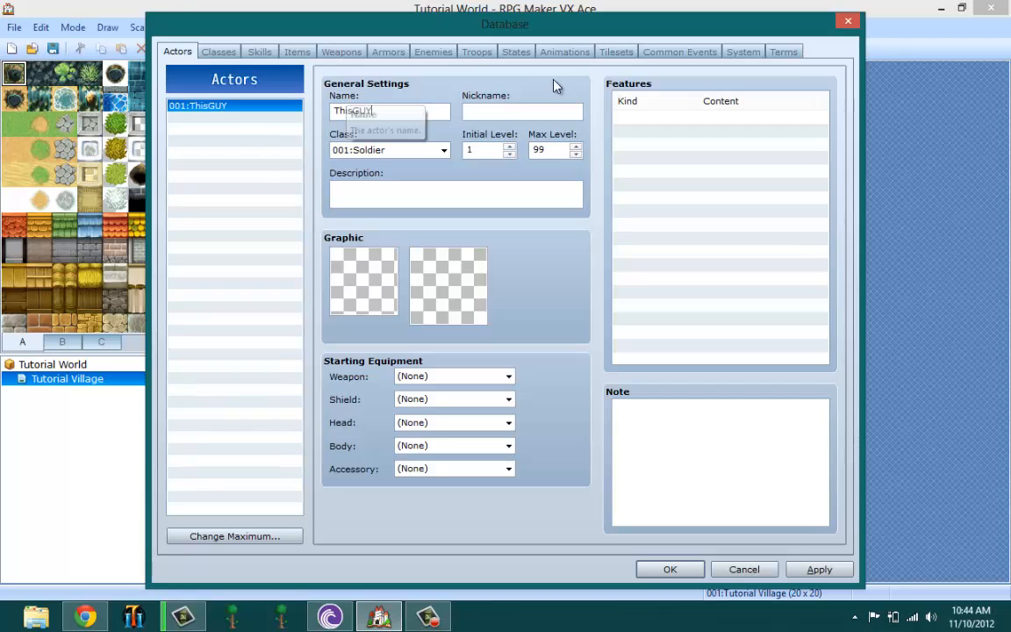
pyautogui.moveTo(482, 136)
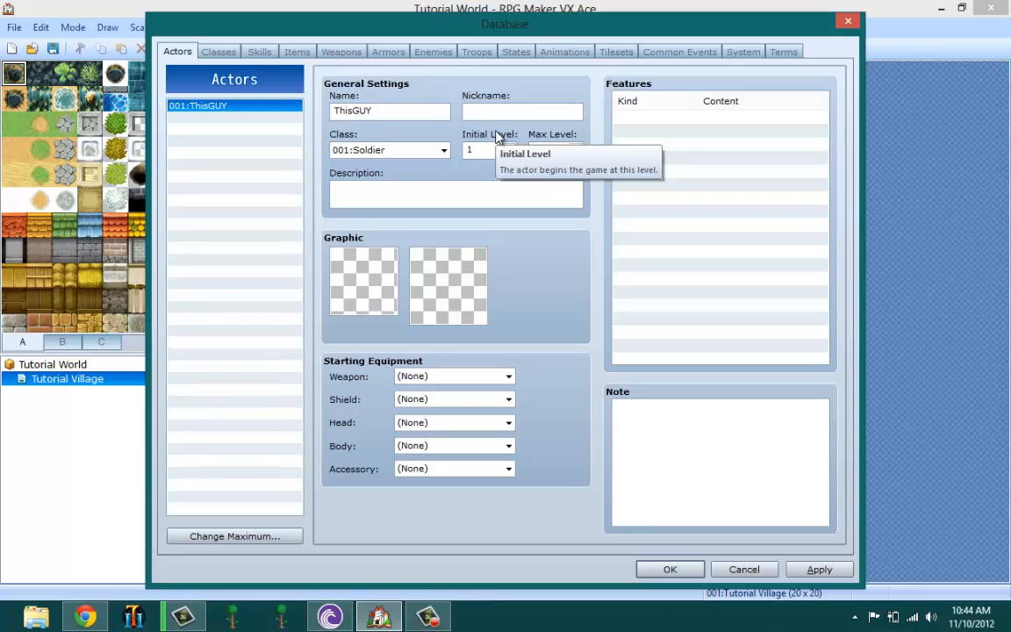
pyautogui.moveTo(465, 75)
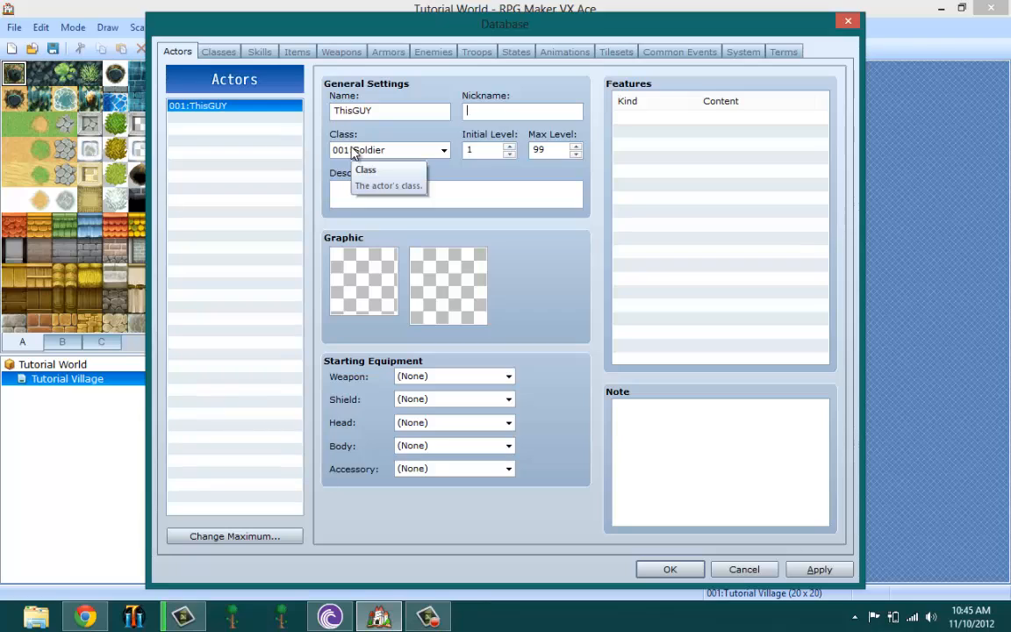
pyautogui.write('The')
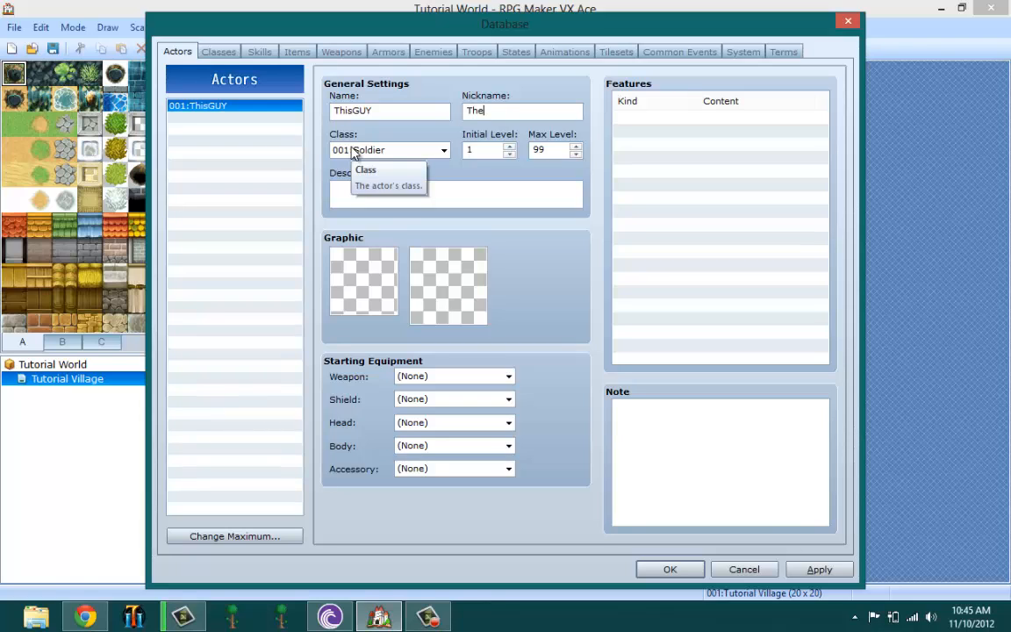
pyautogui.write('Man')
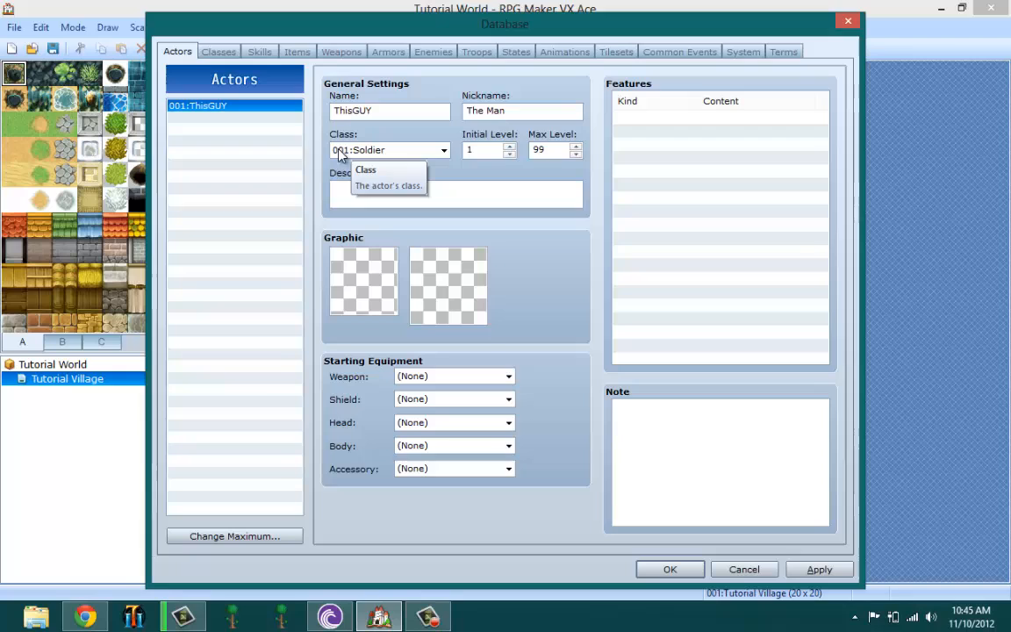
pyautogui.click(444, 150)
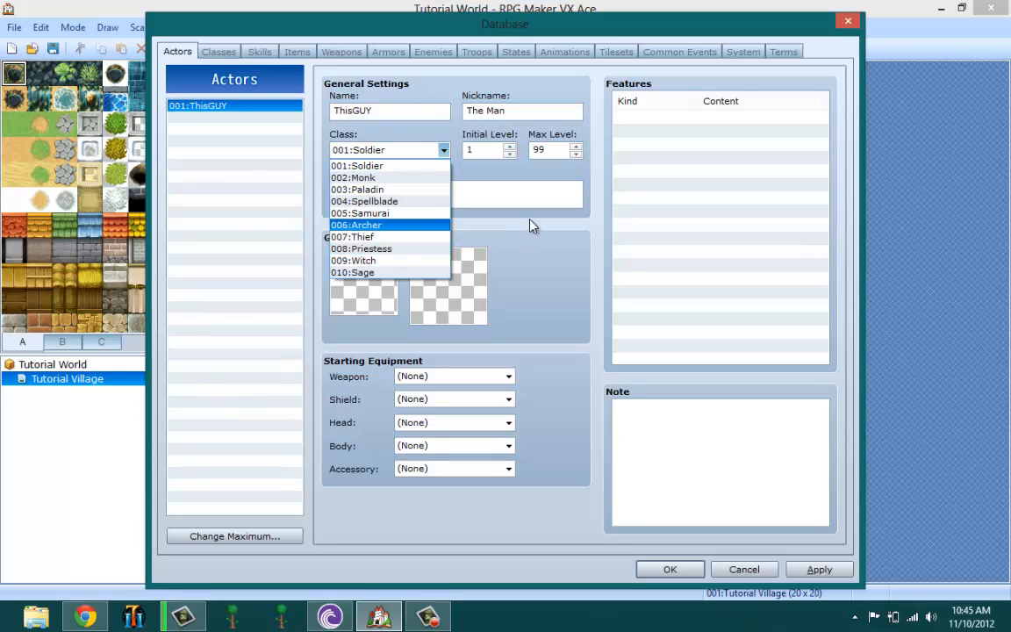
pyautogui.click(356, 165)
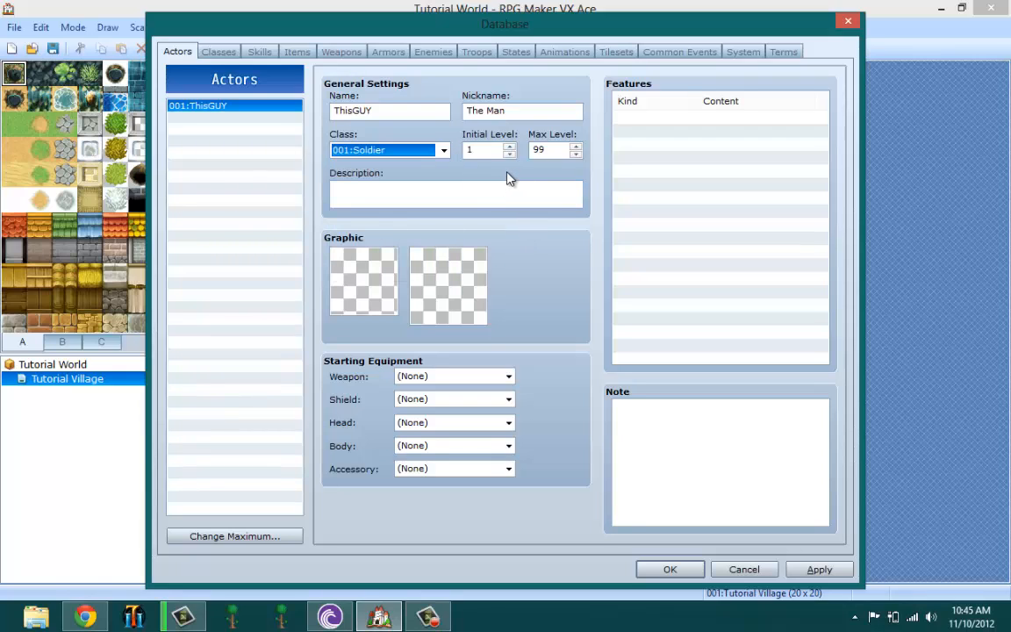
pyautogui.moveTo(490, 149)
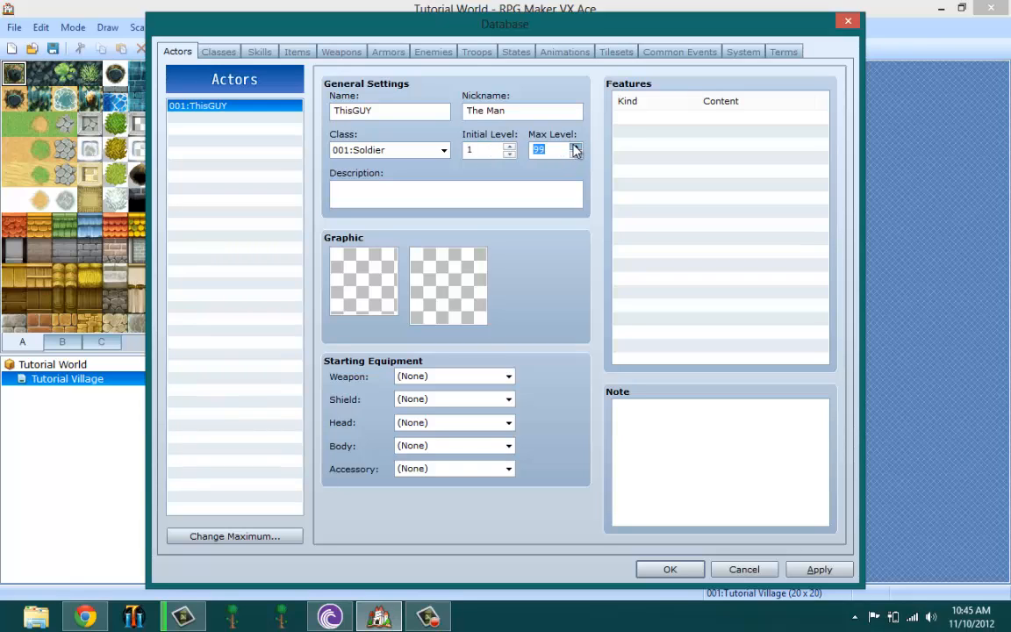
pyautogui.moveTo(548, 150)
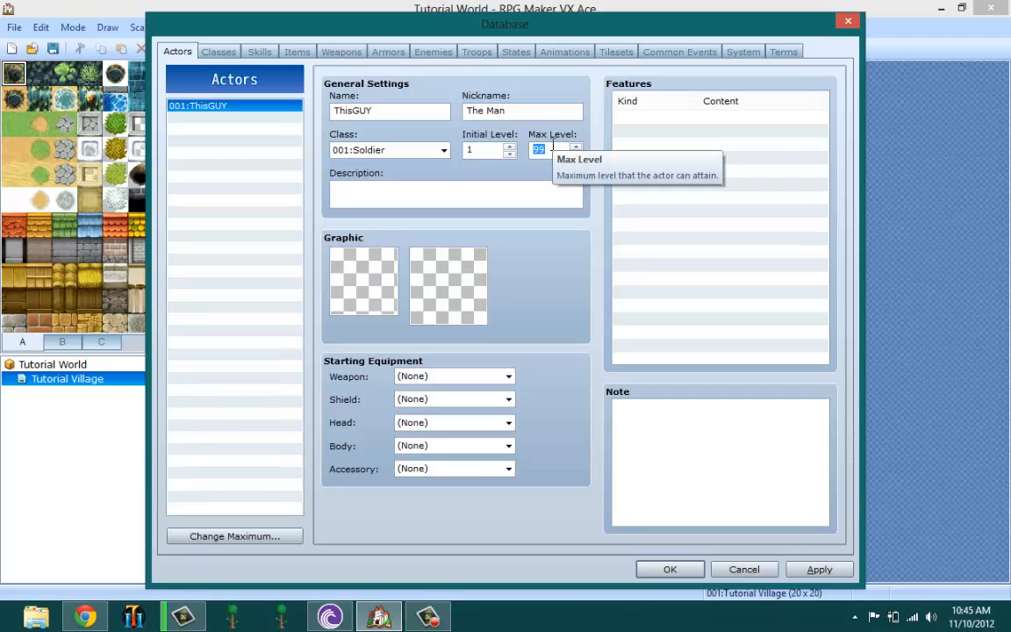
pyautogui.moveTo(553, 147)
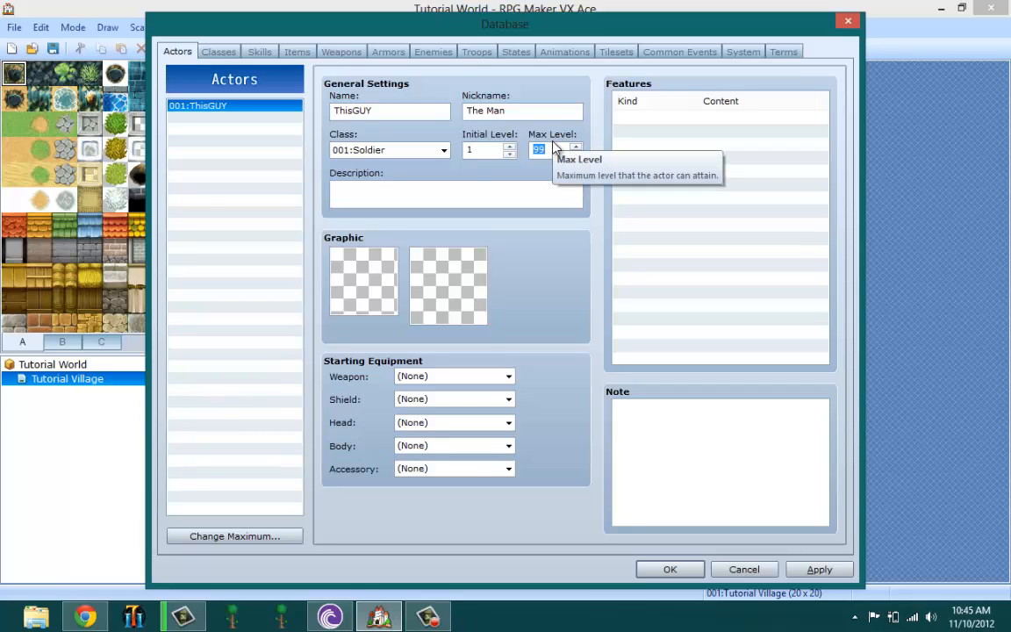
pyautogui.moveTo(520, 159)
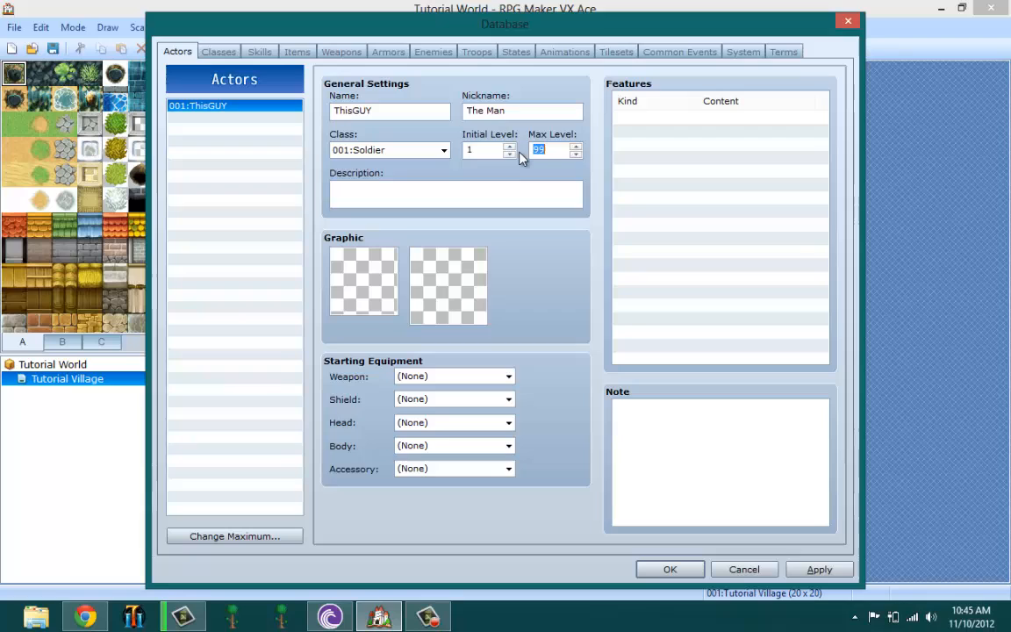
pyautogui.moveTo(523, 157)
pyautogui.write('50')
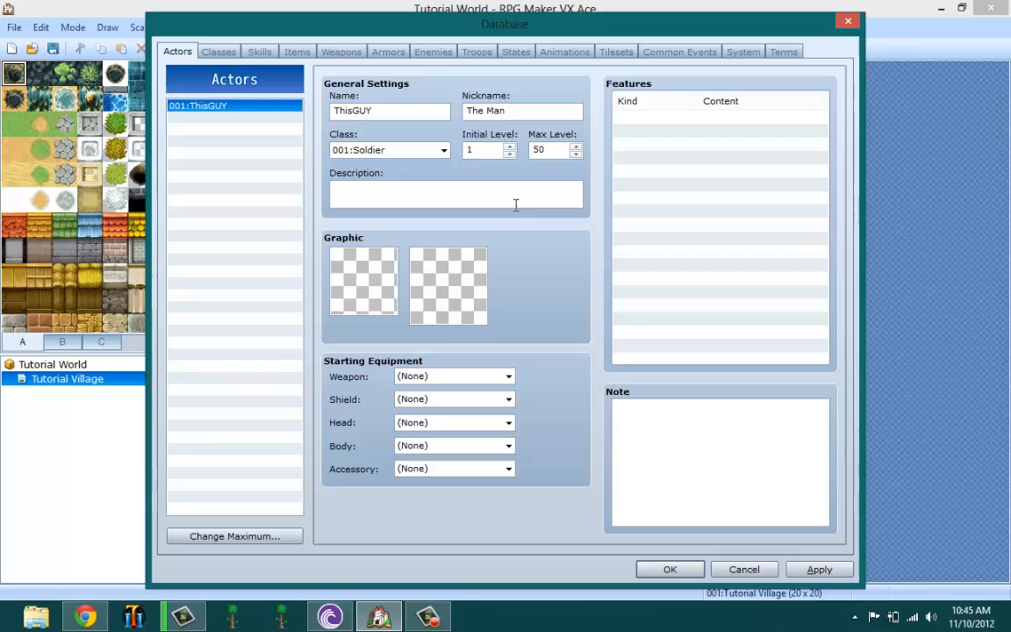
# Write the actor description 'The Guy that is The Man', correcting a lowercase 'the'.
pyautogui.click(439, 189)
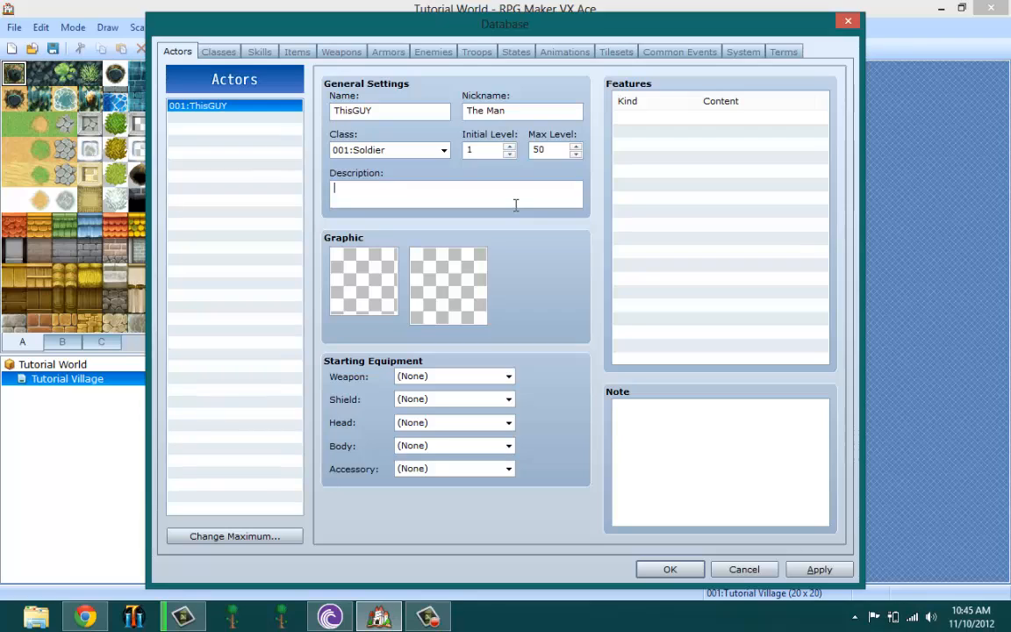
pyautogui.write('The Guy th')
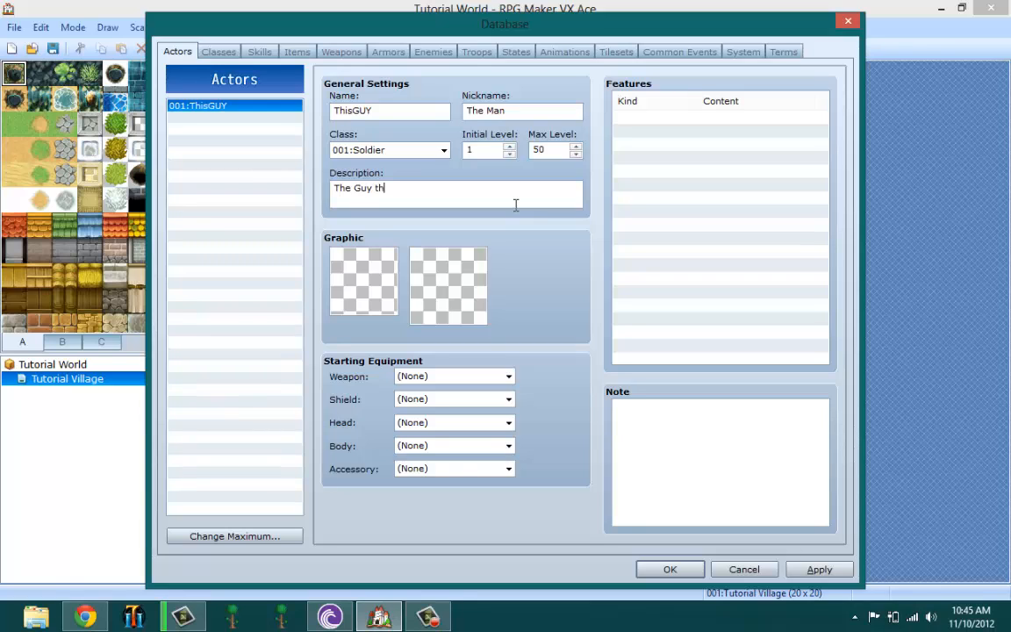
pyautogui.write('at is the')
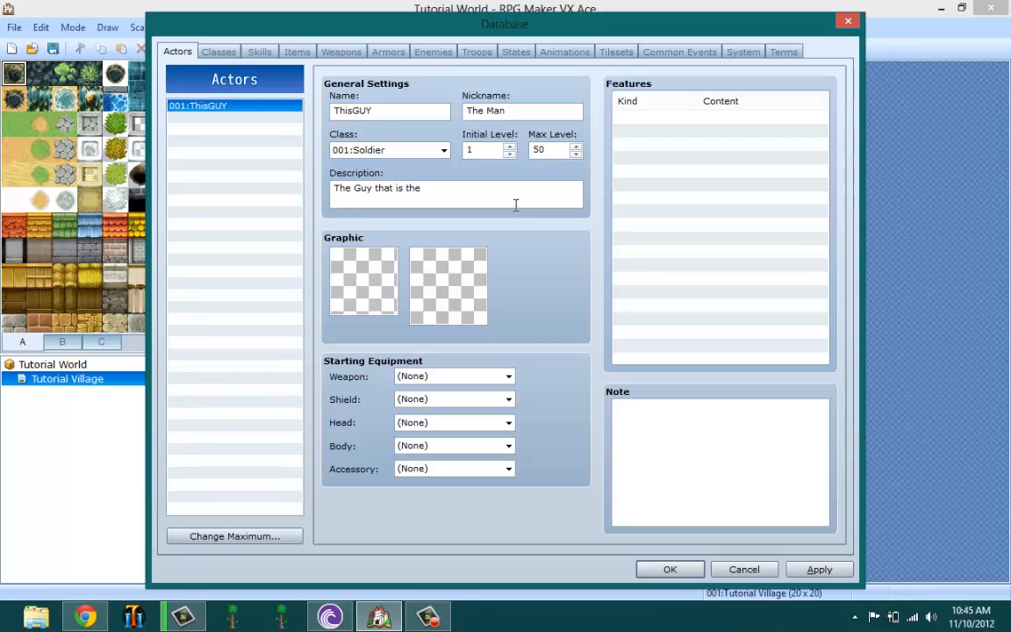
pyautogui.press('Backspace')
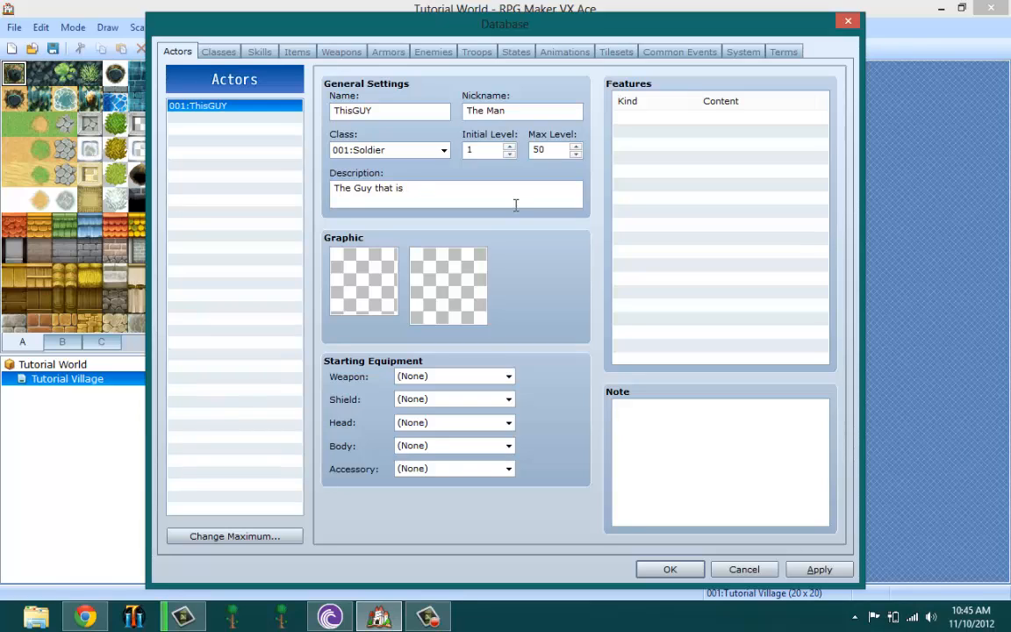
pyautogui.write('The Man')
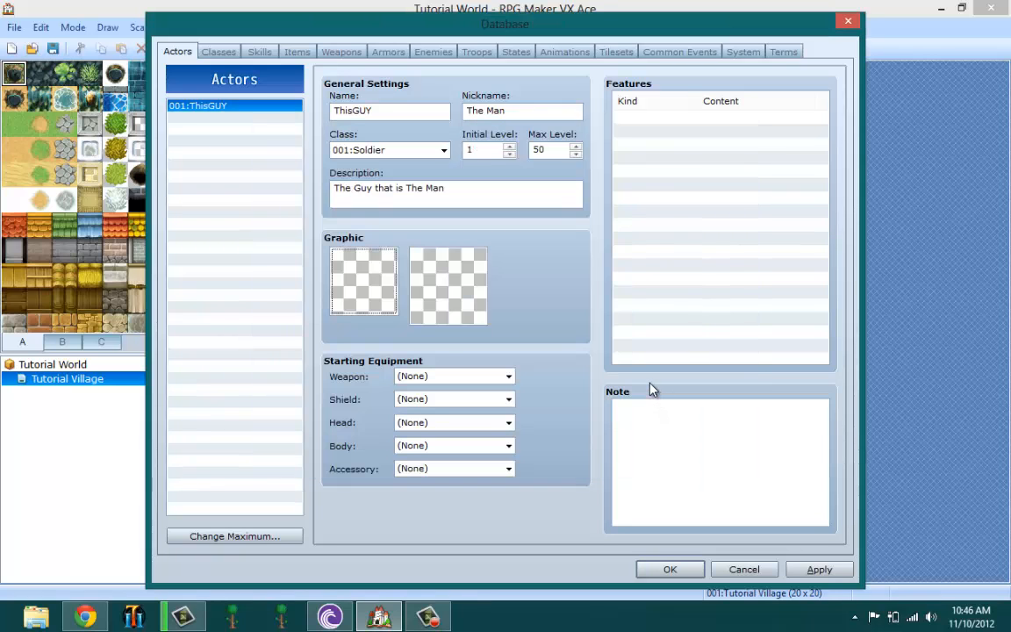
pyautogui.moveTo(575, 206)
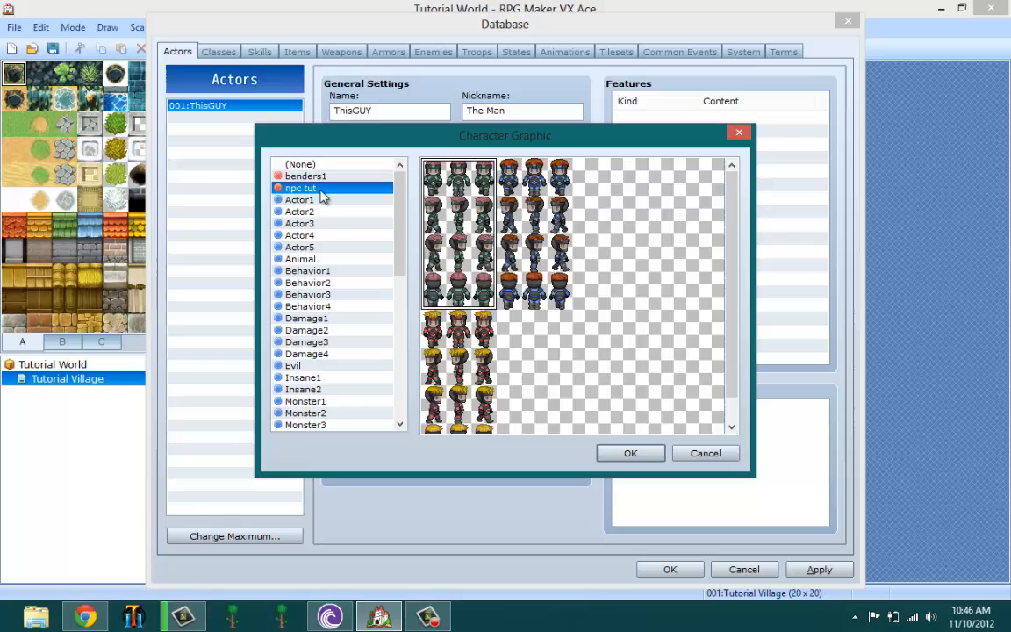
# Set the actor's character graphic to the npc tut sprite sheet.
pyautogui.click(306, 176)
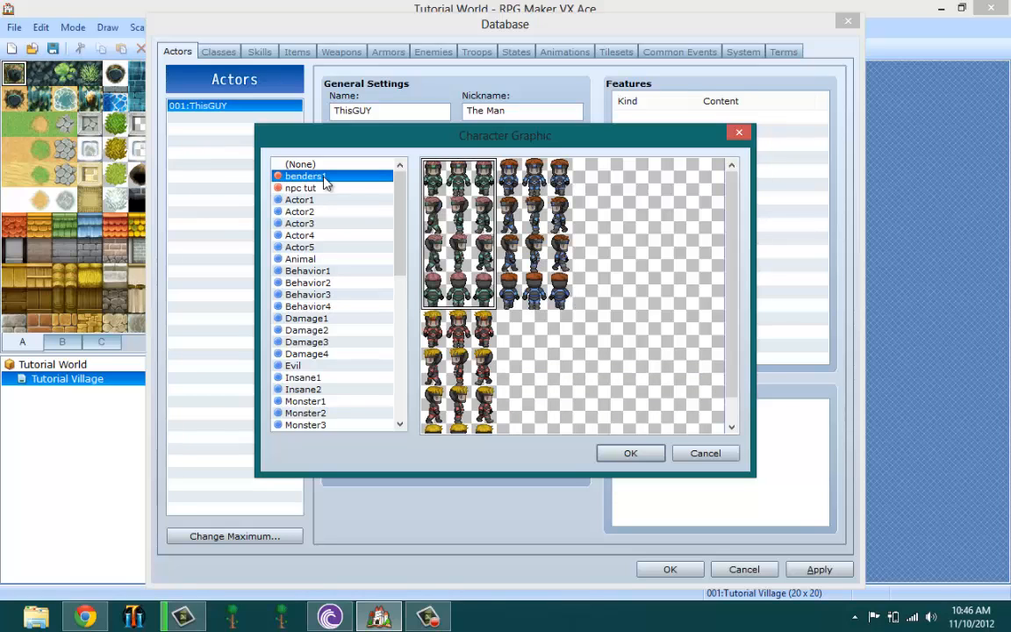
pyautogui.click(301, 187)
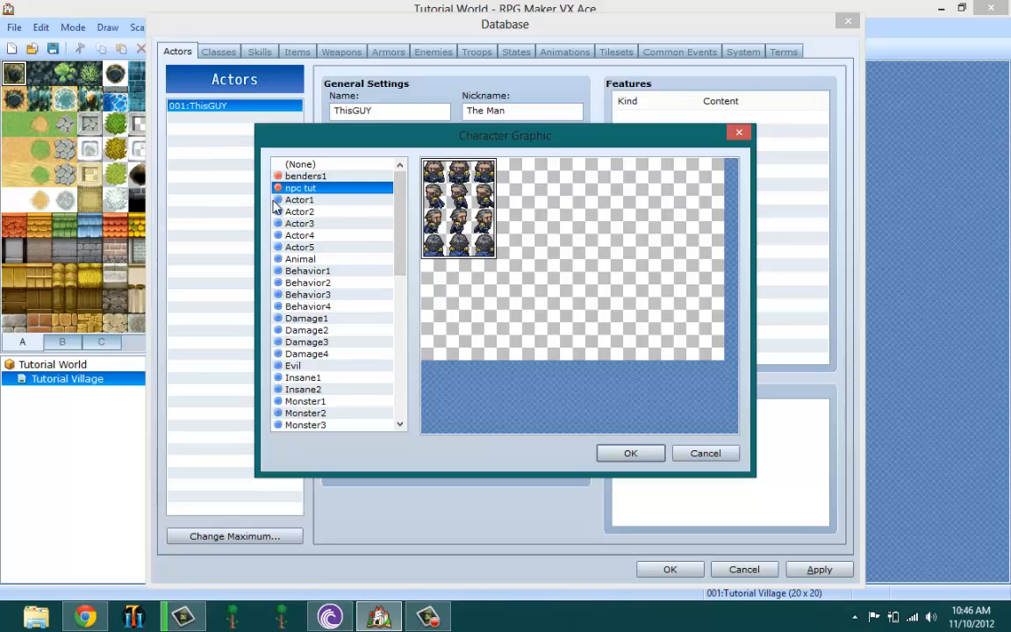
pyautogui.moveTo(320, 208)
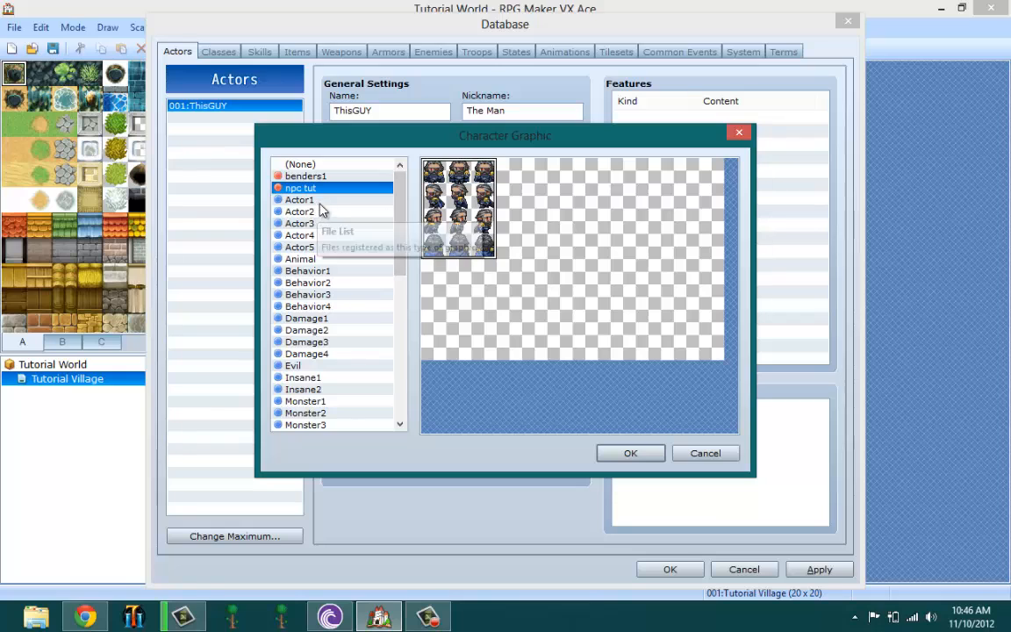
pyautogui.moveTo(777, 377)
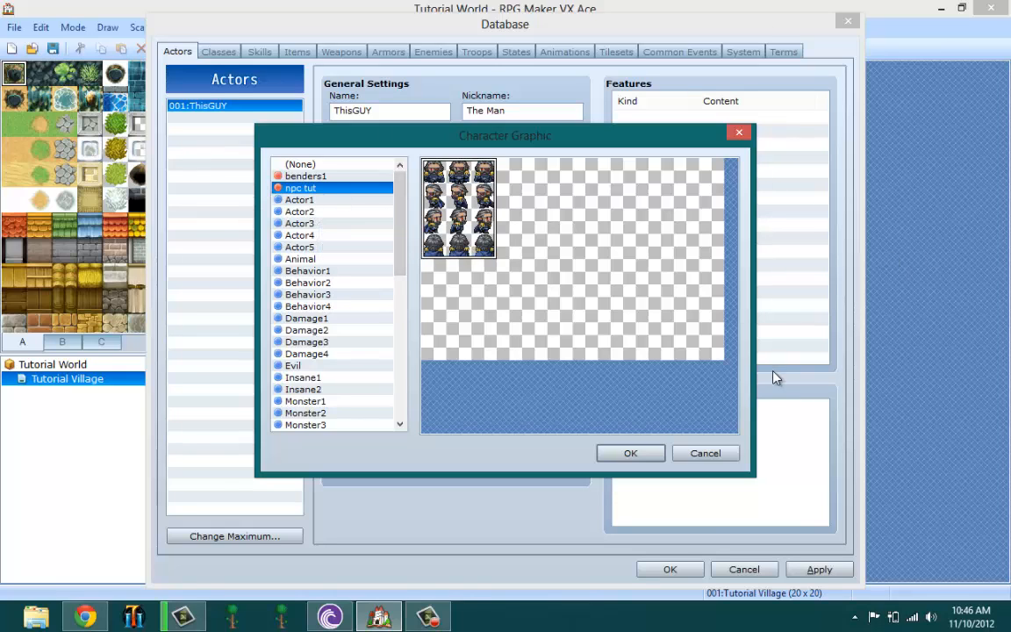
pyautogui.click(630, 453)
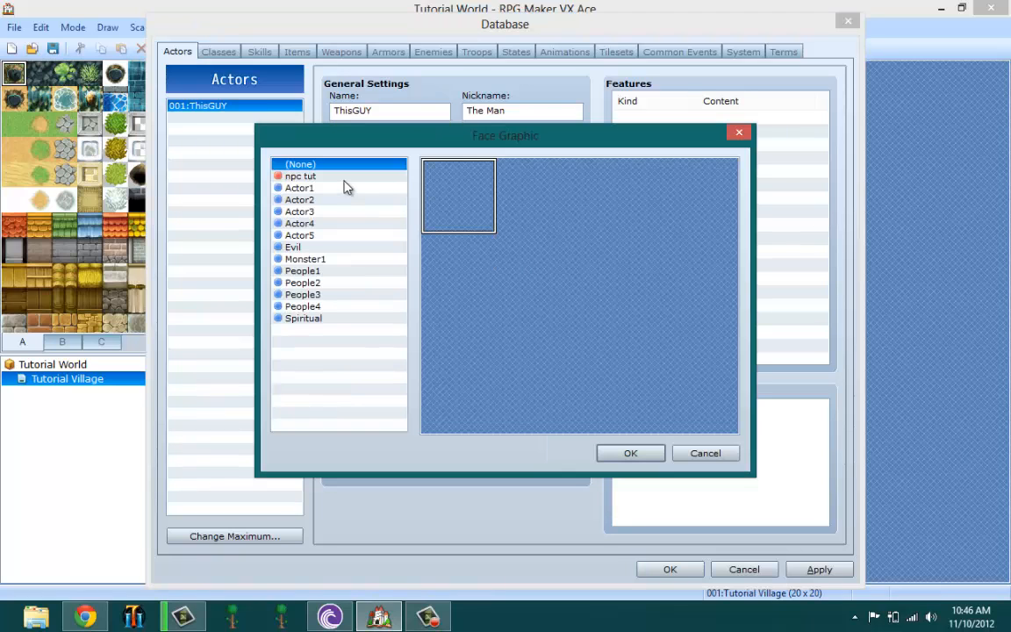
# Browse face sets and select the npc tut face for the actor.
pyautogui.click(300, 223)
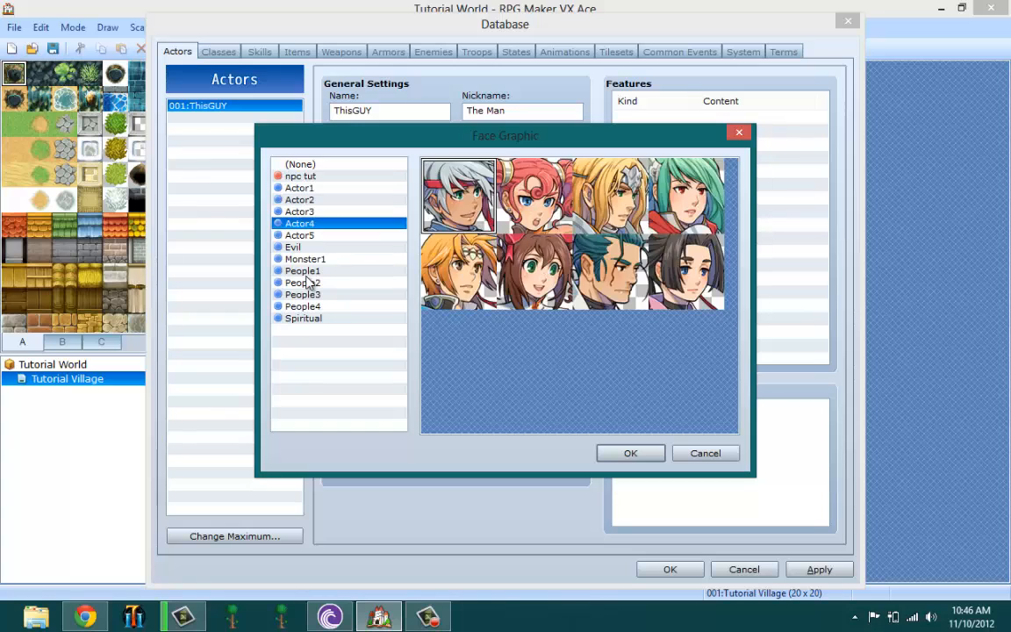
pyautogui.click(299, 199)
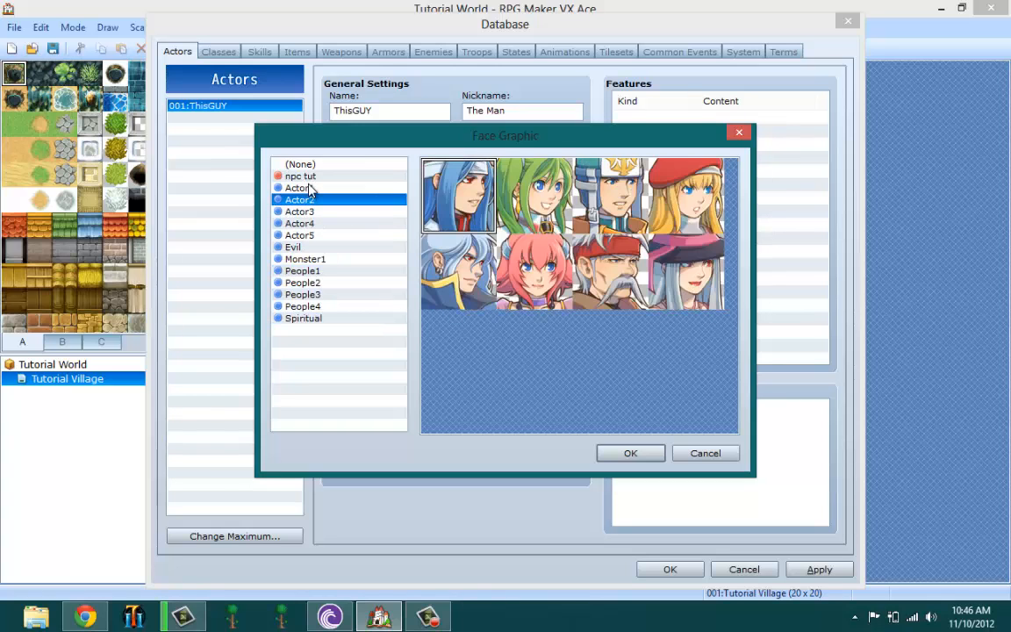
pyautogui.click(300, 176)
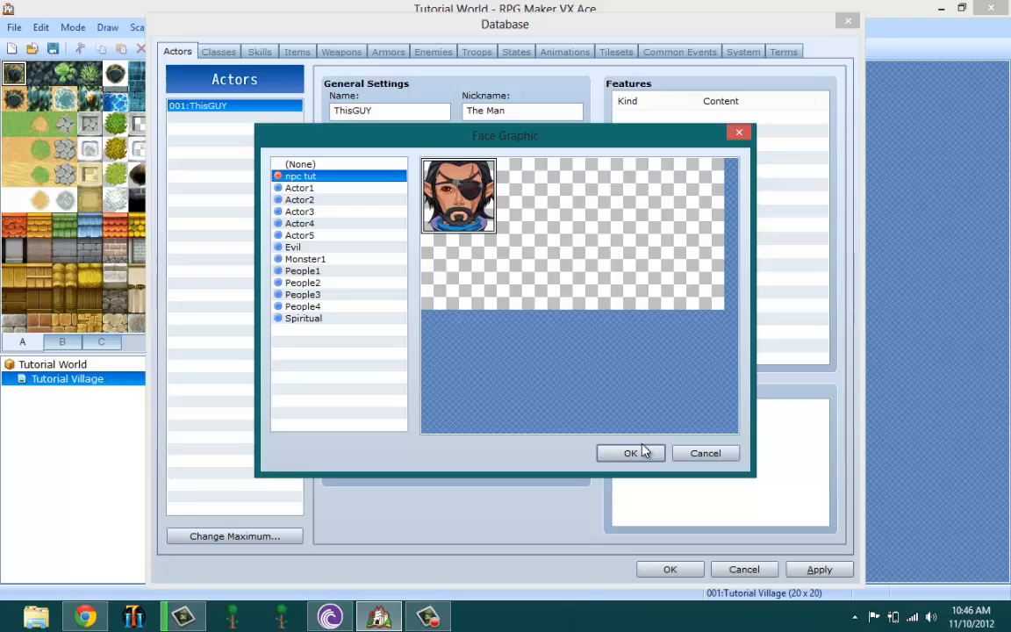
# Confirm the eyepatched npc tut face portrait and select the first empty feature row.
pyautogui.click(630, 453)
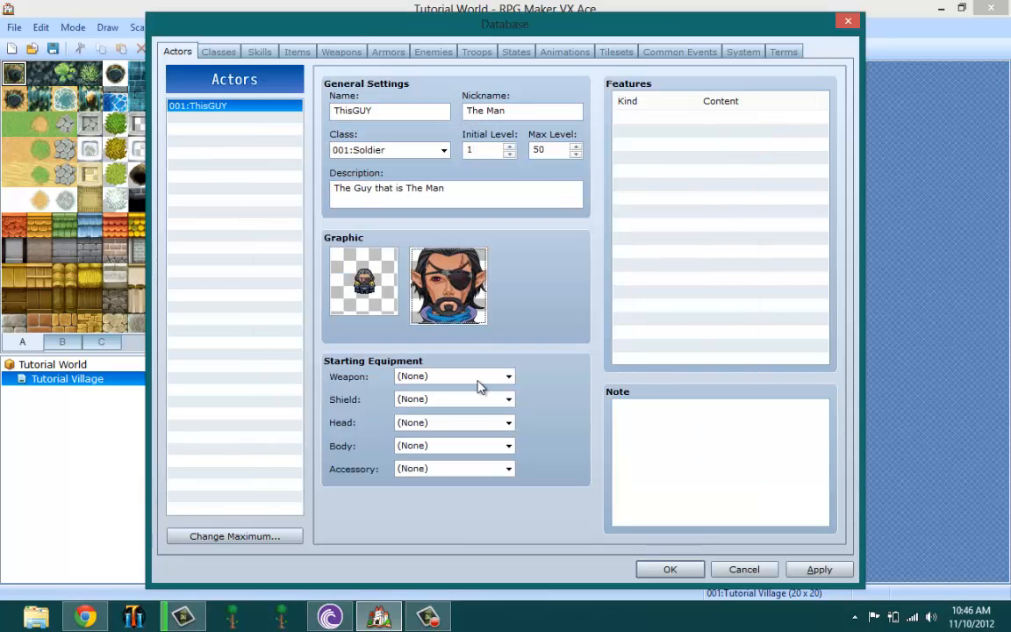
pyautogui.moveTo(478, 363)
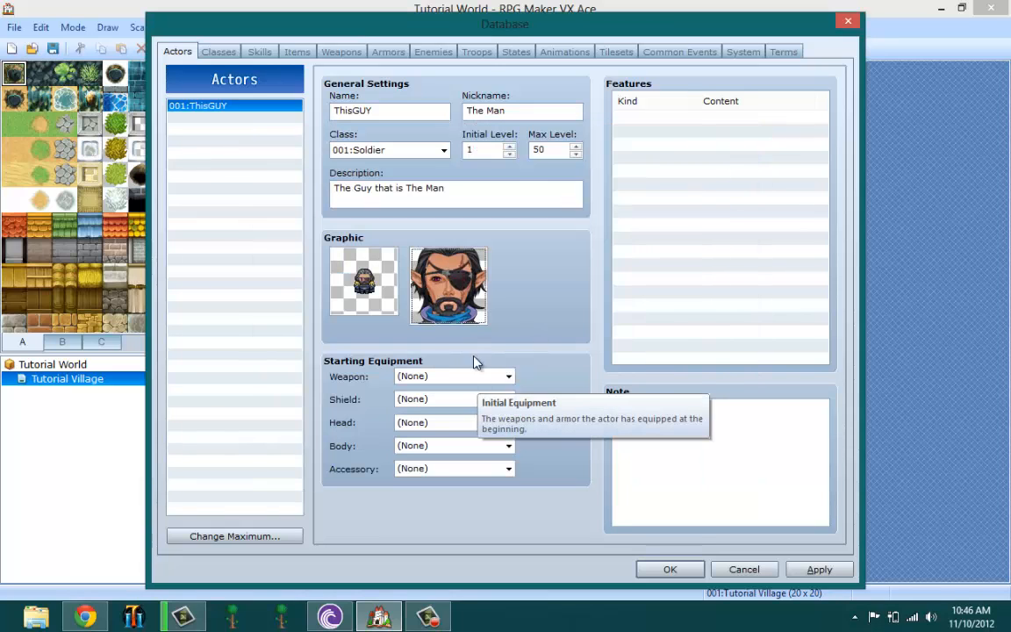
pyautogui.moveTo(628, 213)
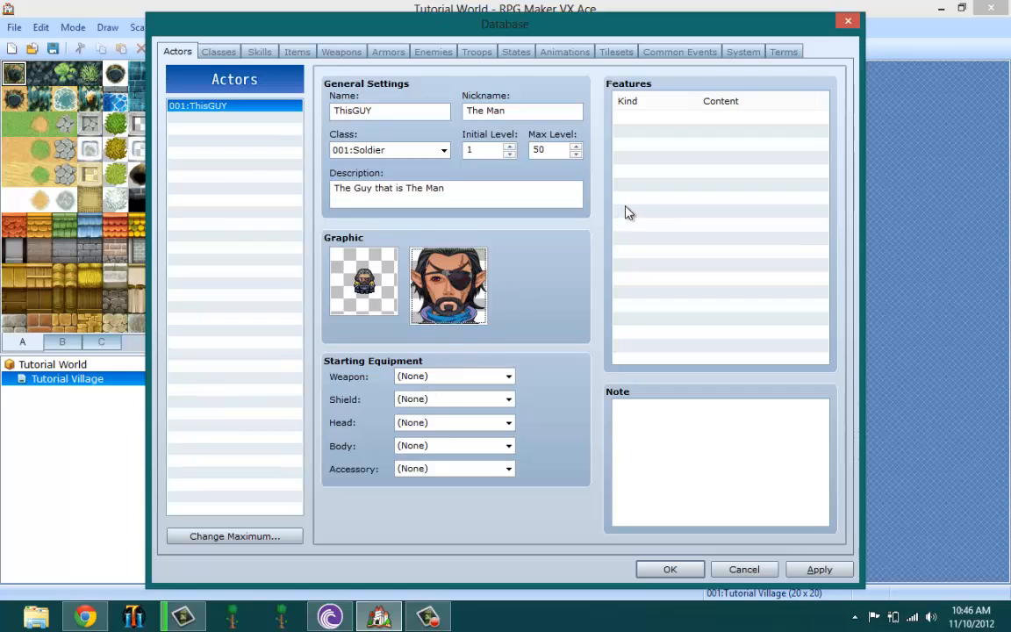
pyautogui.click(714, 117)
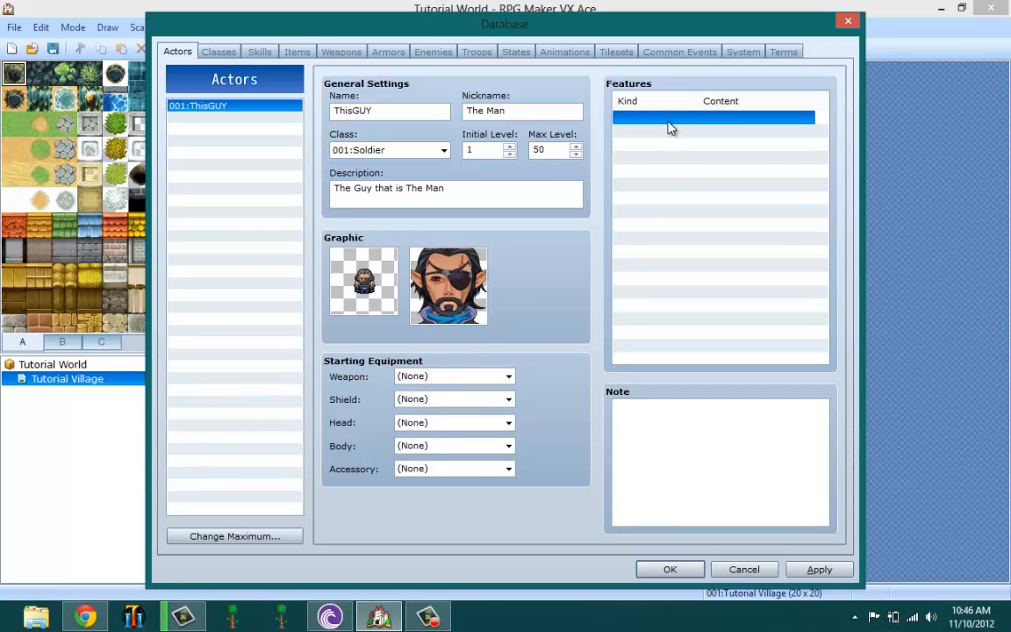
# Explore the Param, Attack, Skill and Equip options in a new actor feature.
pyautogui.doubleClick(716, 116)
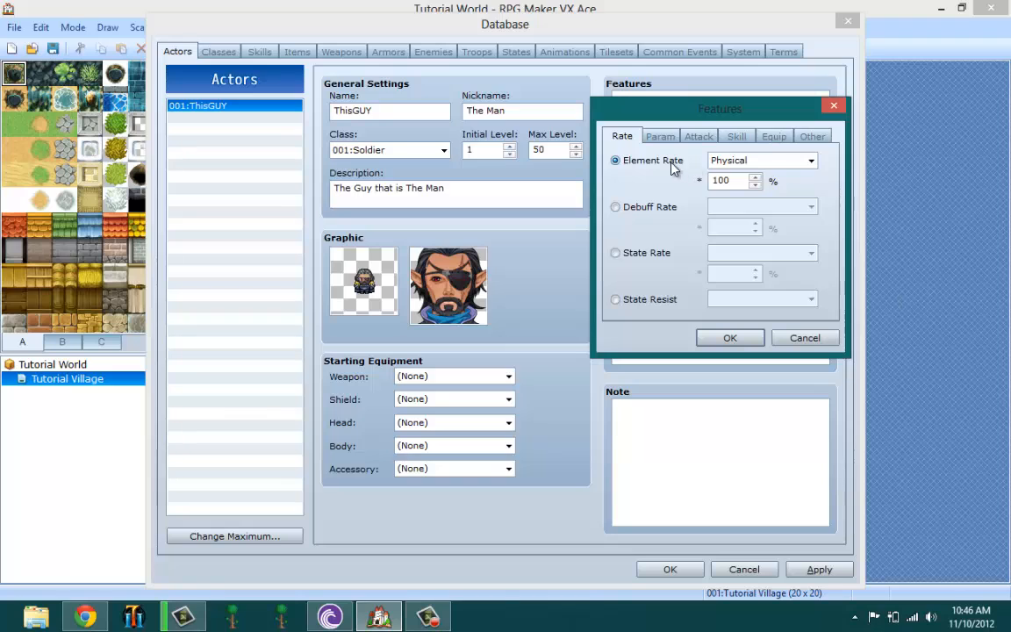
pyautogui.moveTo(652, 160)
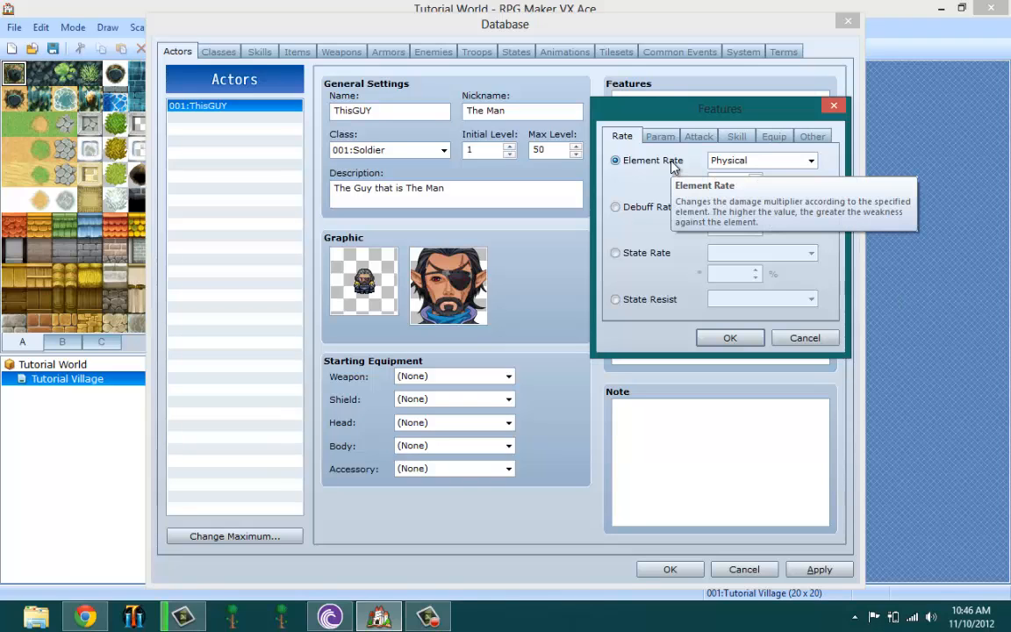
pyautogui.moveTo(595, 143)
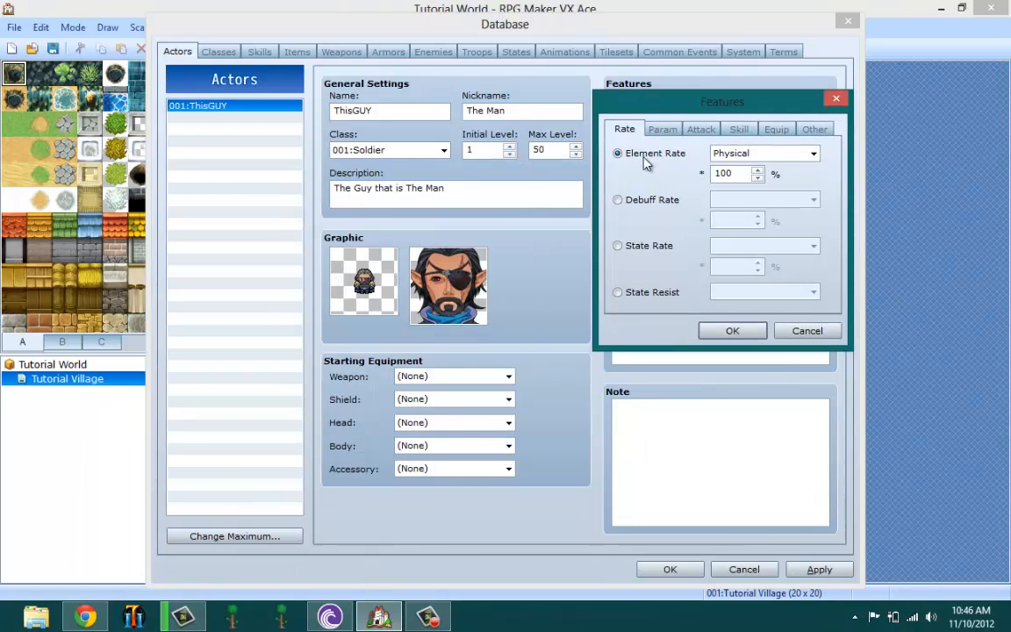
pyautogui.click(662, 129)
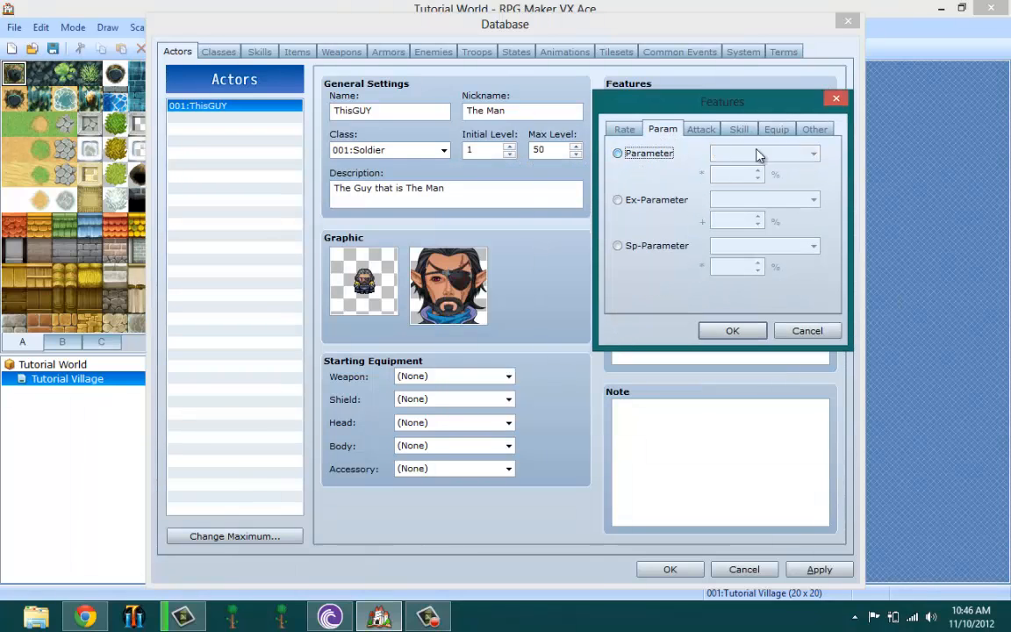
pyautogui.click(618, 153)
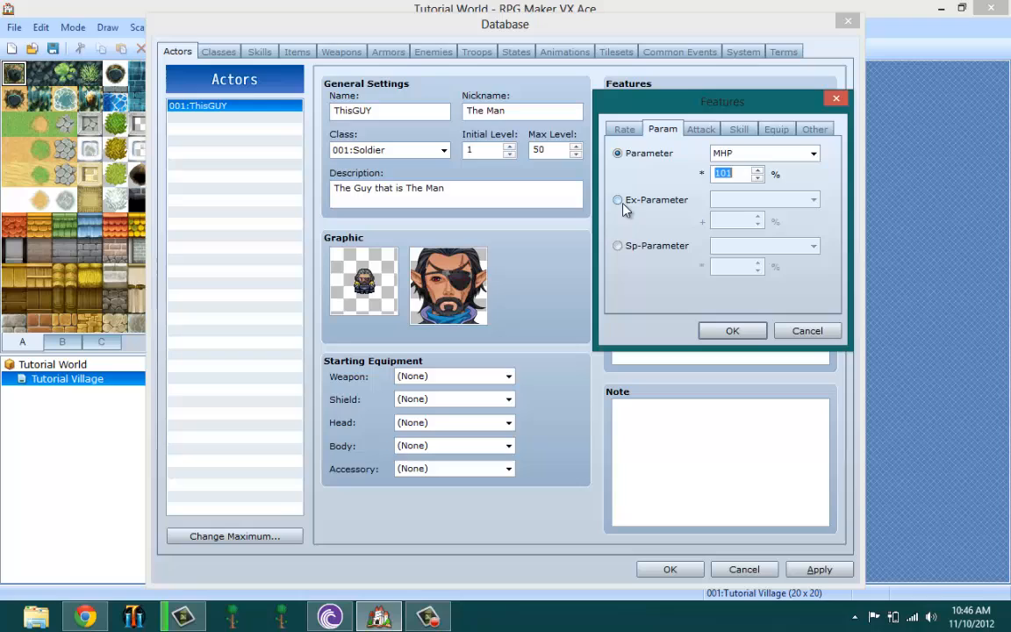
pyautogui.click(701, 128)
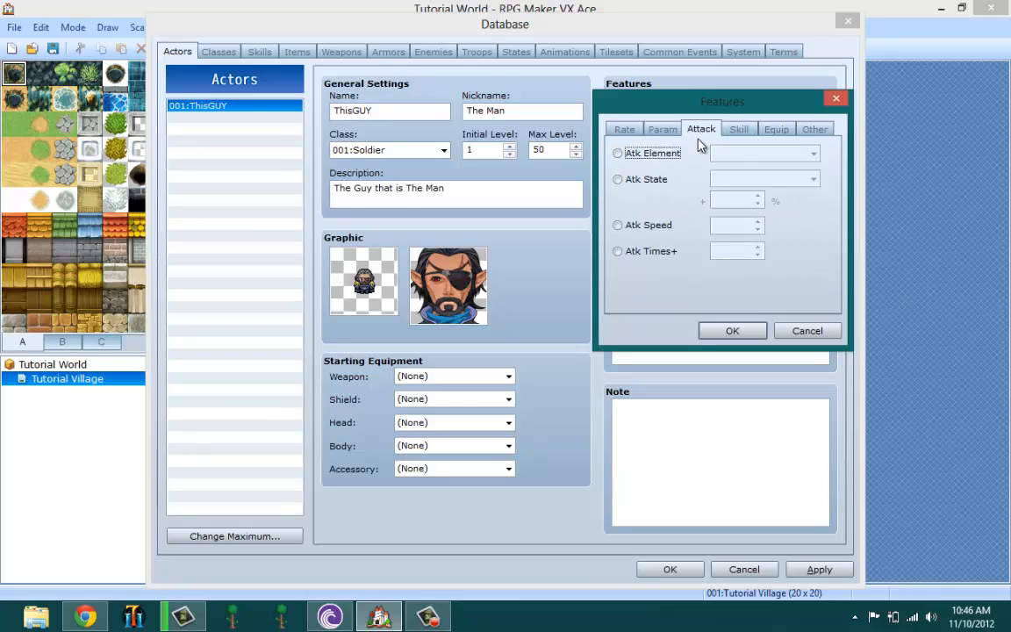
pyautogui.click(738, 128)
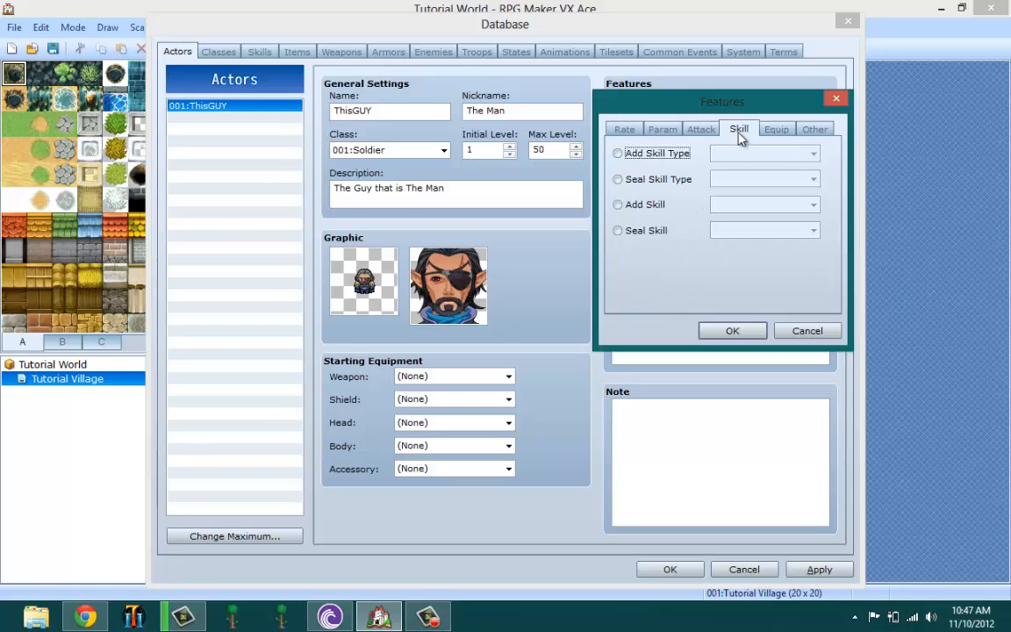
pyautogui.click(776, 129)
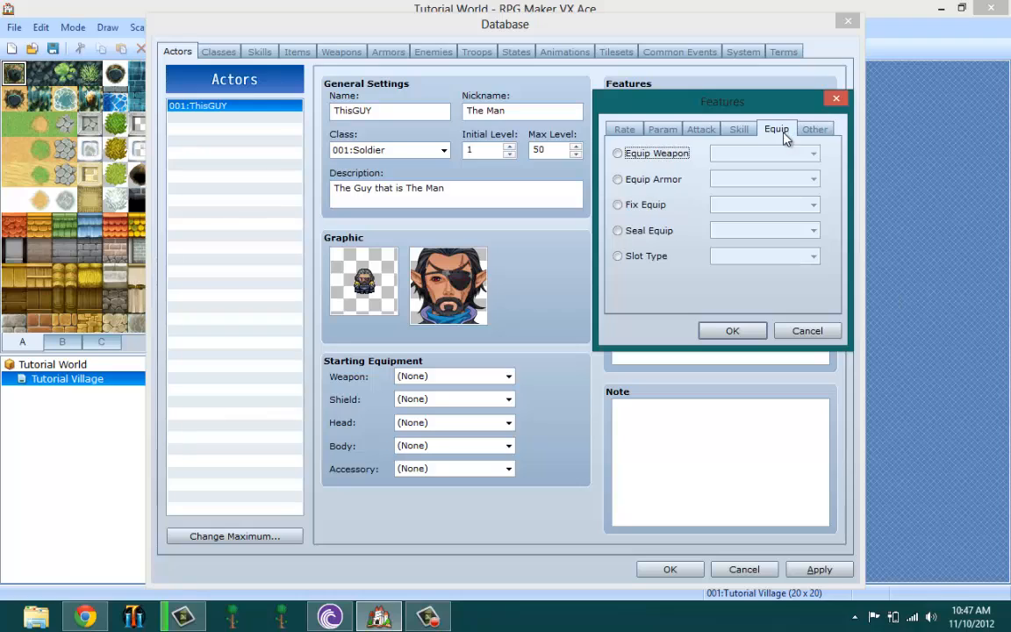
pyautogui.click(618, 153)
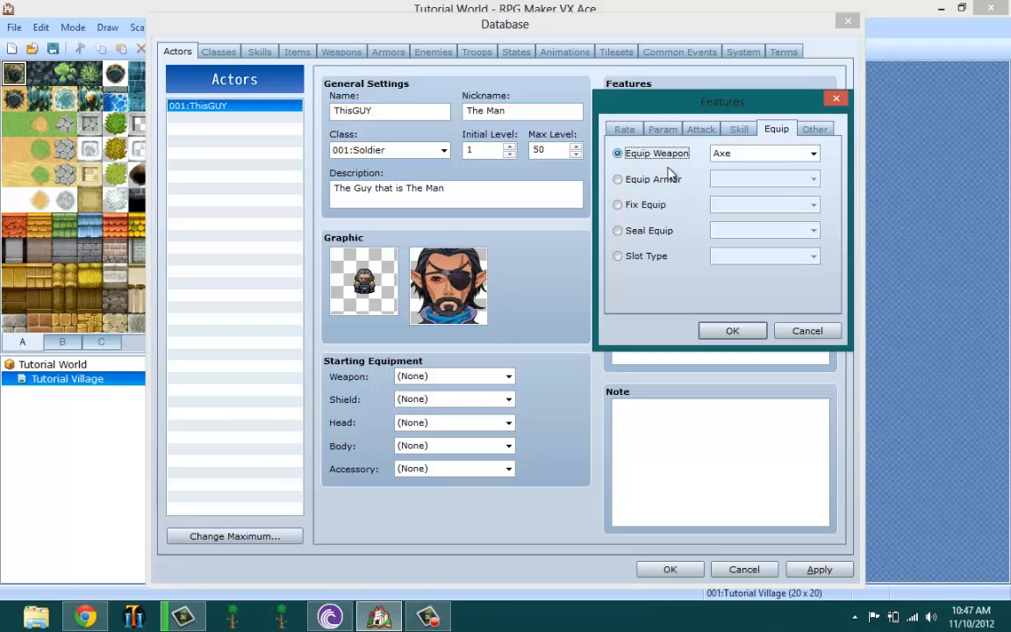
# Review weapon types, Other and Rate options, cancel without adding, and view the Soldier class.
pyautogui.click(811, 153)
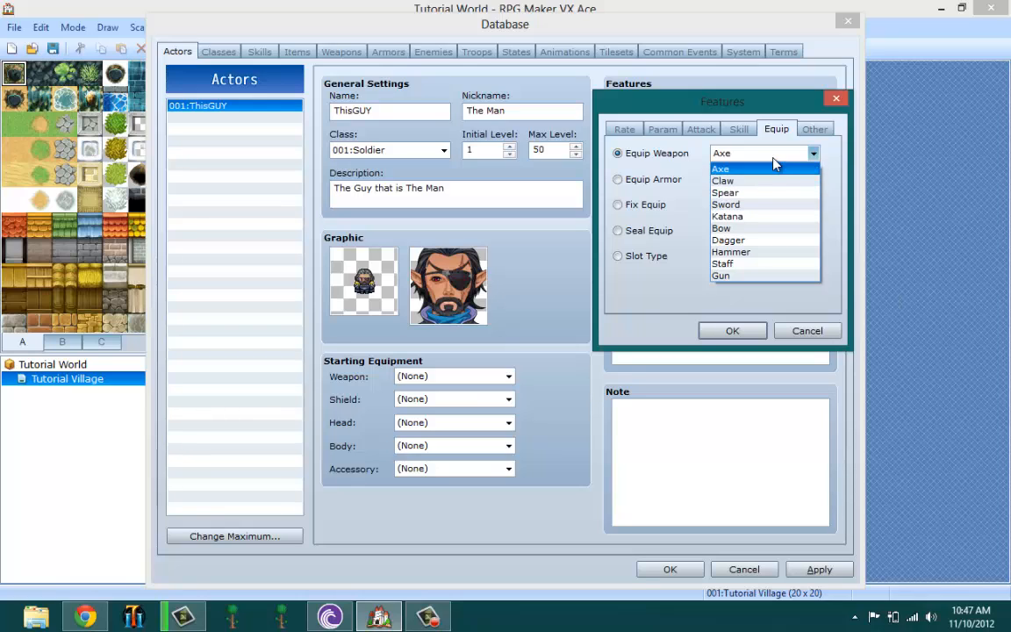
pyautogui.click(720, 168)
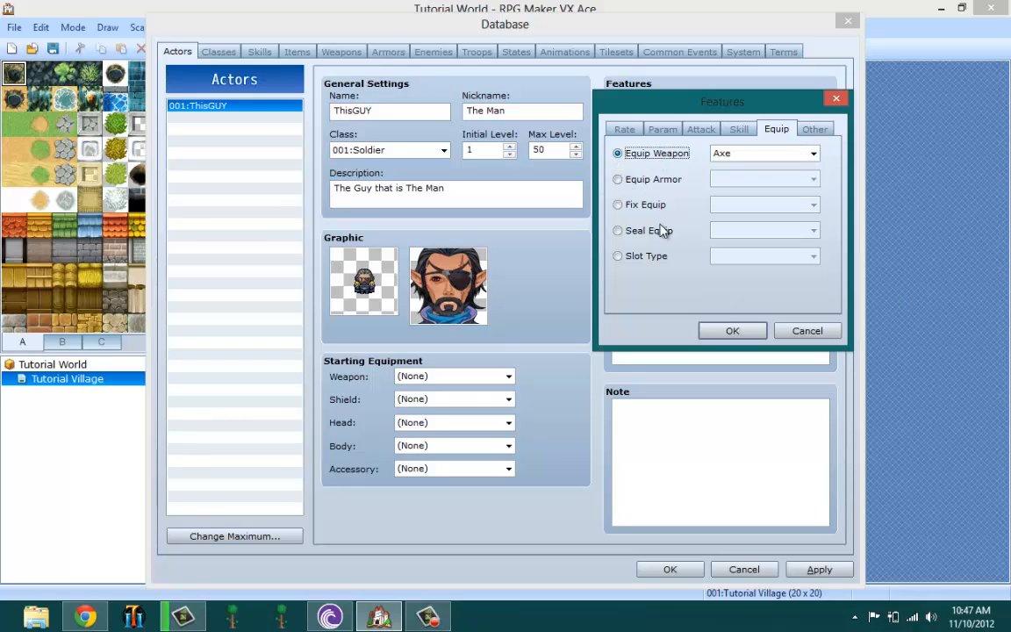
pyautogui.click(815, 128)
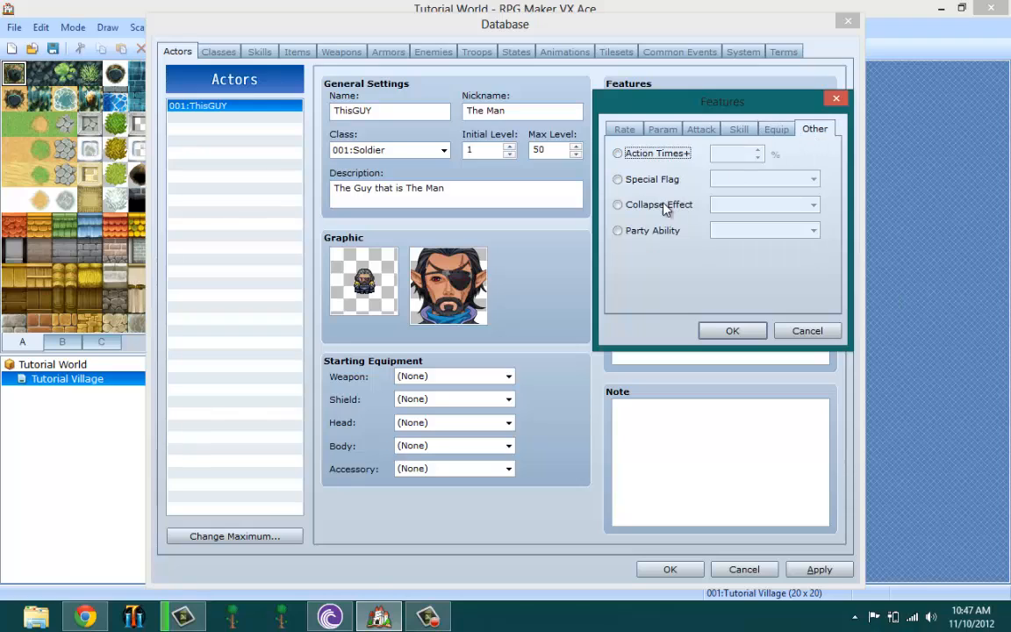
pyautogui.click(617, 179)
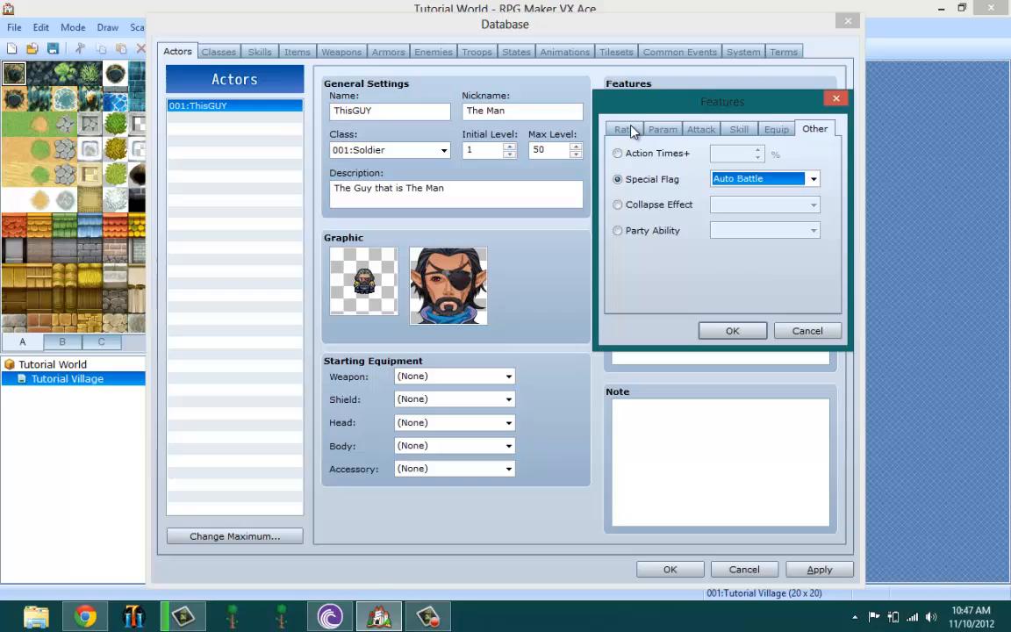
pyautogui.click(663, 129)
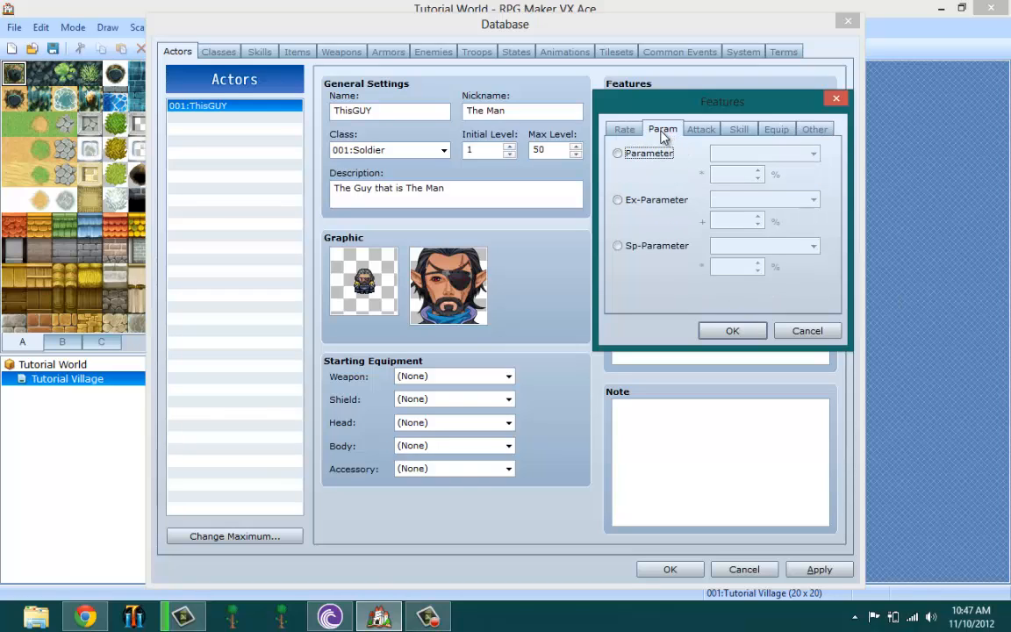
pyautogui.click(625, 128)
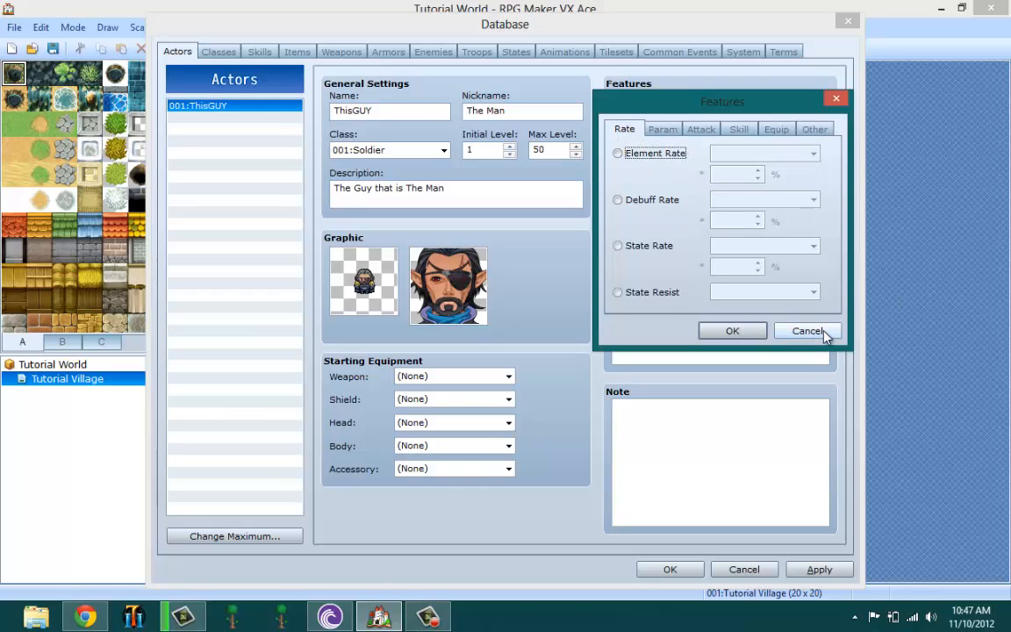
pyautogui.click(806, 331)
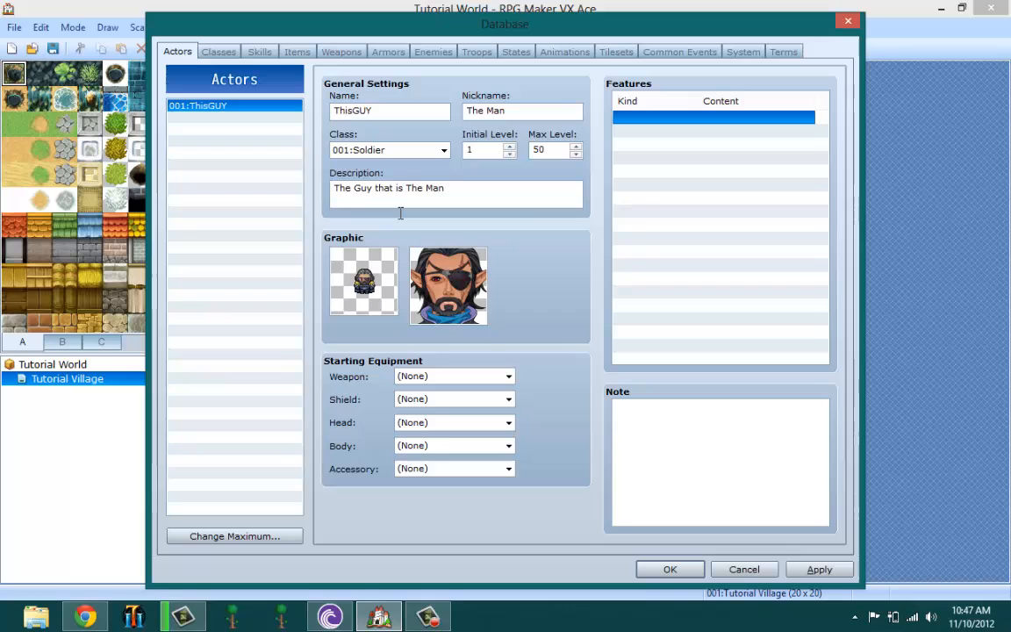
pyautogui.moveTo(583, 316)
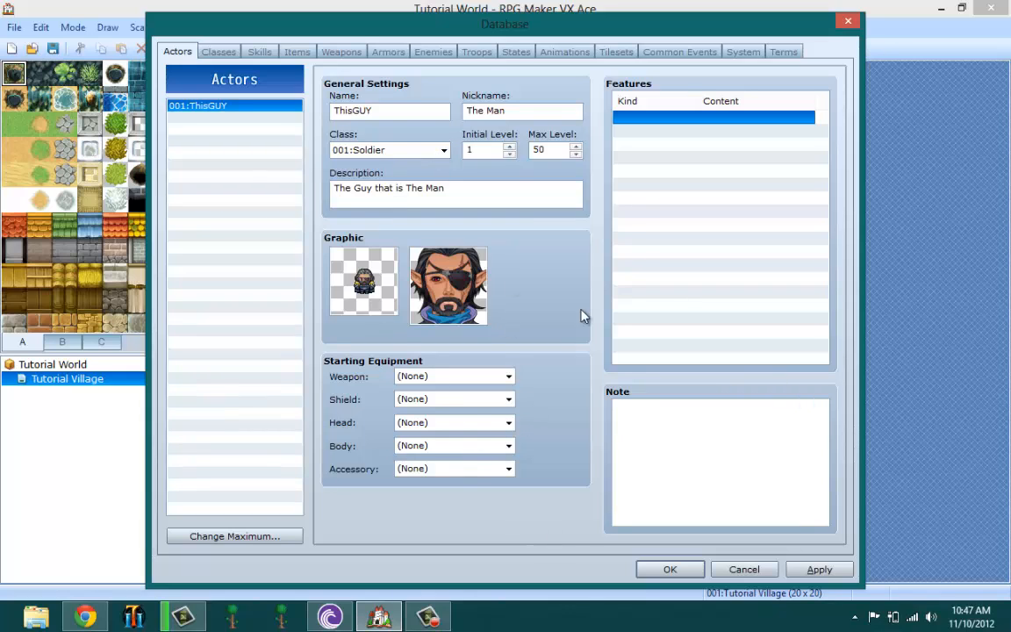
pyautogui.click(218, 51)
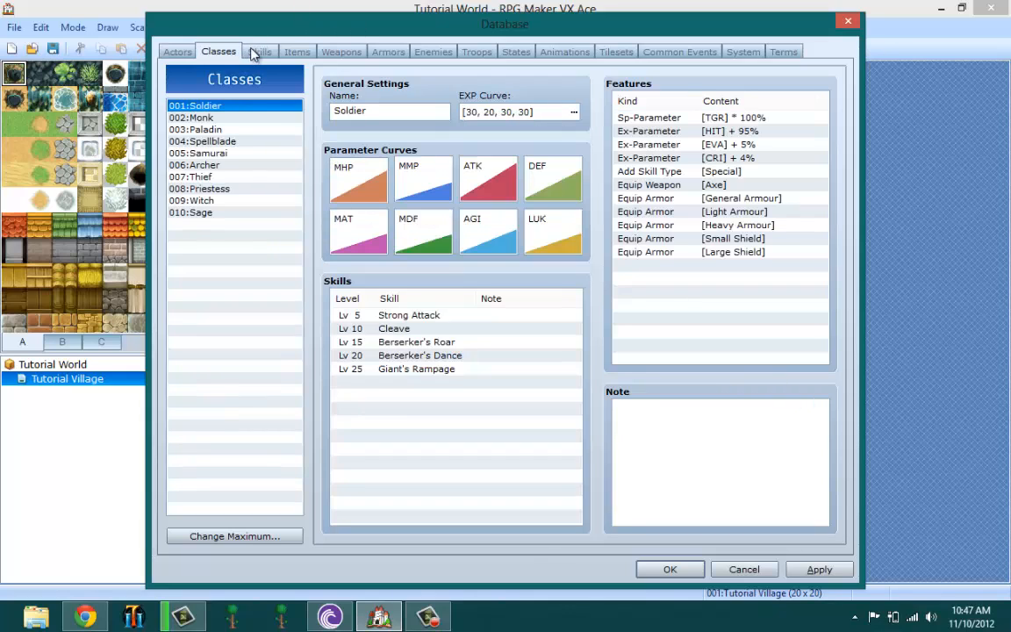
# Clear the 001:Soldier class entry, removing its name and learned skills.
pyautogui.click(234, 535)
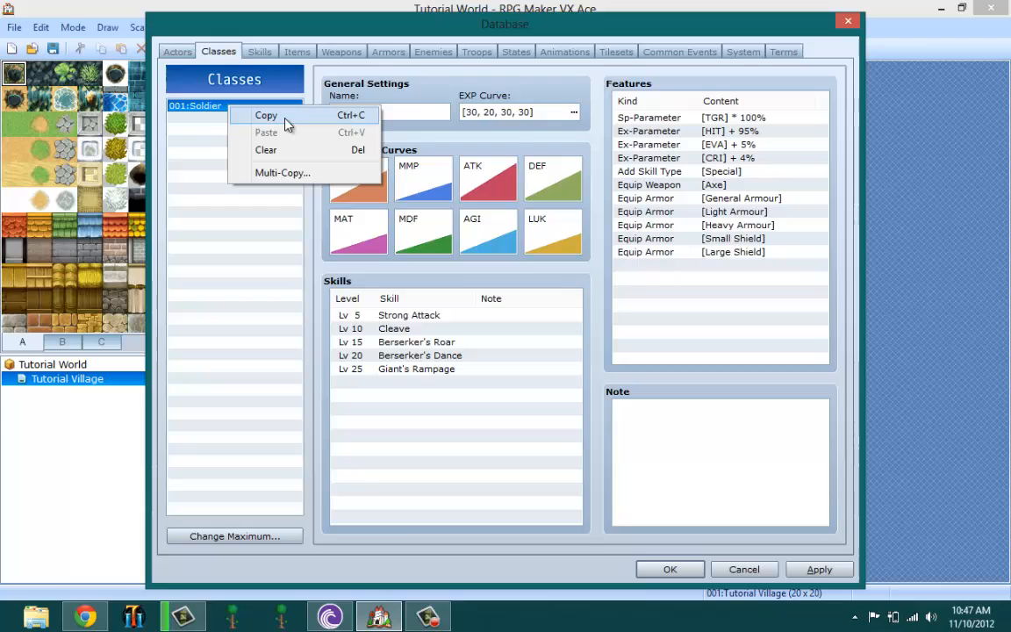
pyautogui.click(266, 150)
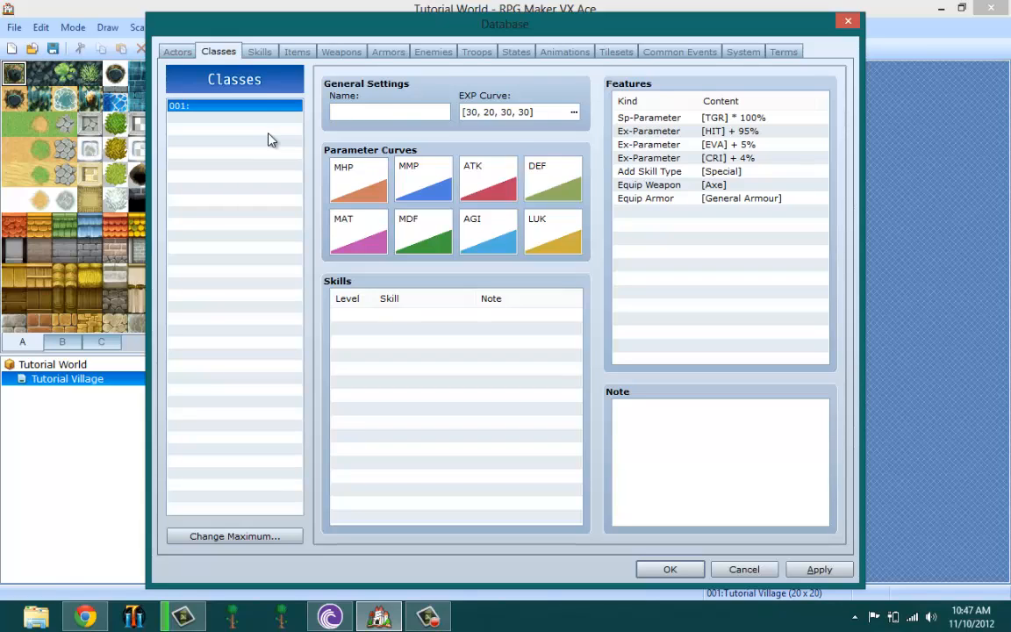
# Enter 'The GuyMan' as the name of class 001.
pyautogui.click(389, 112)
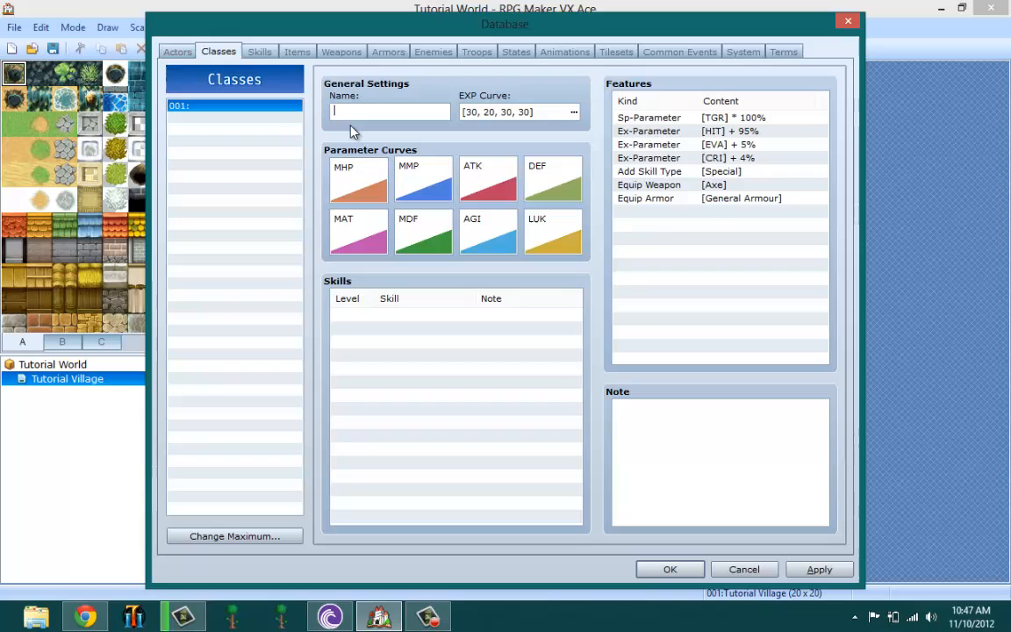
pyautogui.moveTo(351, 132)
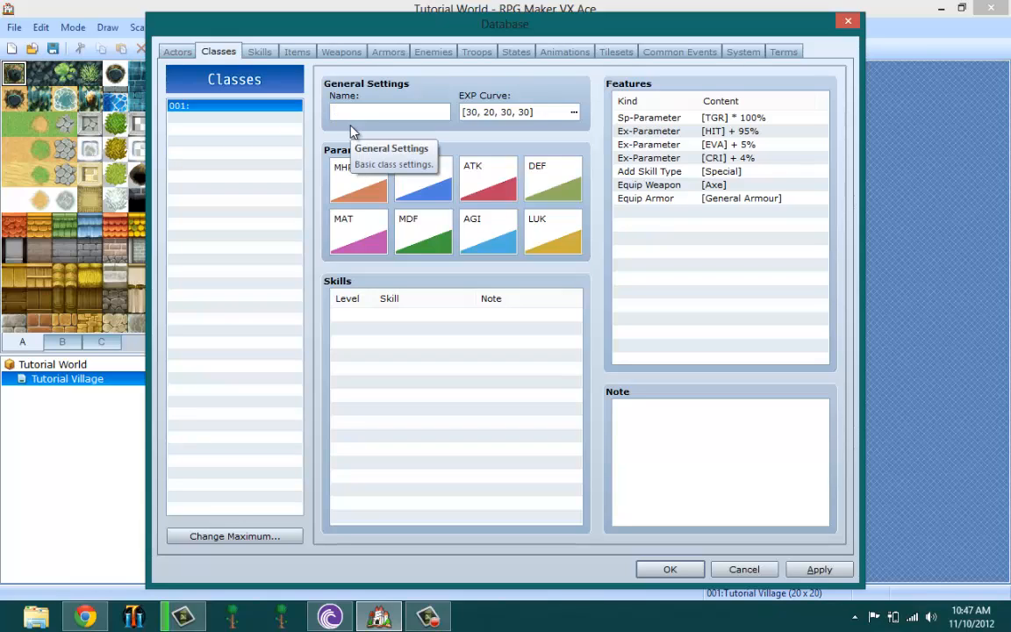
pyautogui.write('The')
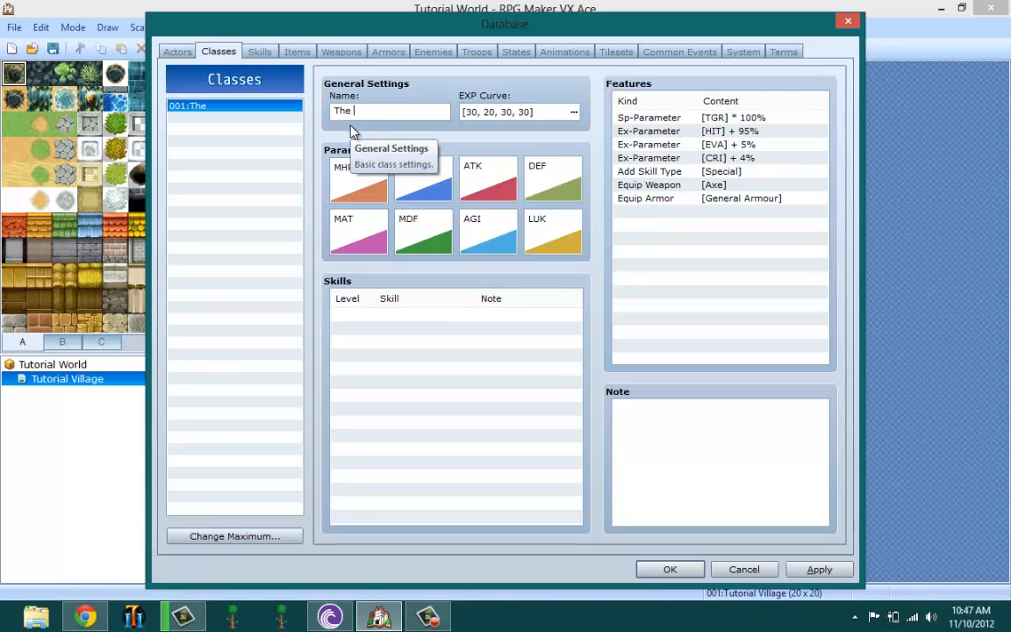
pyautogui.write('G')
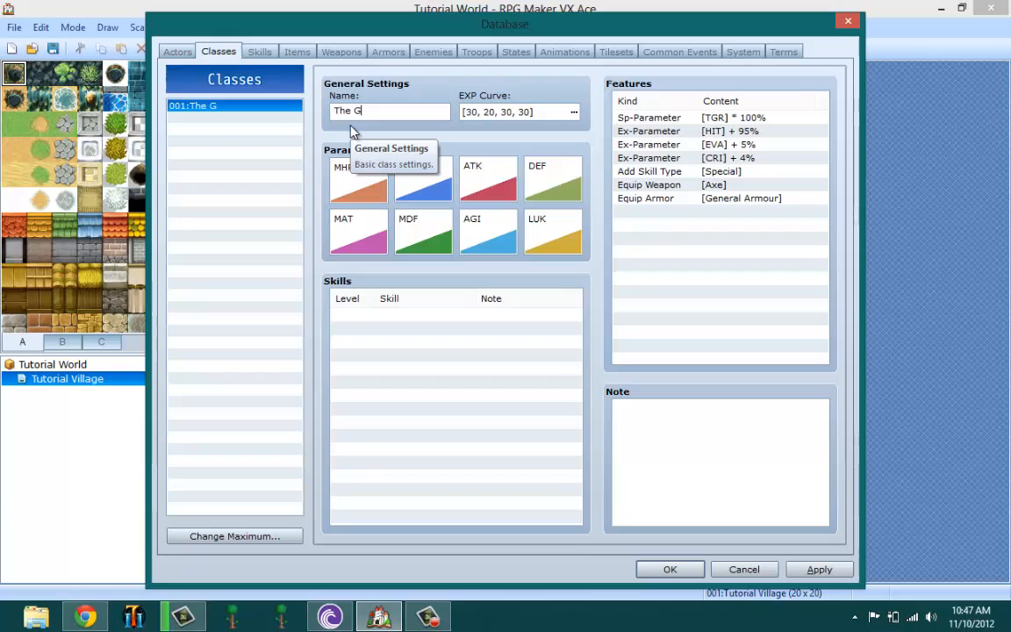
pyautogui.write('uyMan')
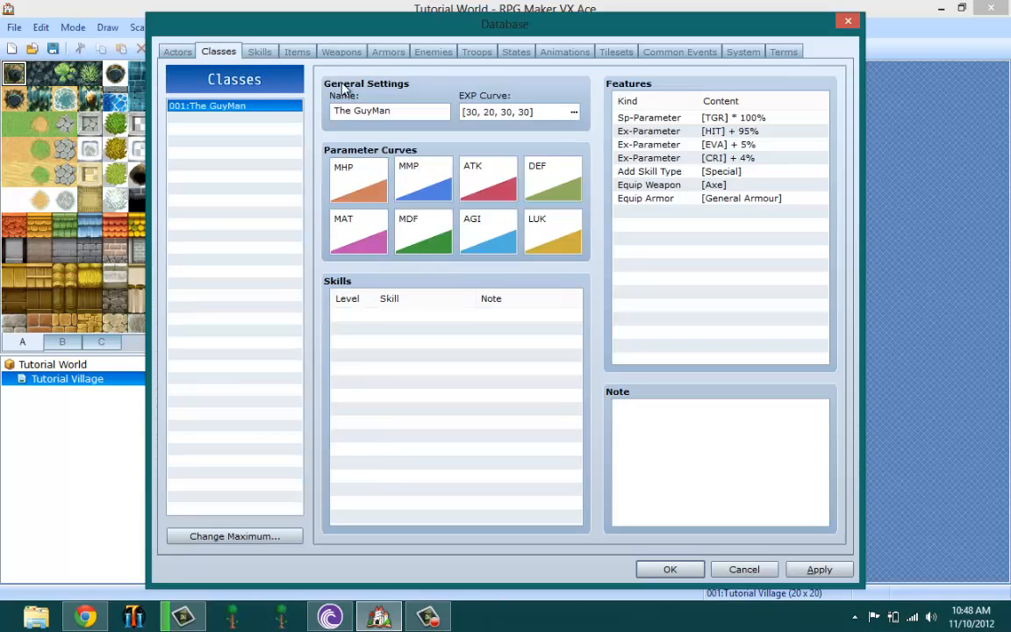
pyautogui.moveTo(357, 185)
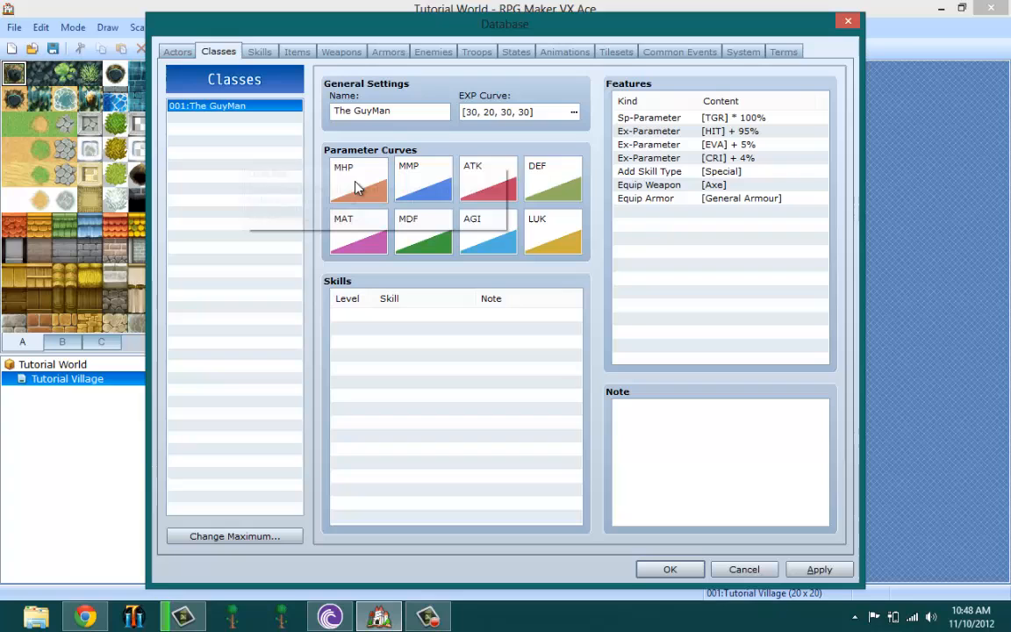
# Open the EXP Curve dialog and try Base Value 10 with Extra Values 0 to 9.
pyautogui.click(574, 111)
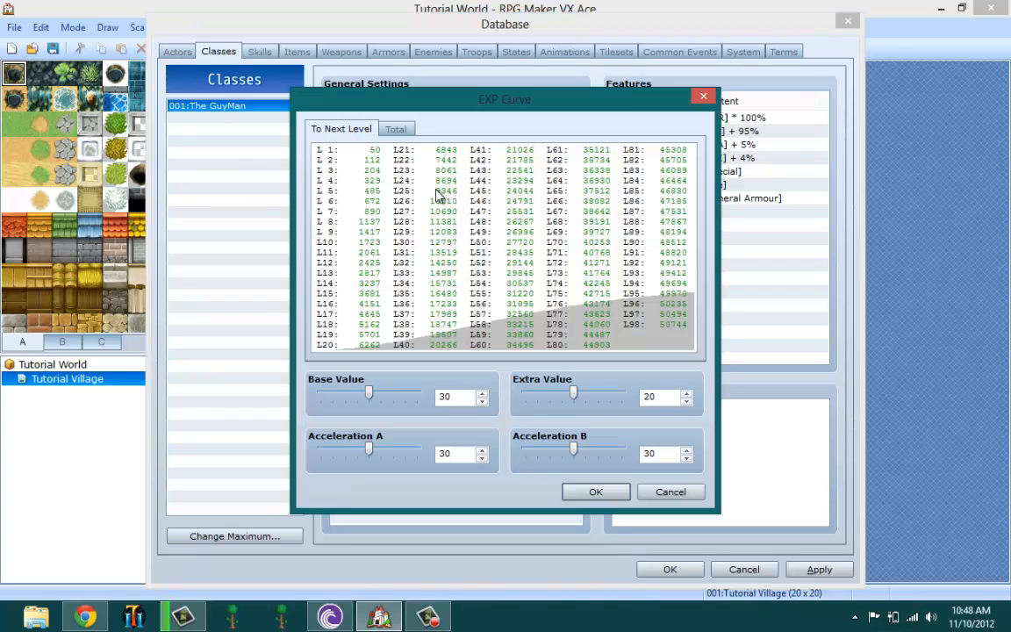
pyautogui.moveTo(505, 99); pyautogui.dragTo(551, 98)
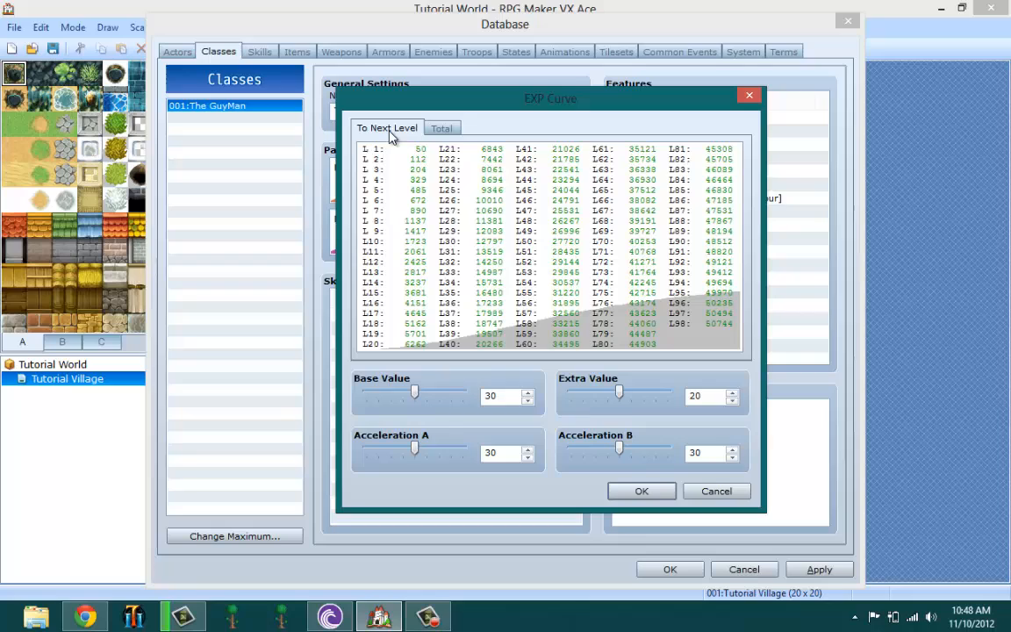
pyautogui.moveTo(416, 394)
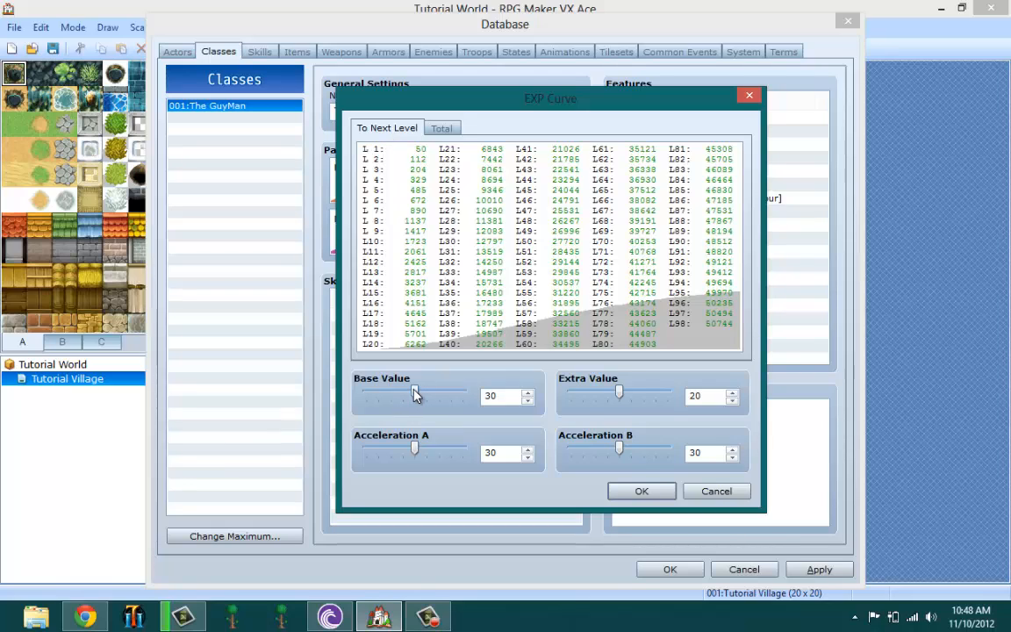
pyautogui.moveTo(416, 395)
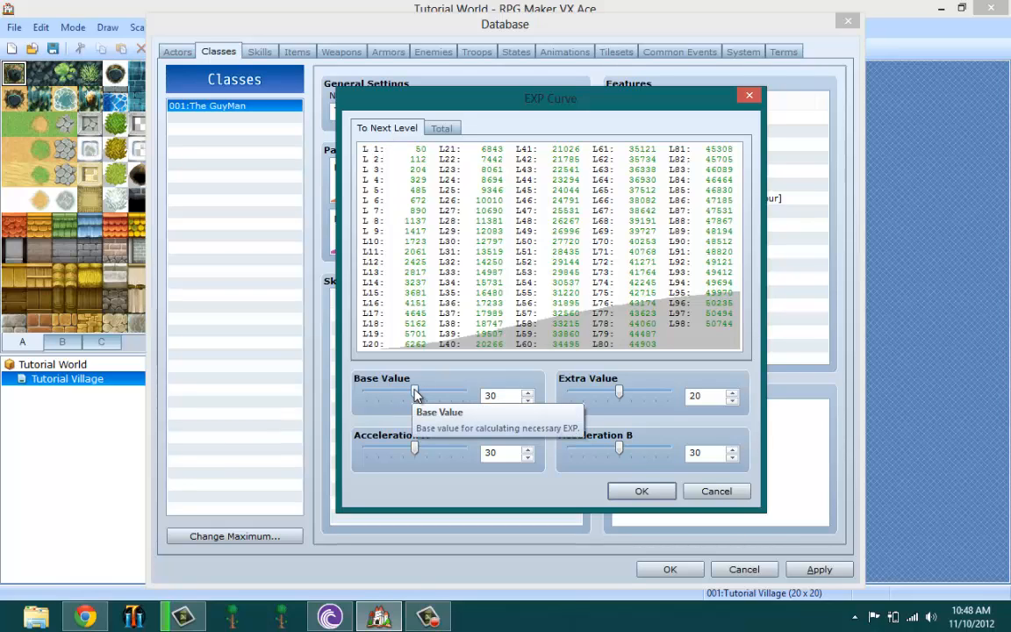
pyautogui.moveTo(617, 404)
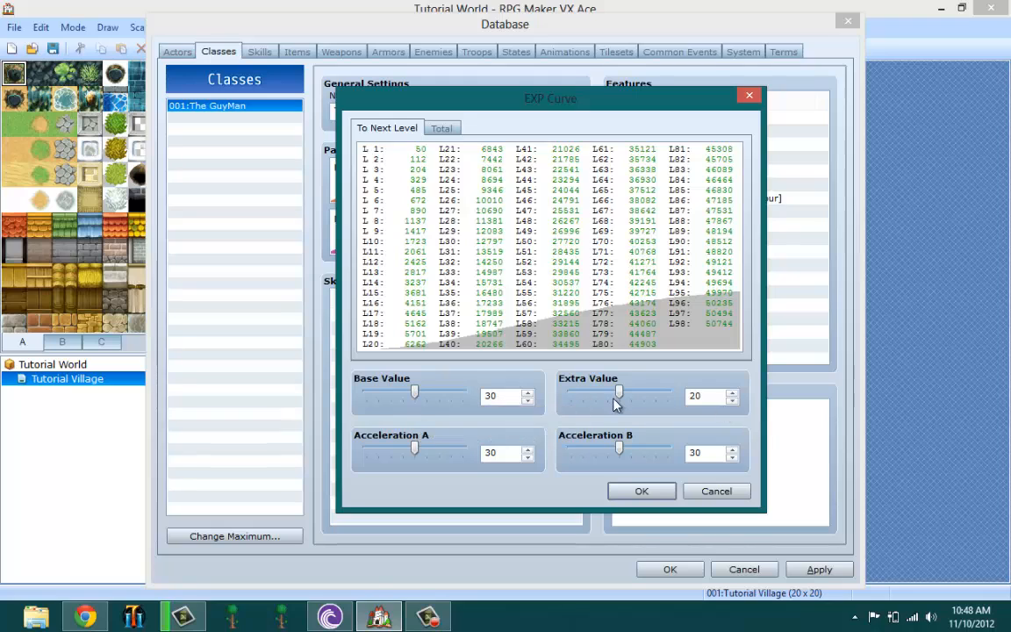
pyautogui.moveTo(618, 389); pyautogui.dragTo(569, 389)
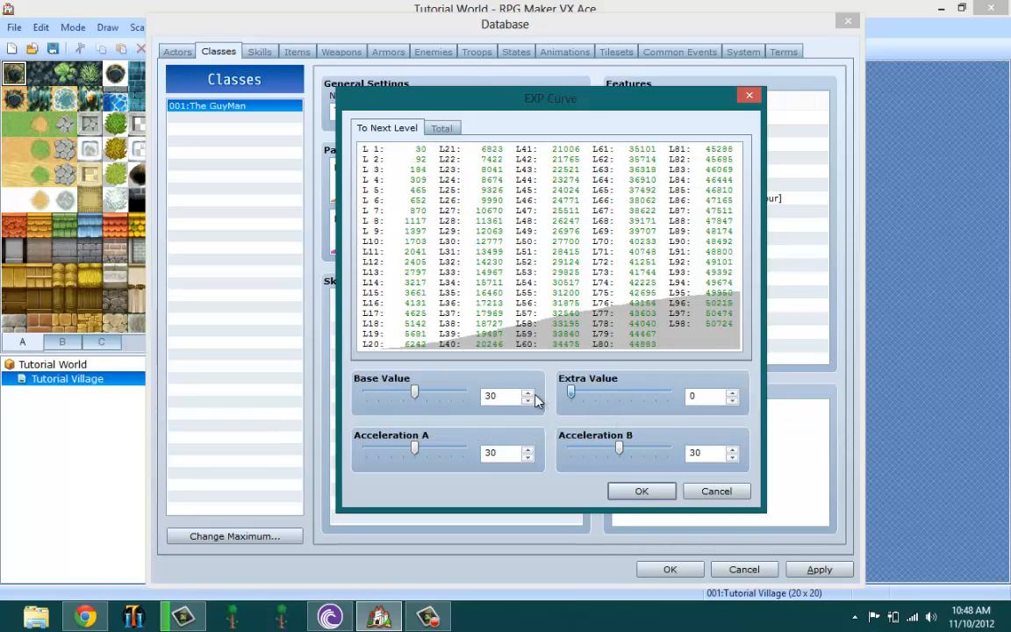
pyautogui.moveTo(408, 167)
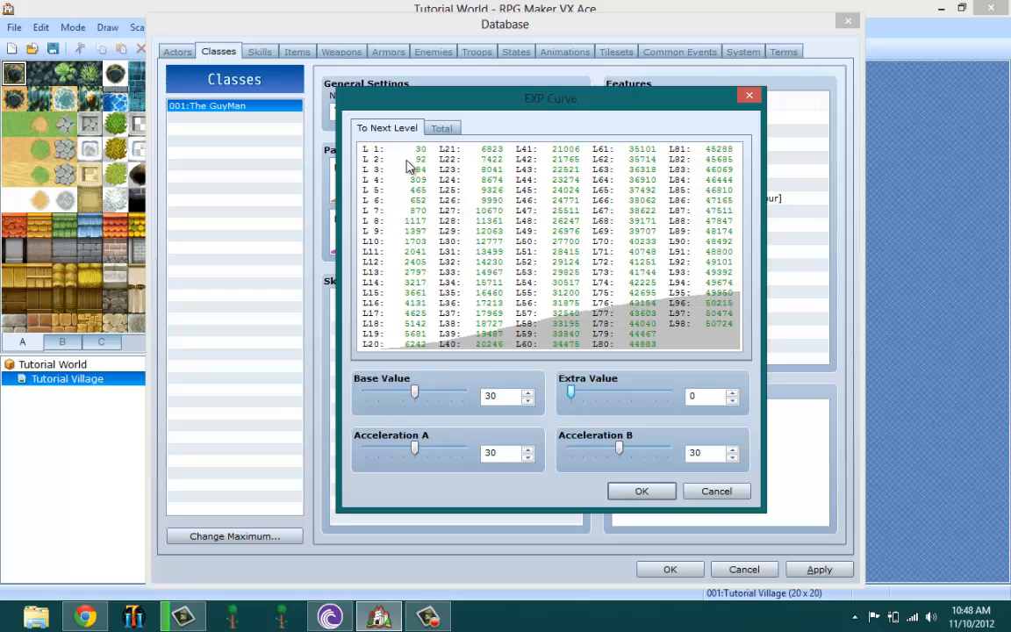
pyautogui.moveTo(408, 167)
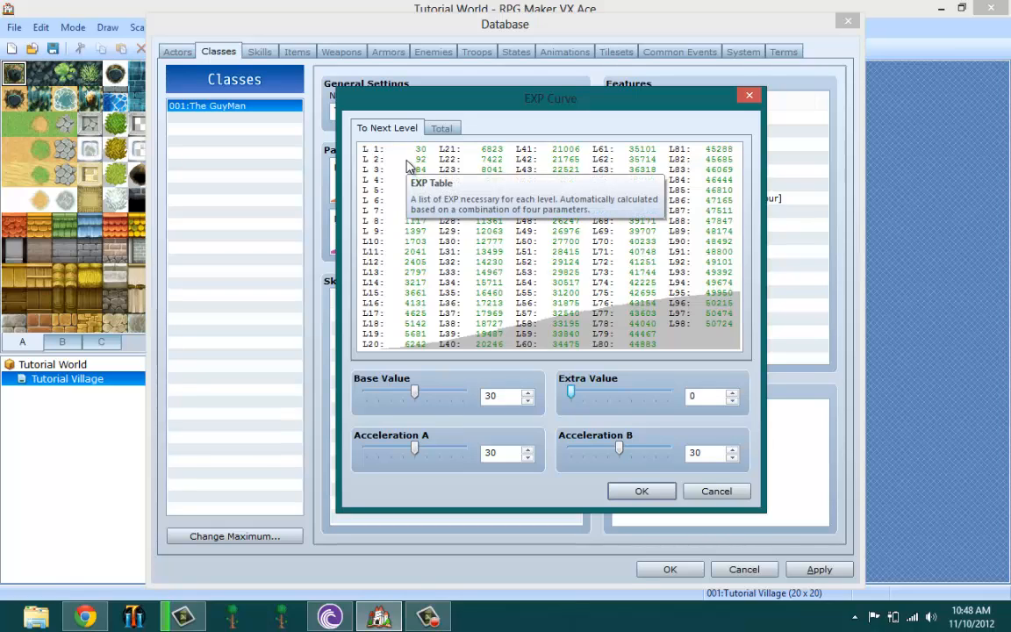
pyautogui.moveTo(438, 170)
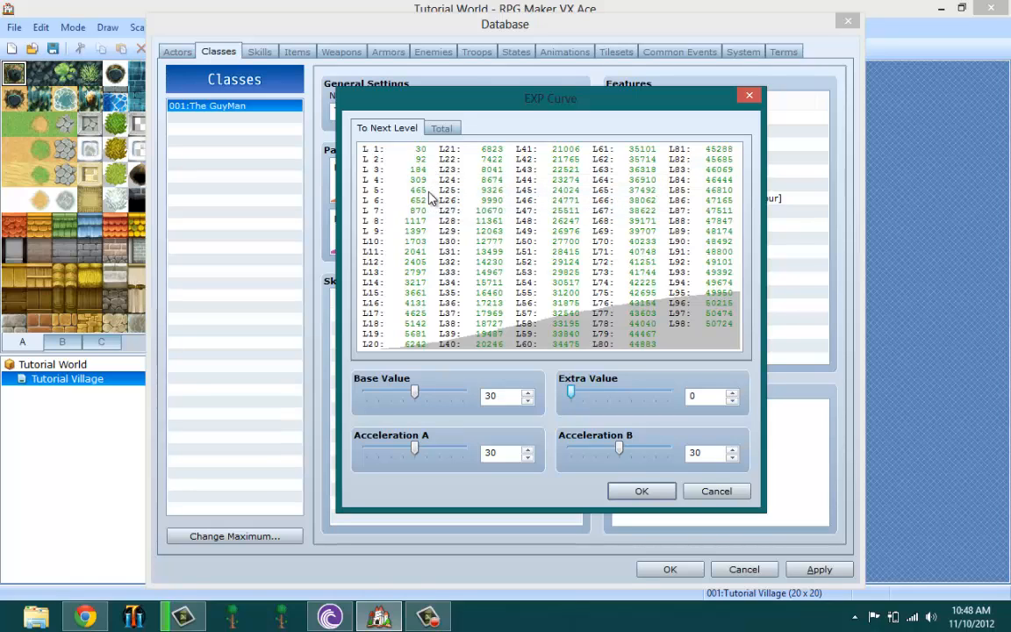
pyautogui.moveTo(430, 169)
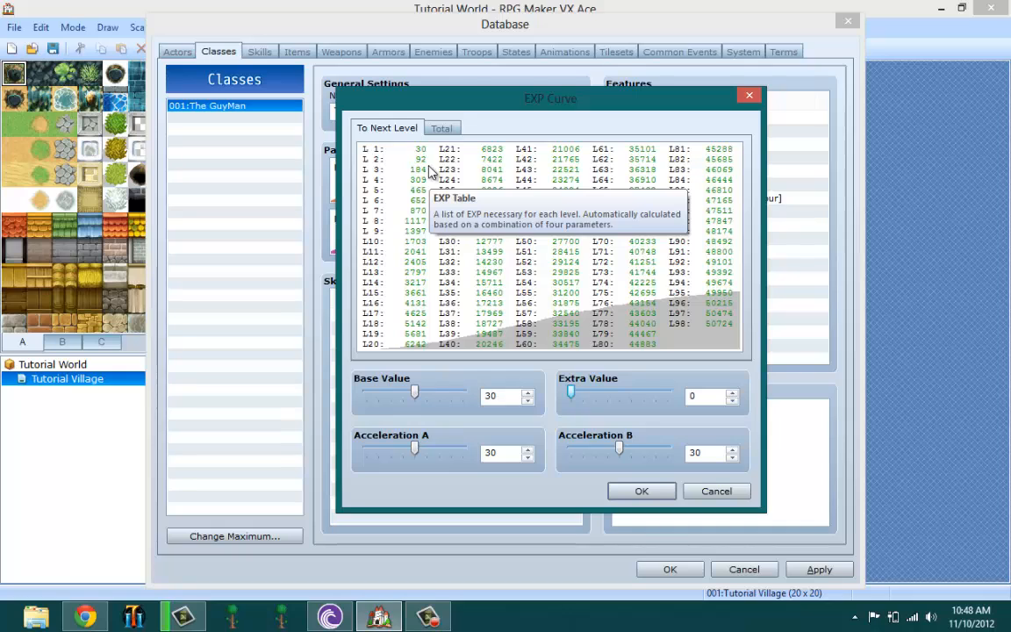
pyautogui.moveTo(439, 402)
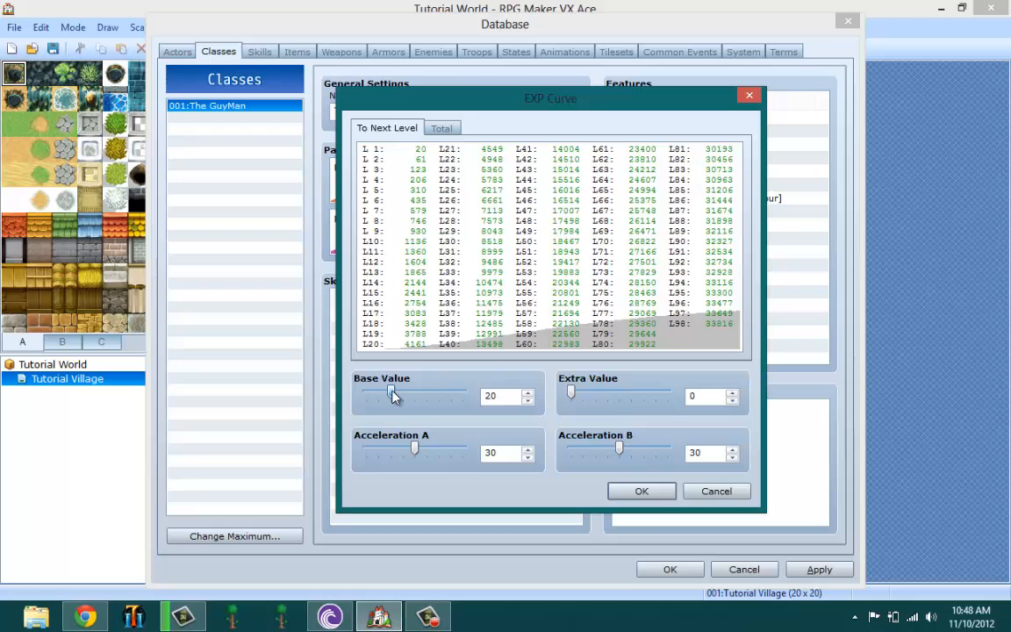
pyautogui.moveTo(393, 390); pyautogui.dragTo(430, 391)
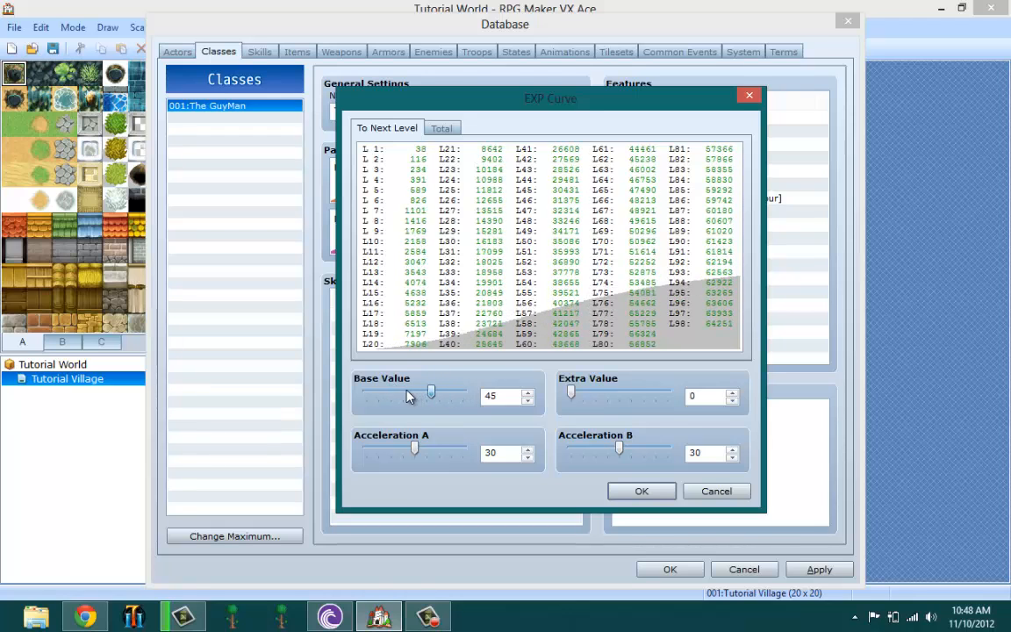
pyautogui.moveTo(431, 392); pyautogui.dragTo(364, 392)
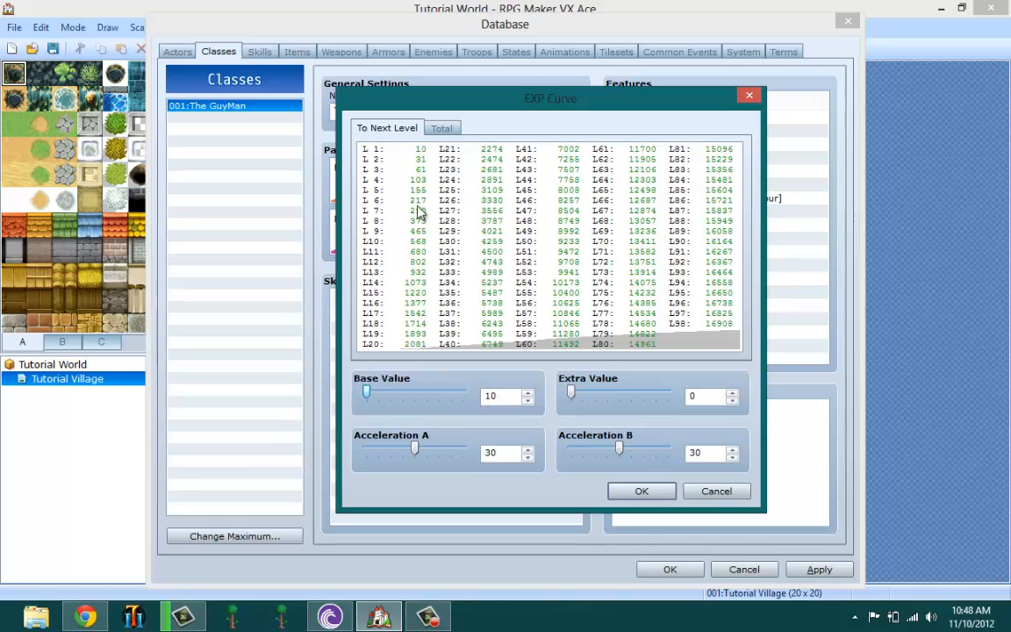
pyautogui.moveTo(421, 167)
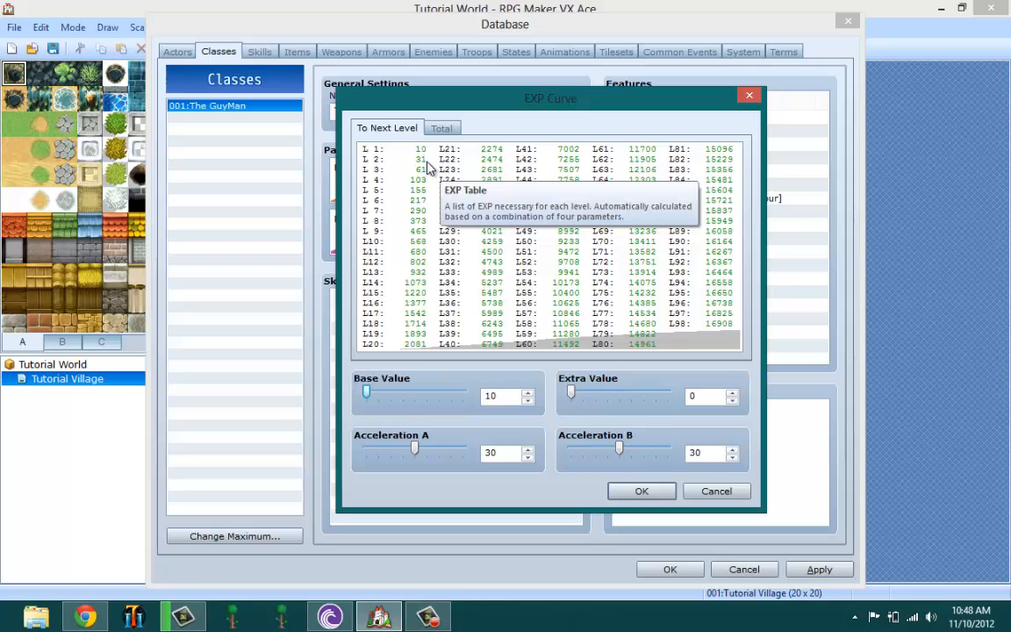
pyautogui.moveTo(428, 175)
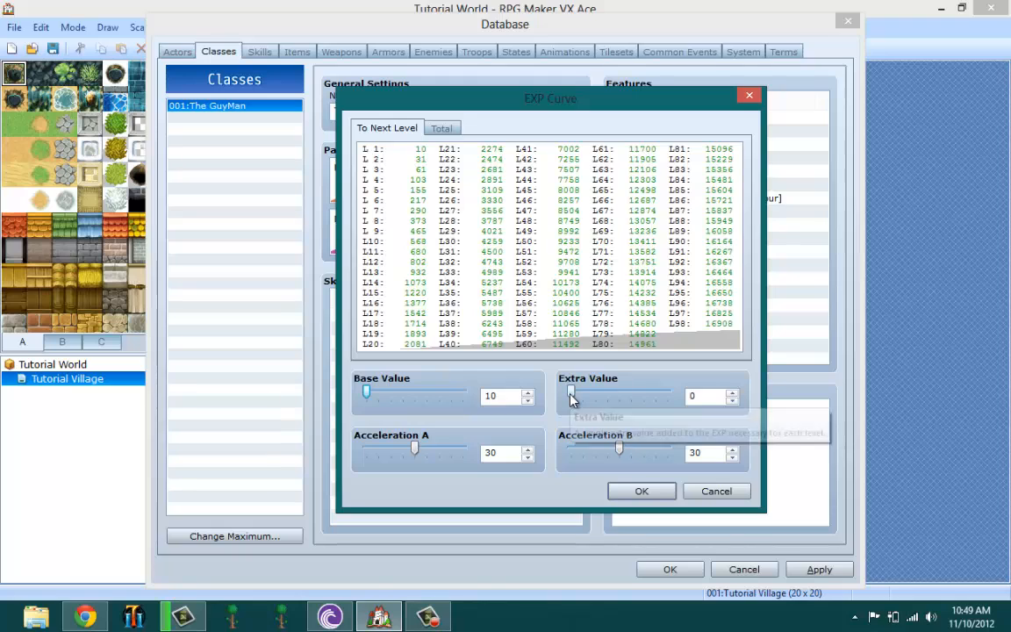
pyautogui.click(735, 393)
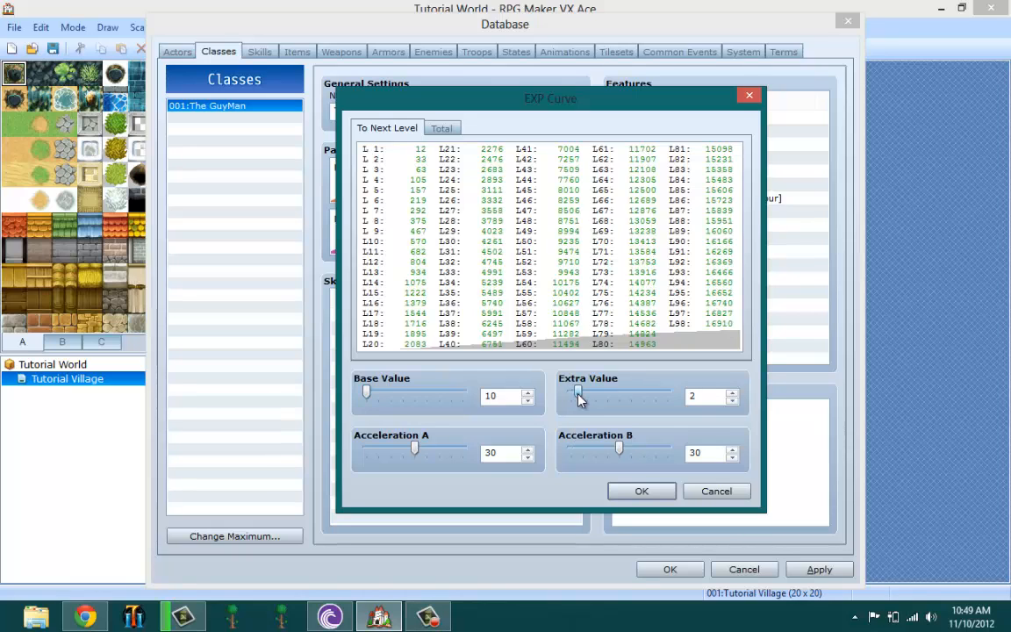
pyautogui.moveTo(578, 392); pyautogui.dragTo(570, 392)
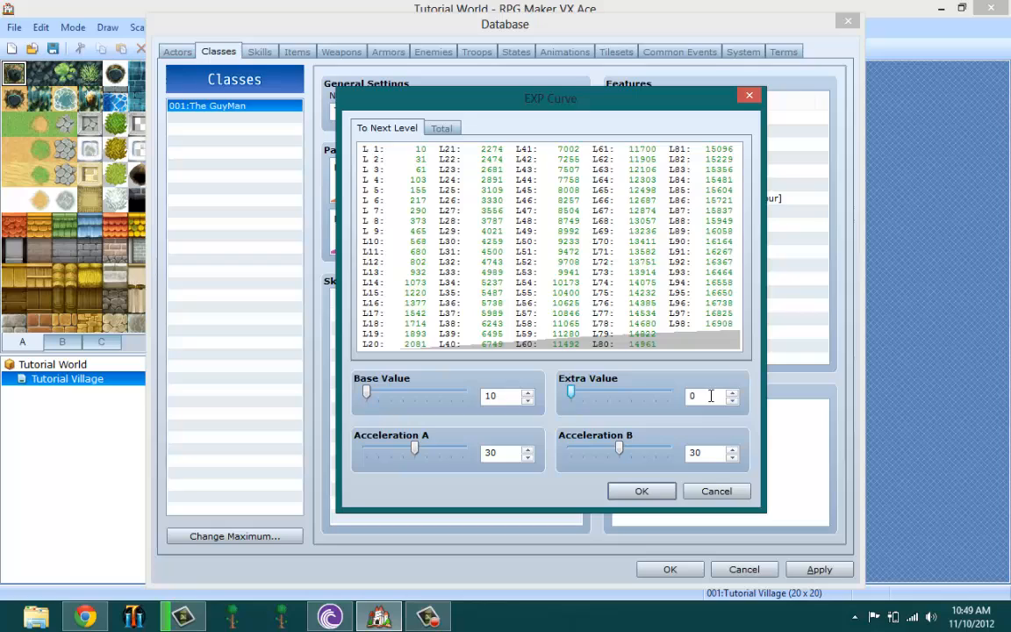
pyautogui.moveTo(711, 396)
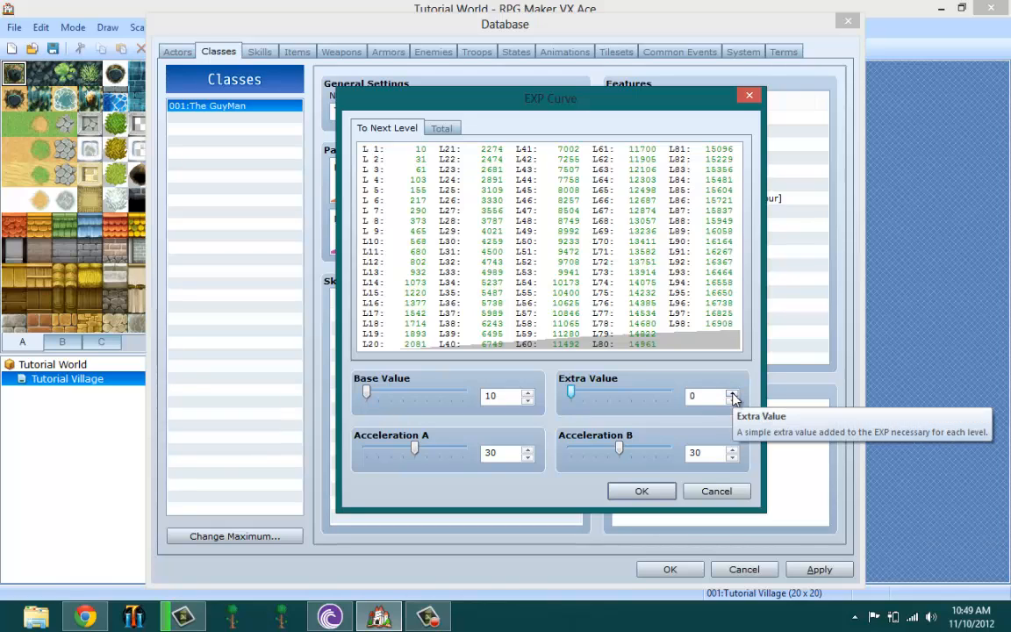
pyautogui.click(733, 392)
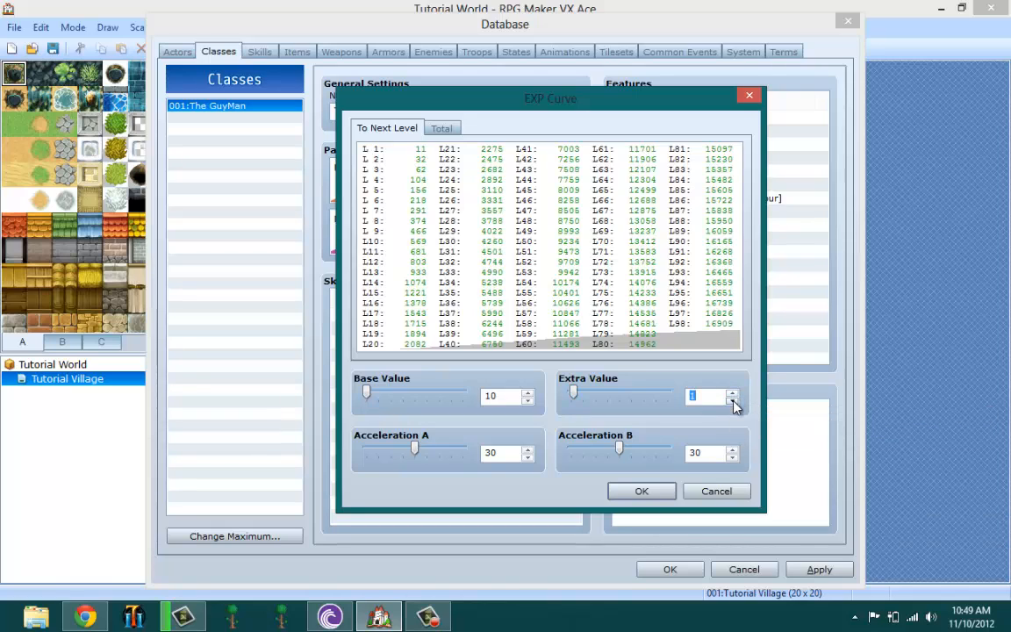
pyautogui.click(735, 391)
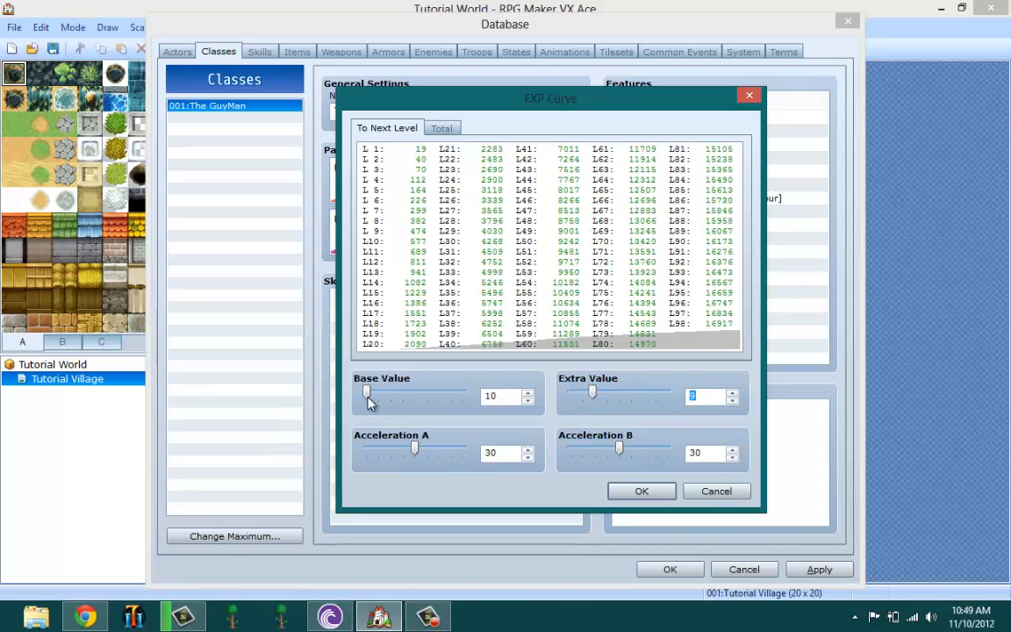
# Settle the EXP curve on Base Value 30 and Extra Value 5.
pyautogui.moveTo(367, 392); pyautogui.dragTo(463, 391)
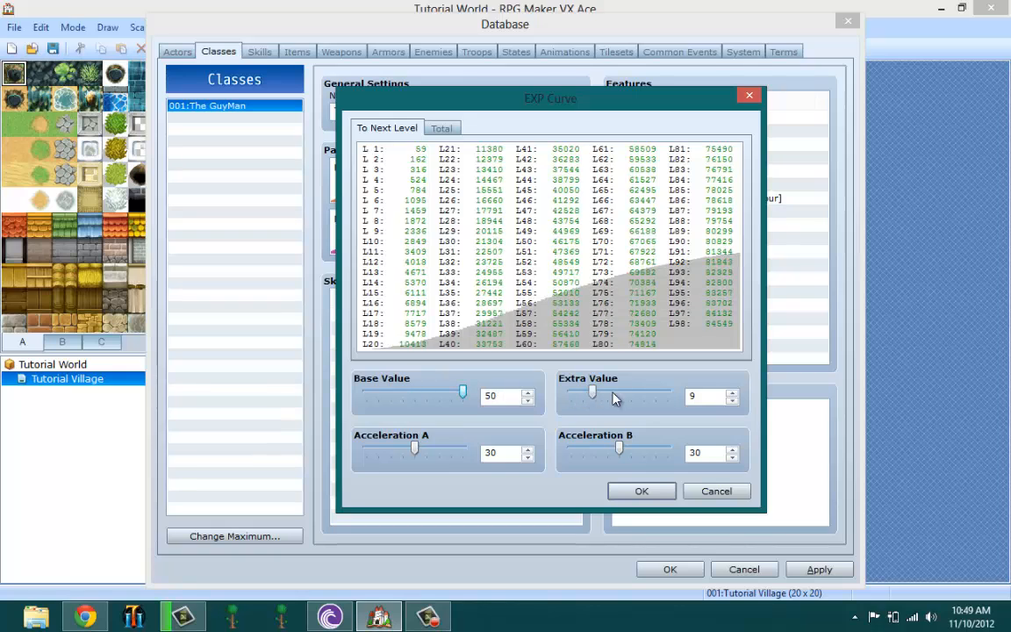
pyautogui.moveTo(592, 391); pyautogui.dragTo(664, 391)
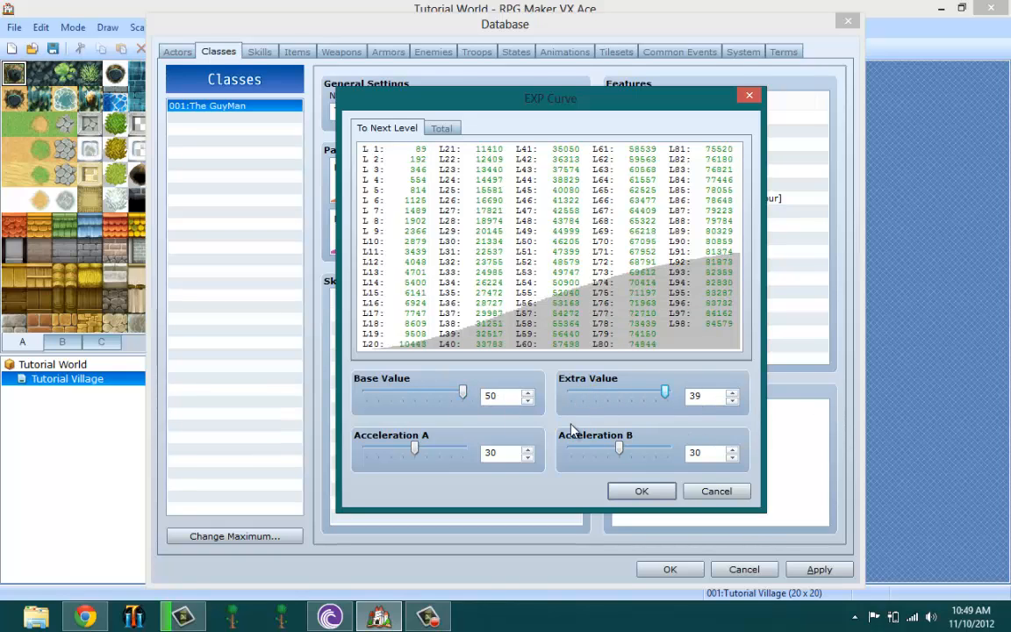
pyautogui.moveTo(462, 392); pyautogui.dragTo(426, 392)
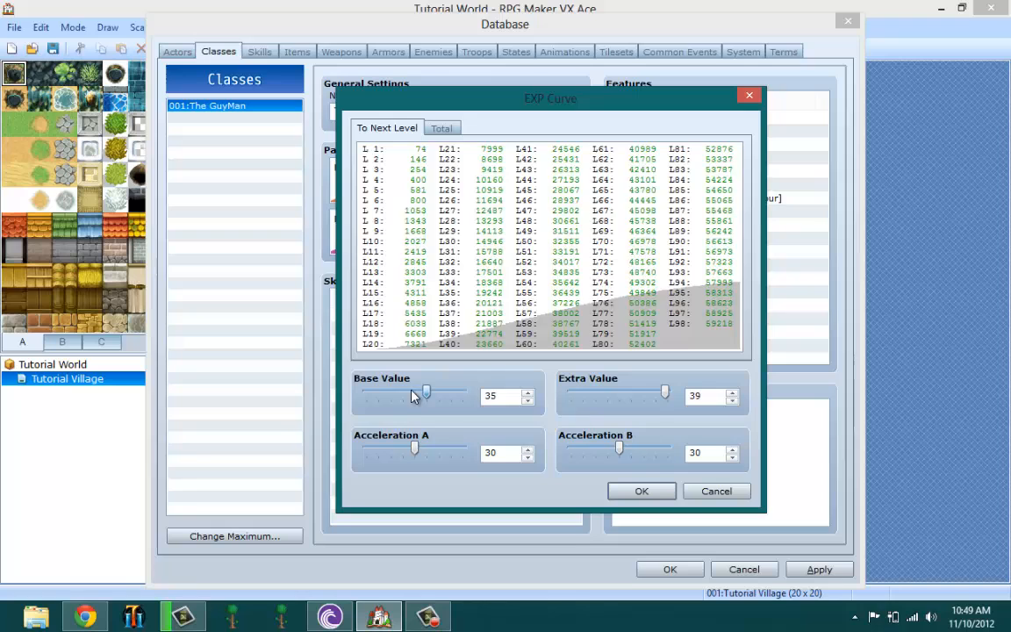
pyautogui.moveTo(426, 392); pyautogui.dragTo(367, 392)
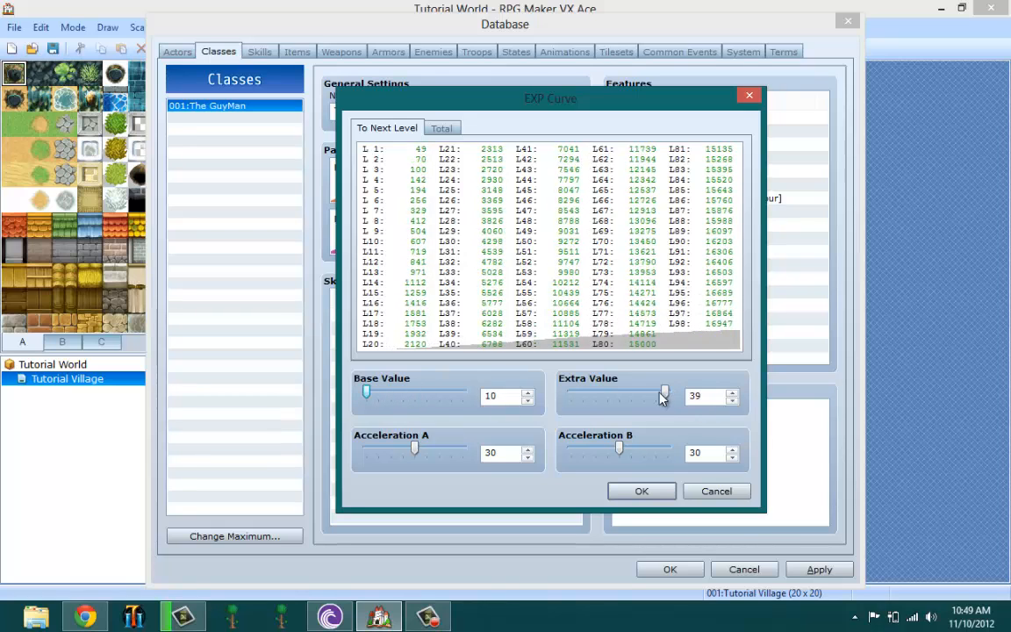
pyautogui.moveTo(663, 396); pyautogui.dragTo(571, 396)
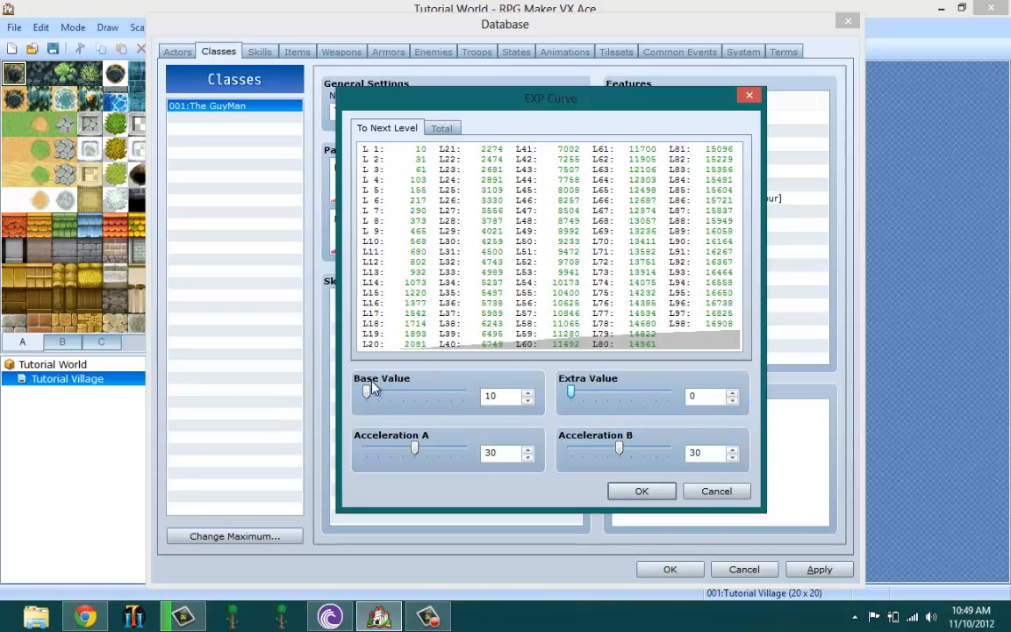
pyautogui.moveTo(366, 391); pyautogui.dragTo(415, 395)
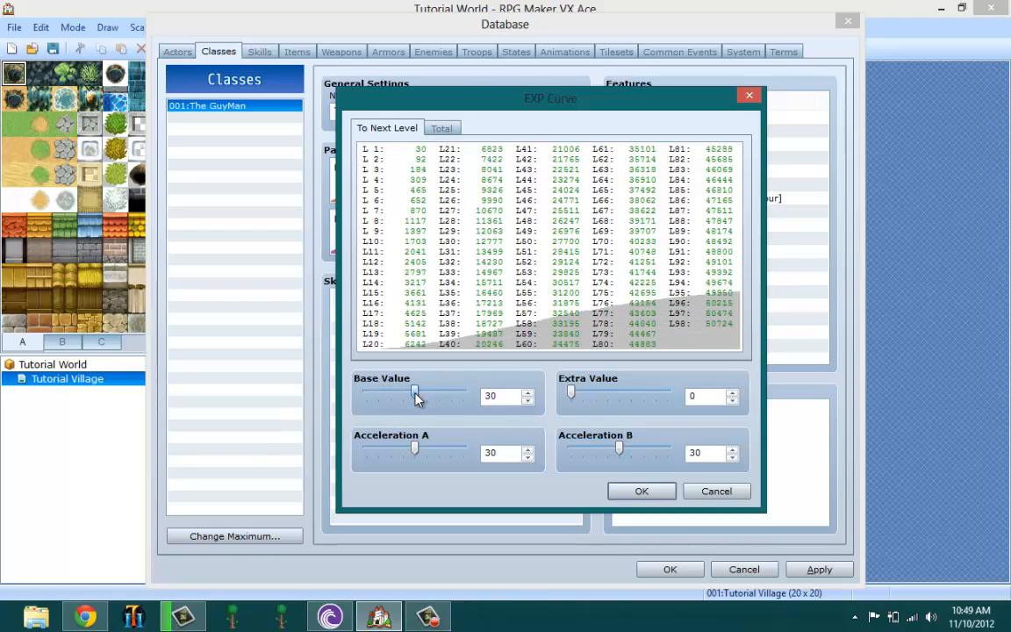
pyautogui.click(733, 393)
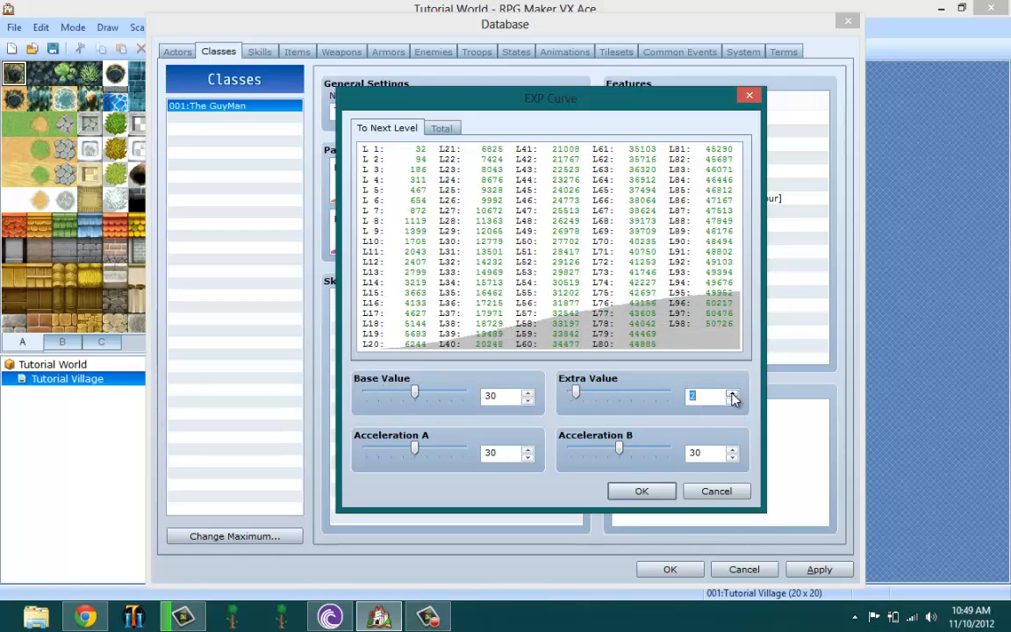
pyautogui.click(733, 393)
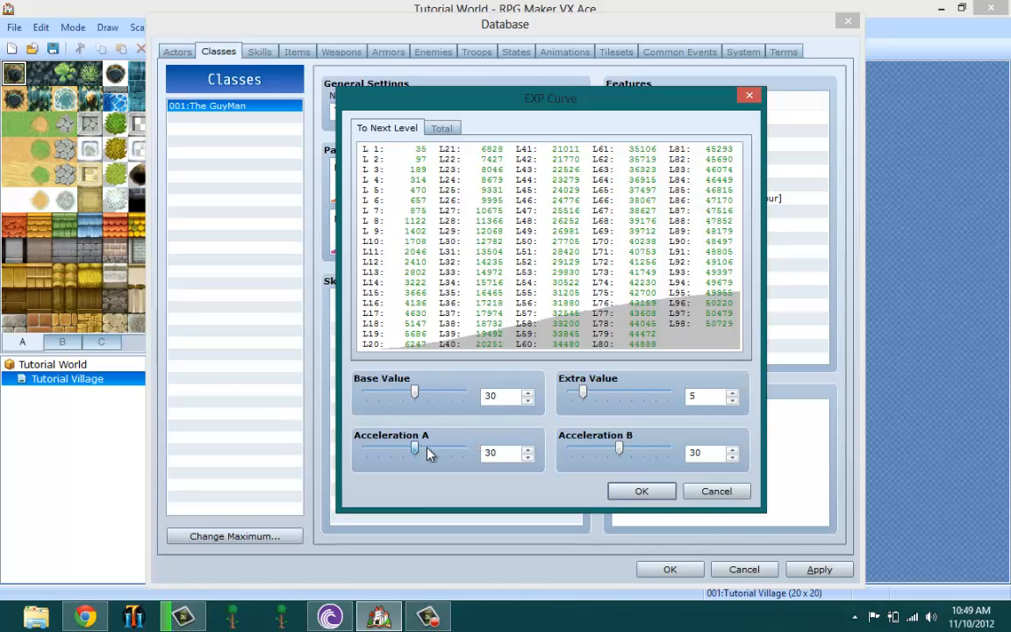
# After trying several Acceleration A values, set Acceleration A 30, Acceleration B 10, Extra Value 0.
pyautogui.moveTo(415, 449); pyautogui.dragTo(365, 449)
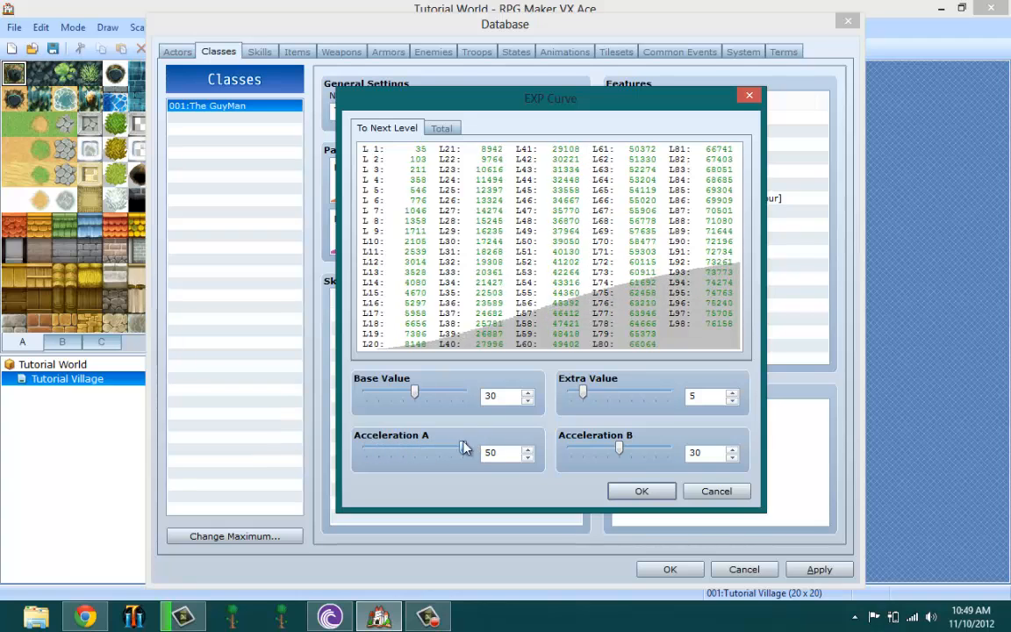
pyautogui.moveTo(460, 449); pyautogui.dragTo(455, 448)
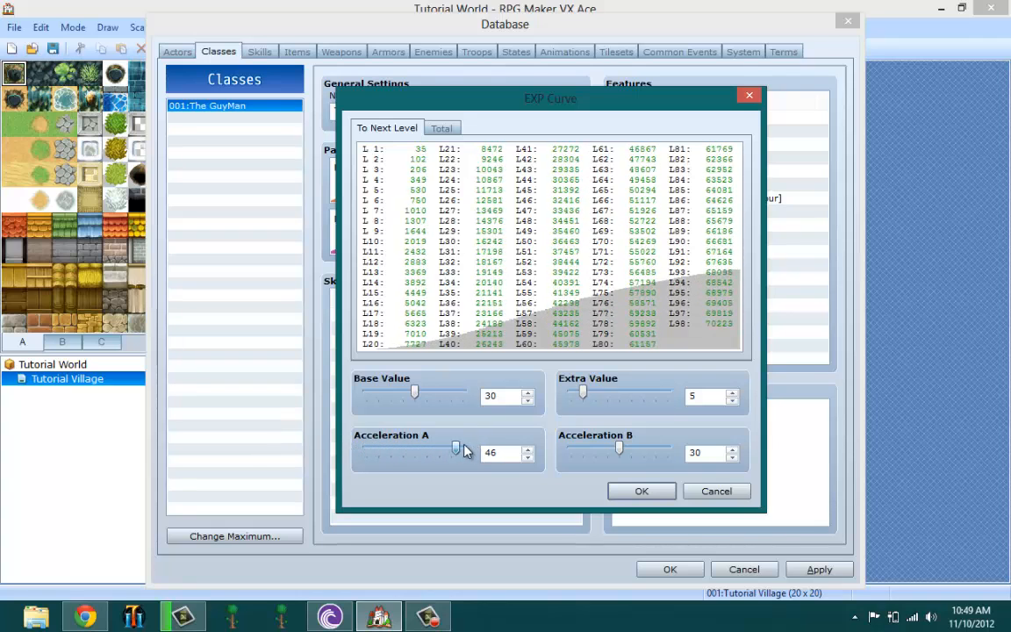
pyautogui.moveTo(454, 449); pyautogui.dragTo(366, 449)
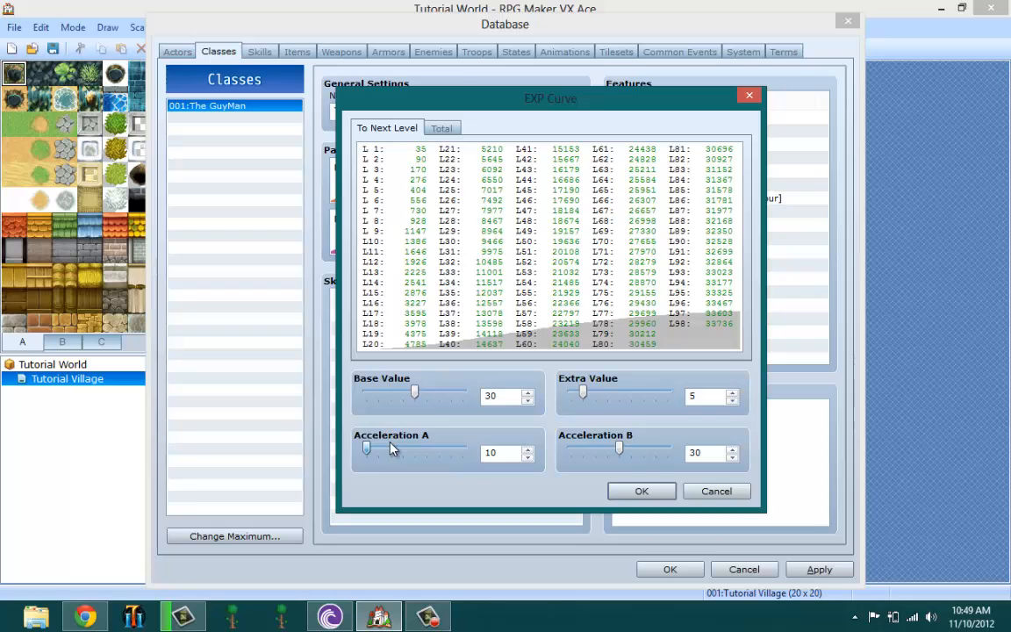
pyautogui.moveTo(309, 444)
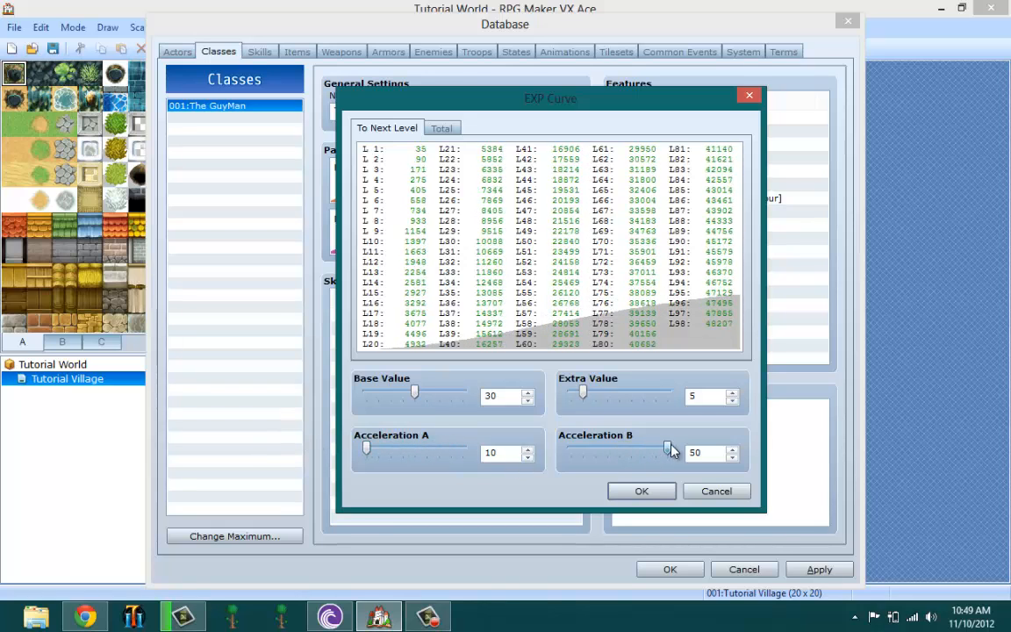
pyautogui.moveTo(639, 473)
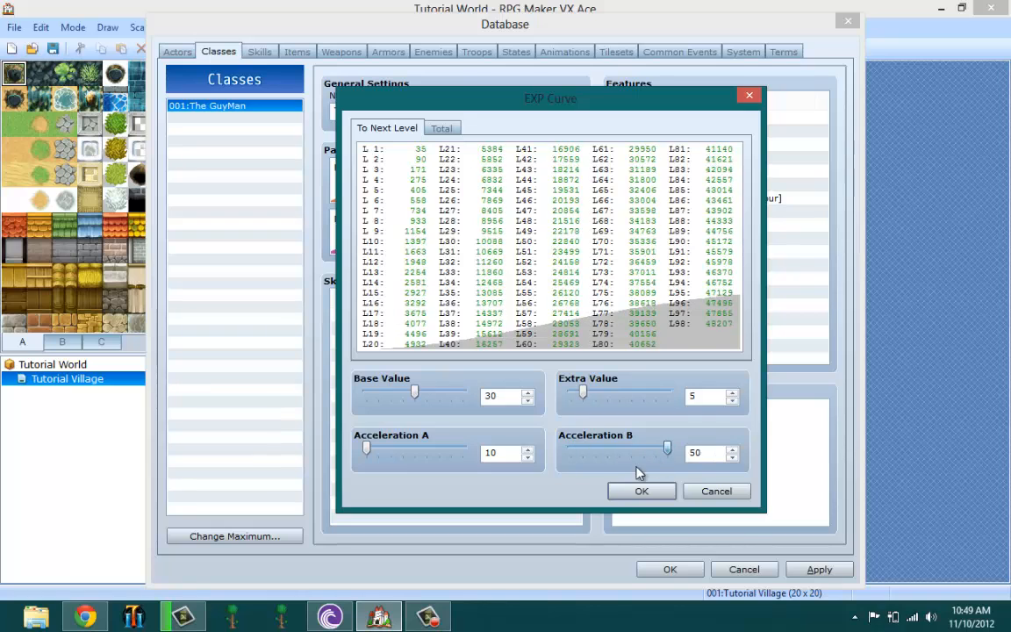
pyautogui.moveTo(667, 453); pyautogui.dragTo(653, 449)
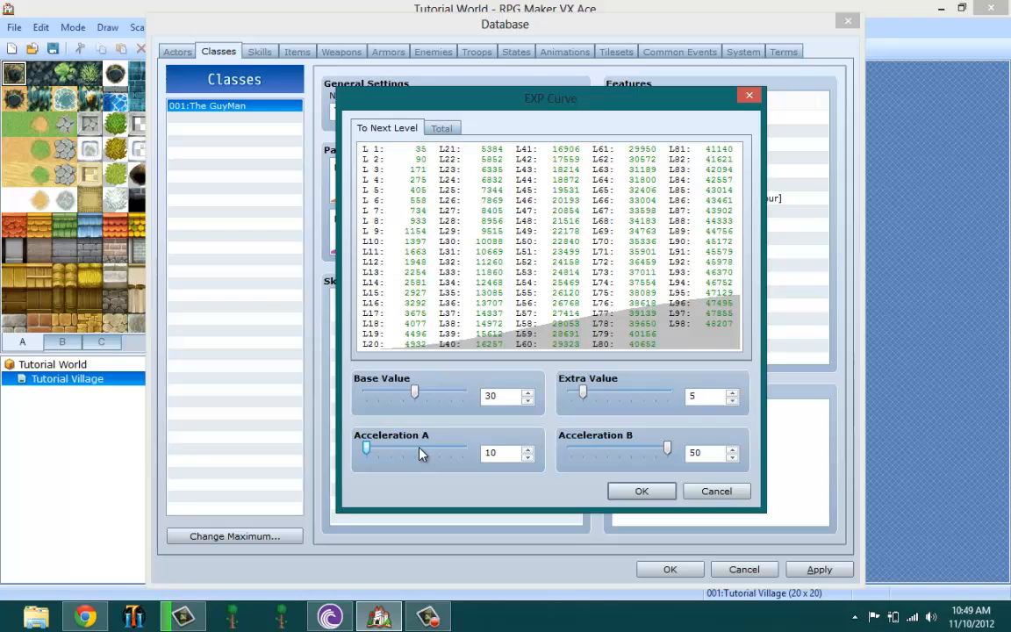
pyautogui.moveTo(367, 448); pyautogui.dragTo(426, 447)
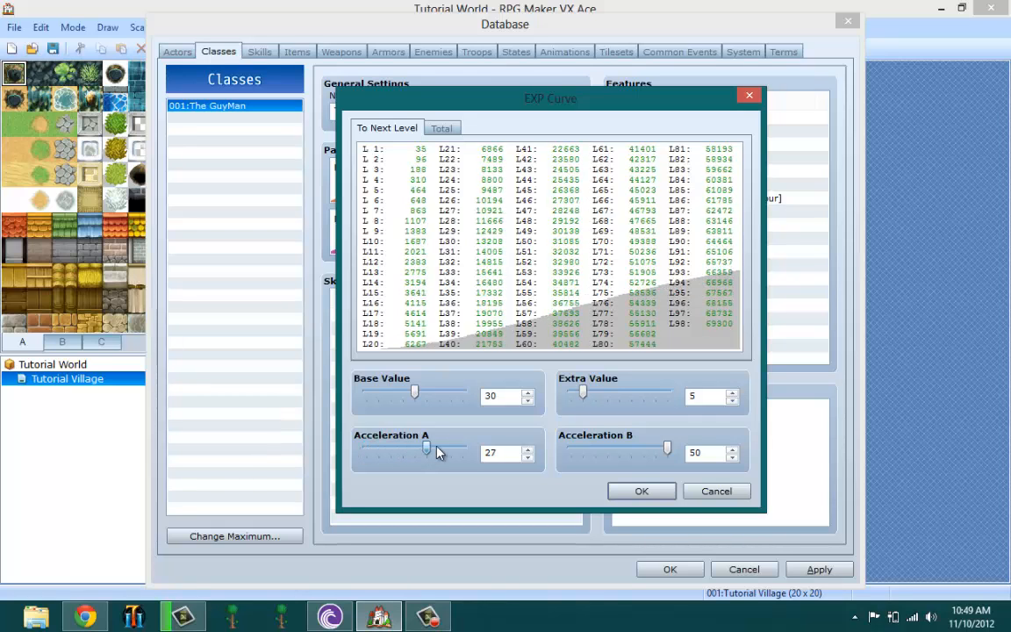
pyautogui.moveTo(425, 453); pyautogui.dragTo(463, 453)
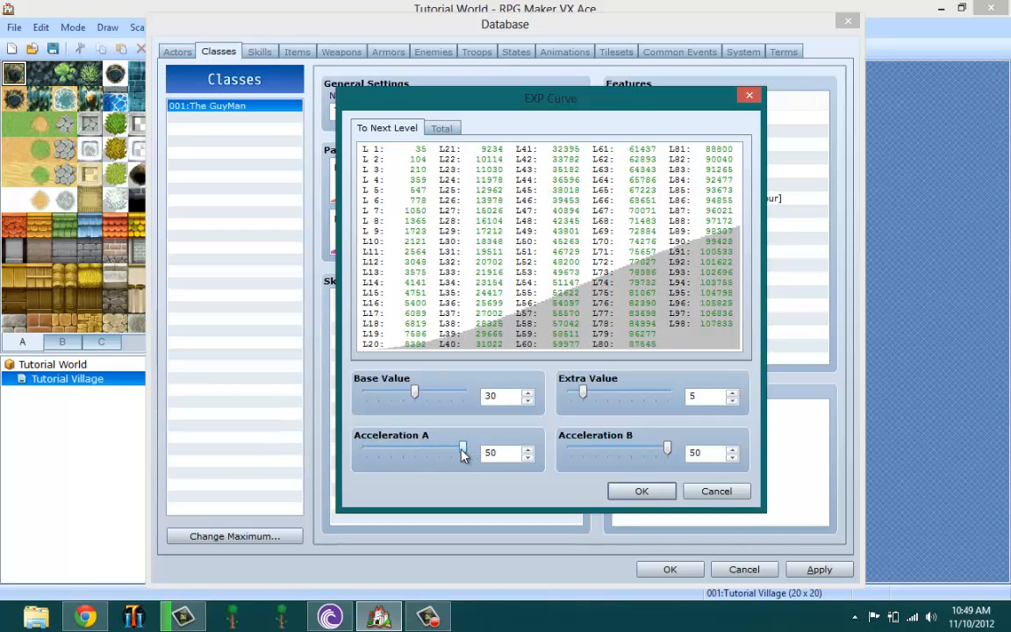
pyautogui.moveTo(463, 447); pyautogui.dragTo(366, 448)
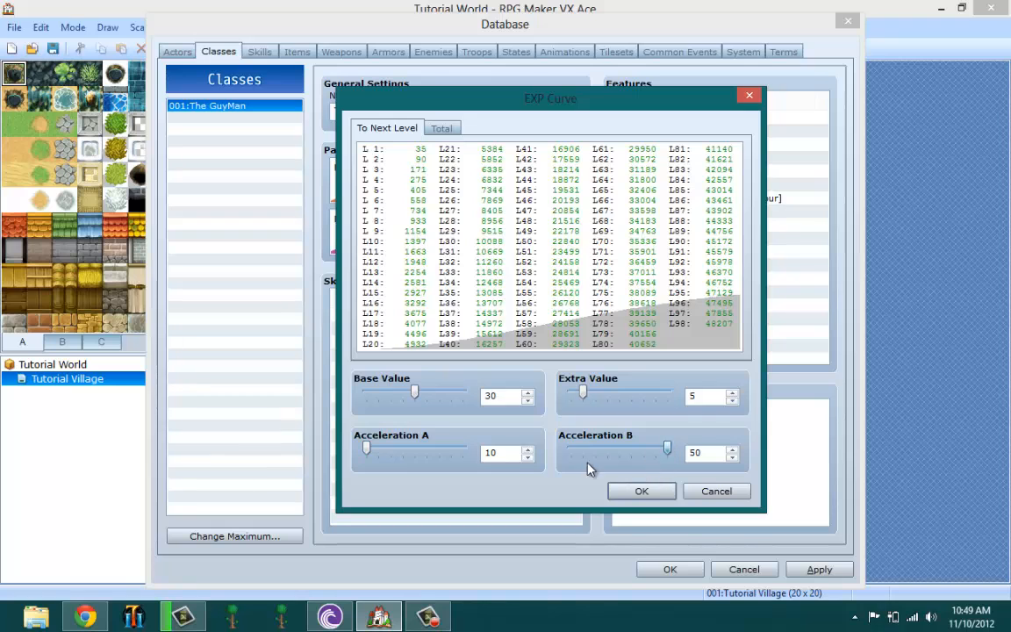
pyautogui.moveTo(667, 448); pyautogui.dragTo(571, 449)
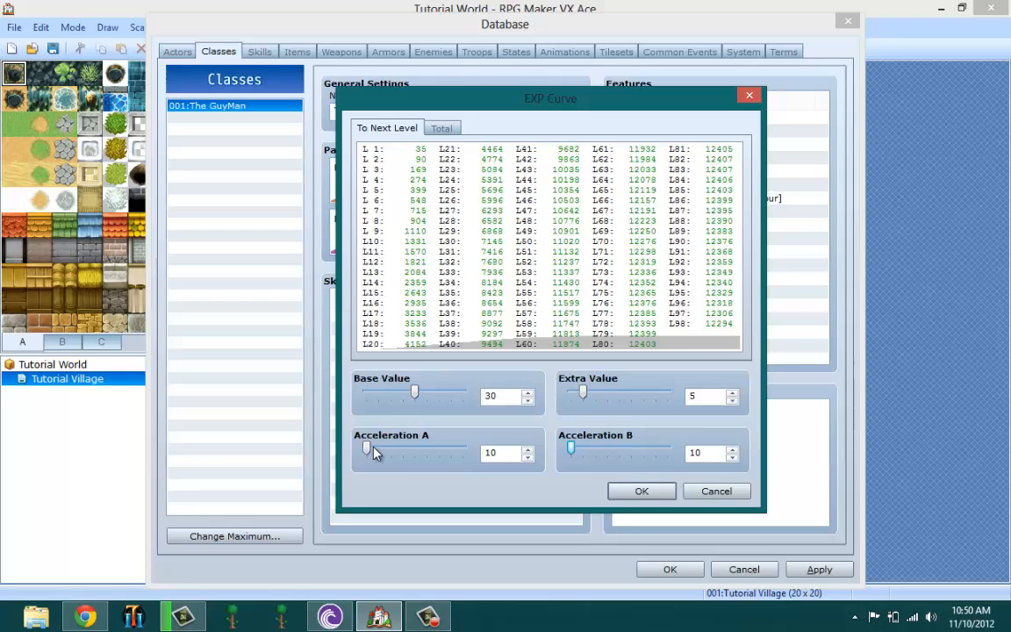
pyautogui.moveTo(367, 448); pyautogui.dragTo(414, 449)
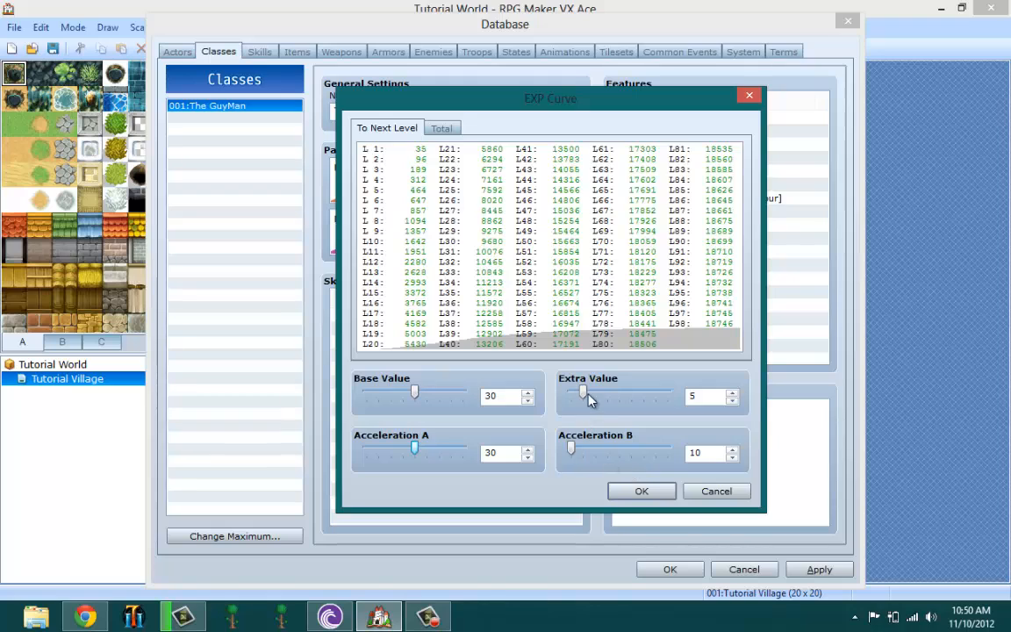
pyautogui.moveTo(584, 394); pyautogui.dragTo(569, 393)
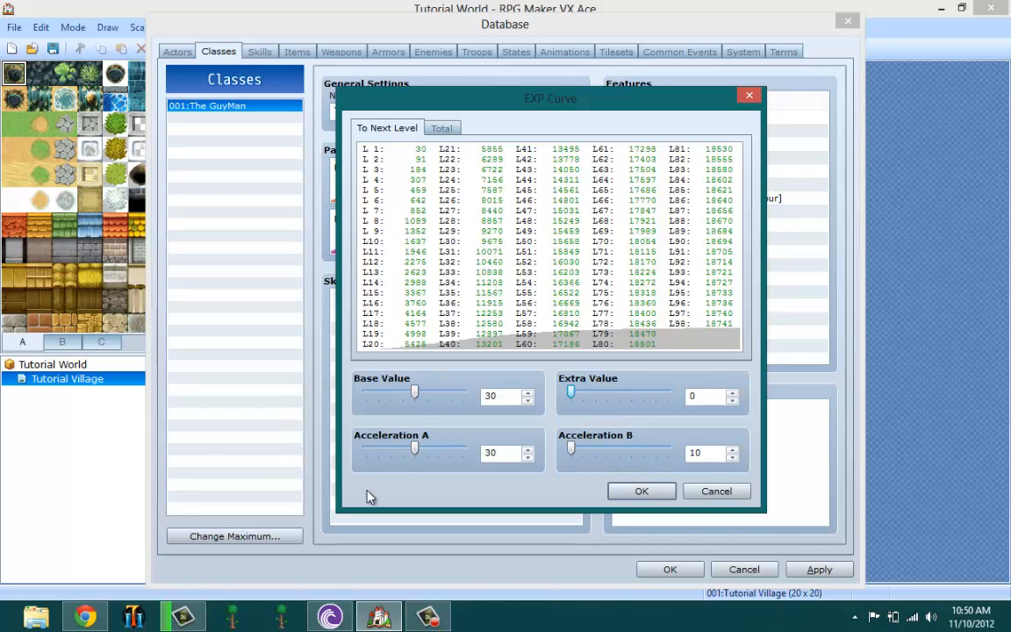
pyautogui.moveTo(407, 109)
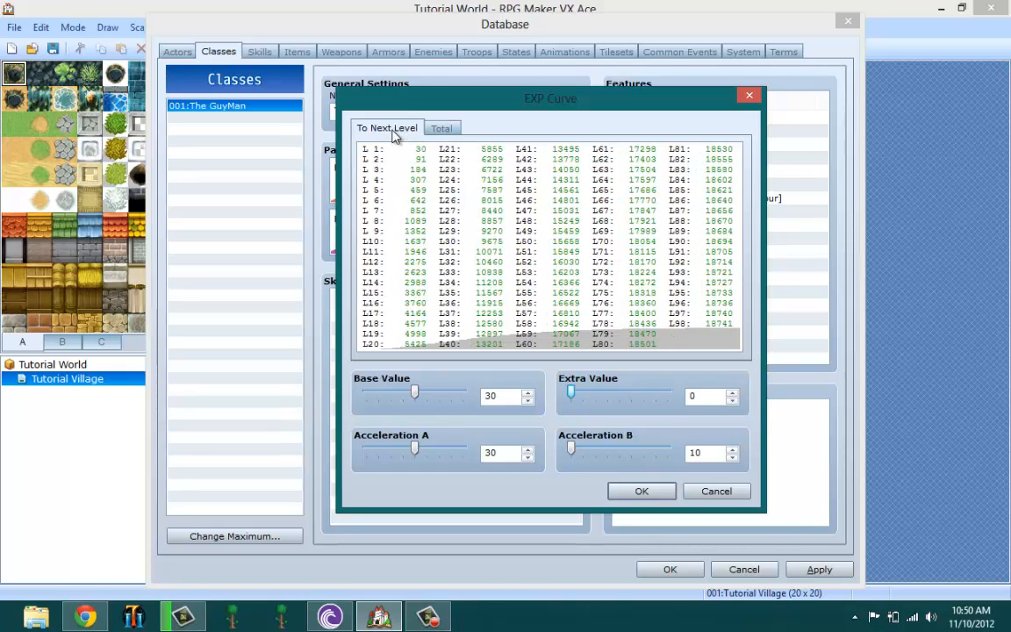
pyautogui.moveTo(656, 484)
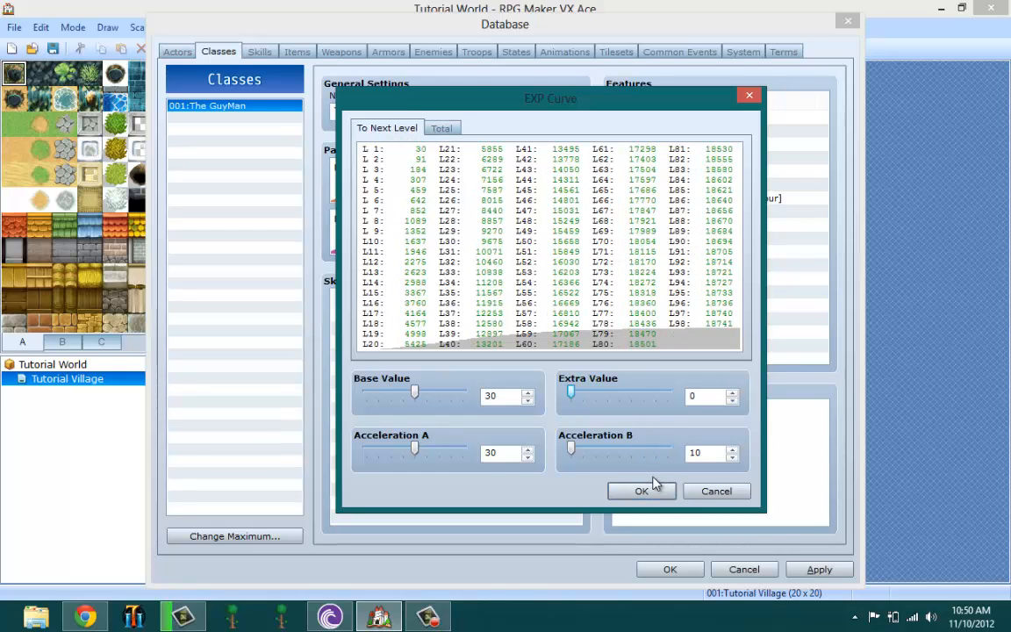
# Accept the EXP curve and start a level-5 skill entry choosing 022:Shout.
pyautogui.click(641, 491)
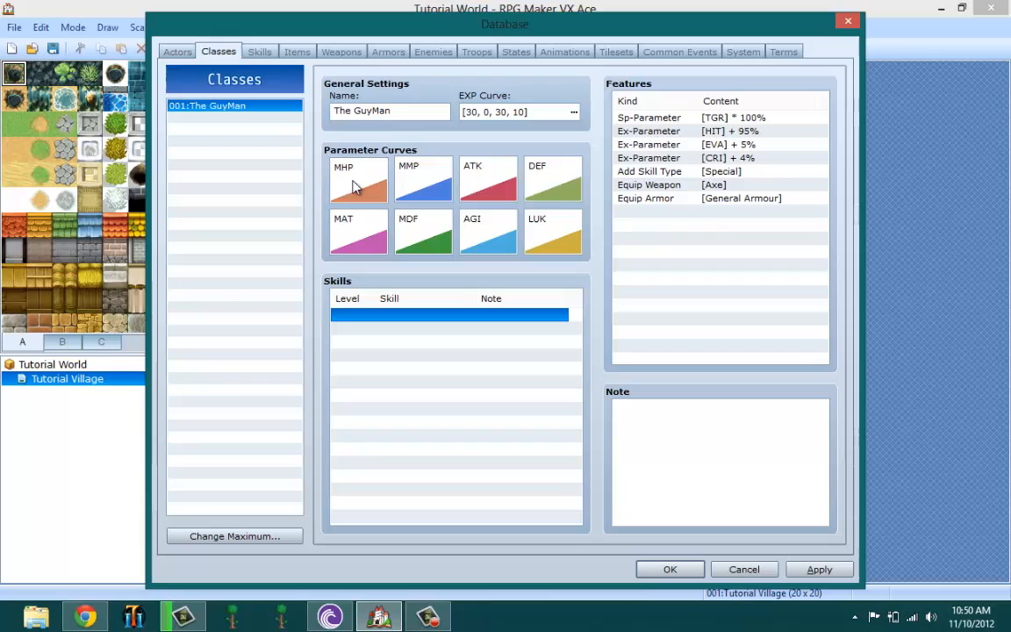
pyautogui.click(720, 117)
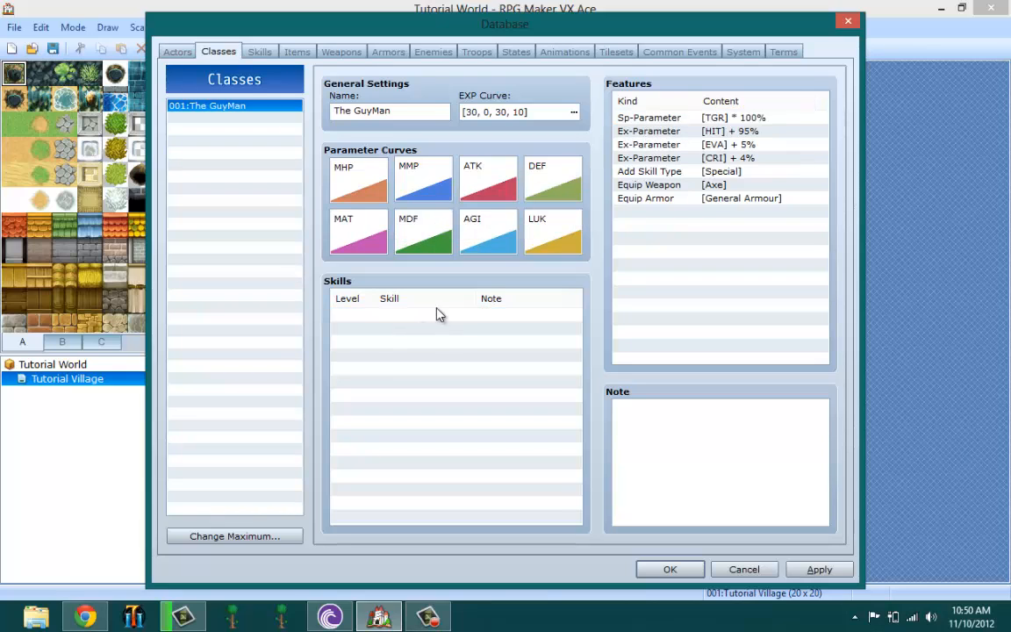
pyautogui.doubleClick(439, 316)
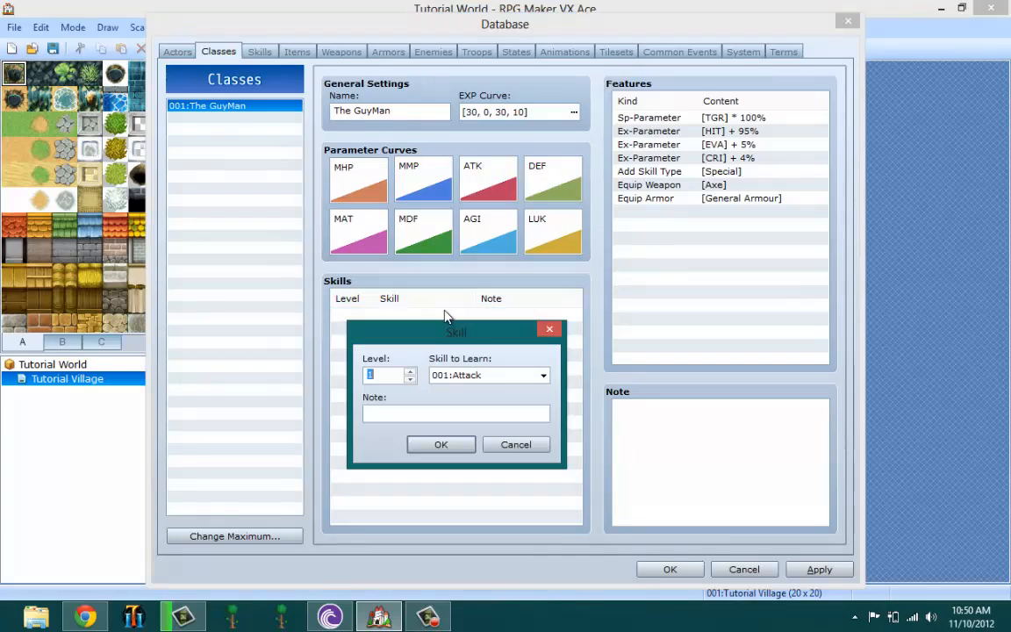
pyautogui.click(544, 375)
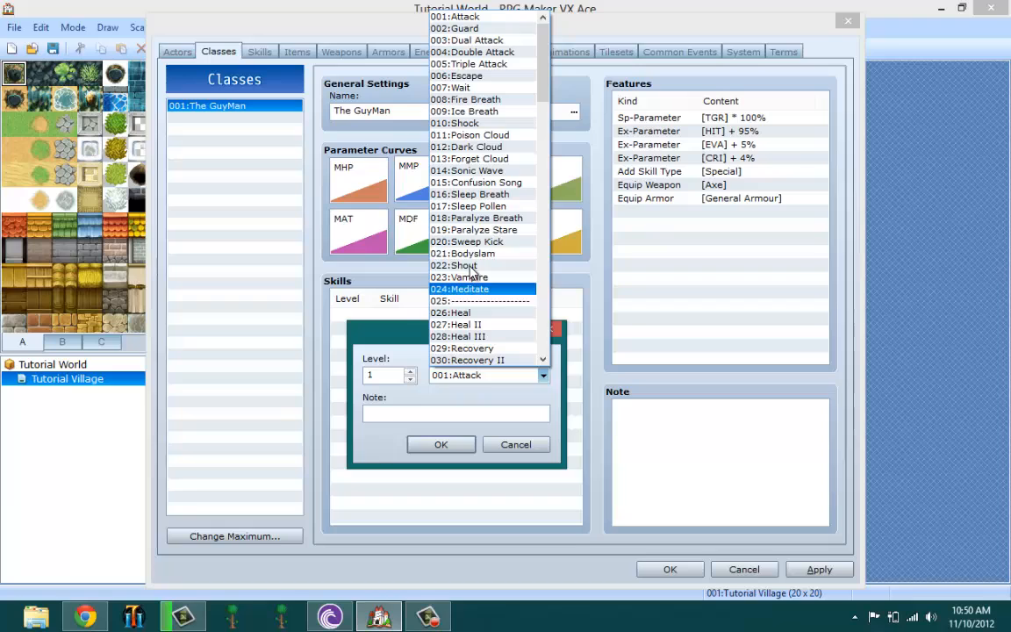
pyautogui.click(454, 265)
pyautogui.write('5')
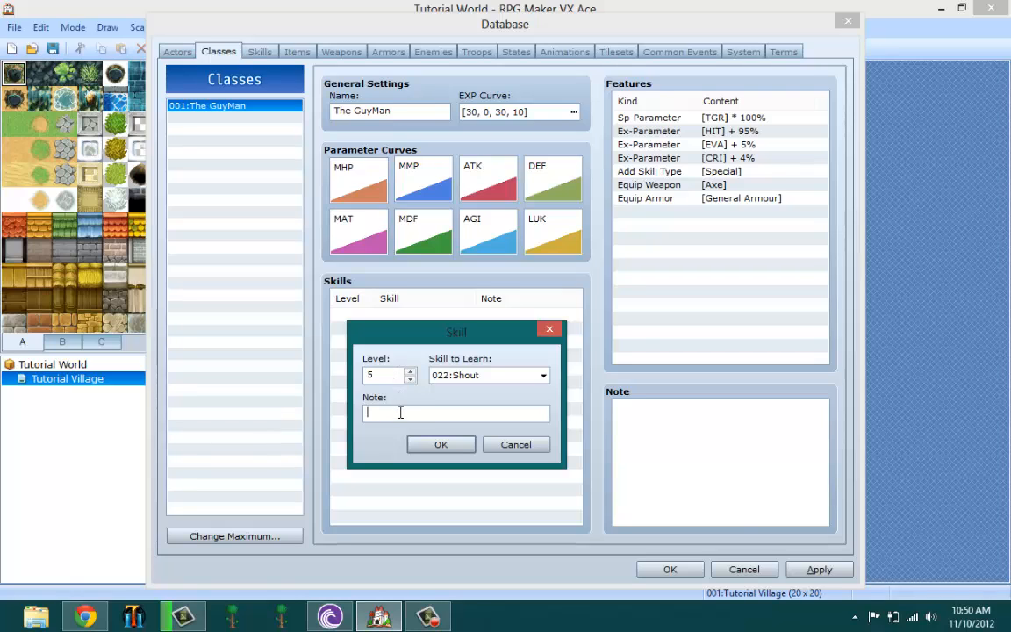
pyautogui.moveTo(405, 393)
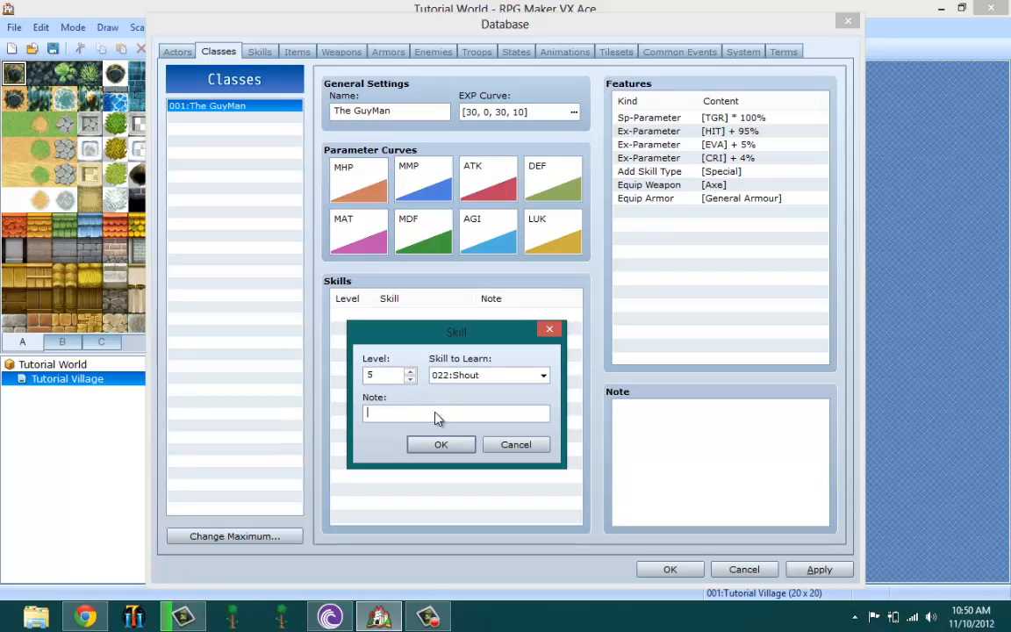
# Note the Shout entry as 'the skill', then type 'gg' into the class note.
pyautogui.write('the')
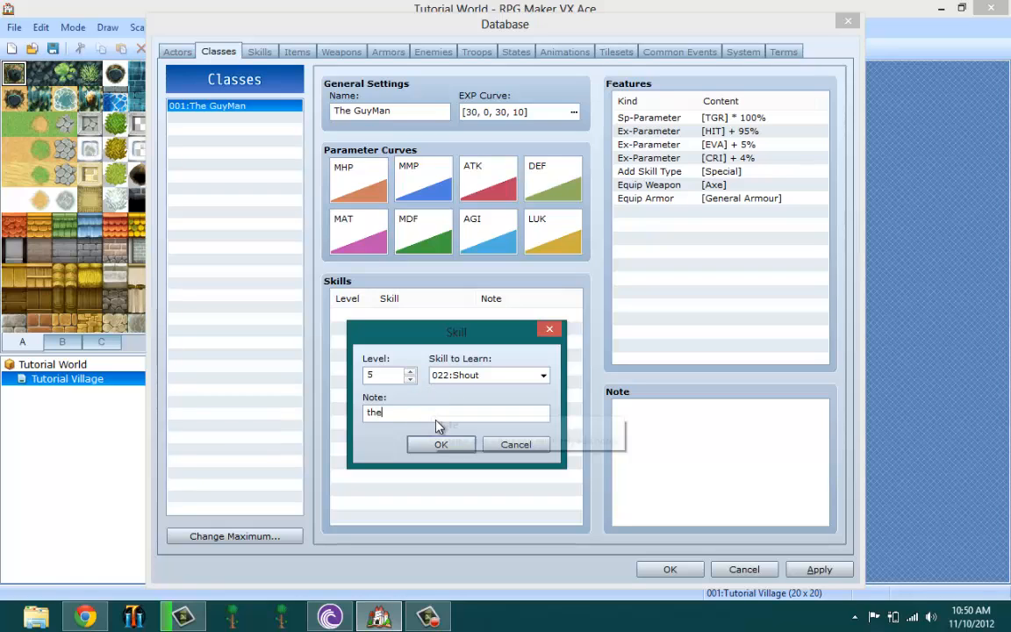
pyautogui.moveTo(441, 444)
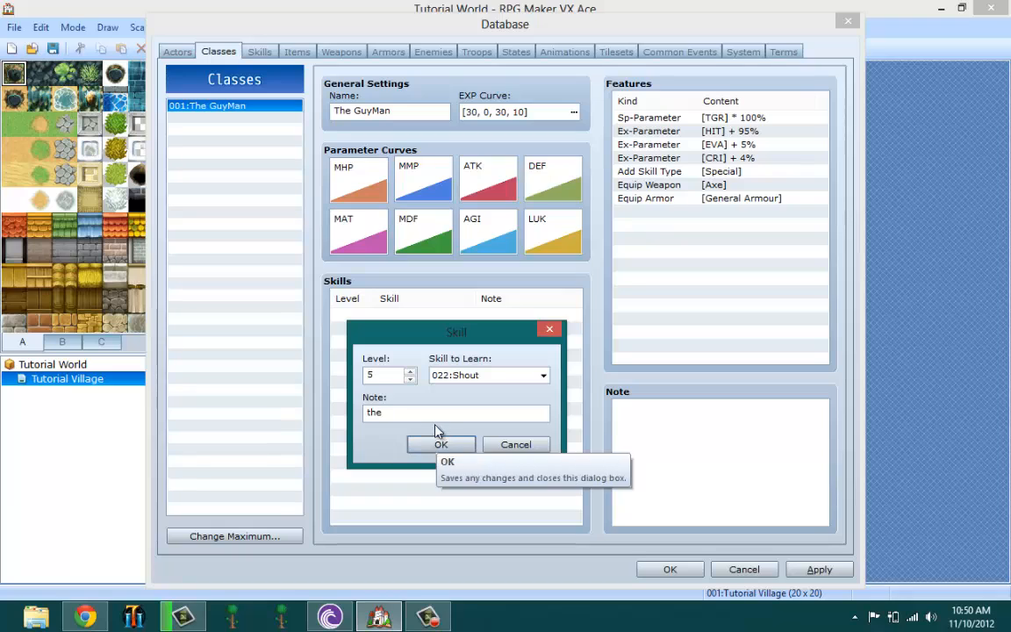
pyautogui.write('skill')
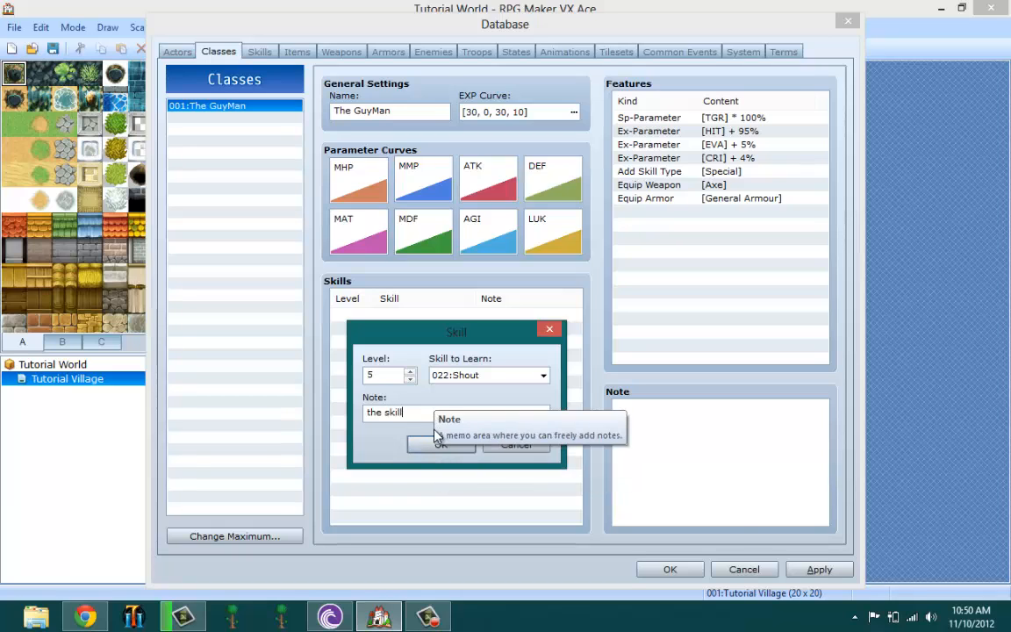
pyautogui.click(440, 444)
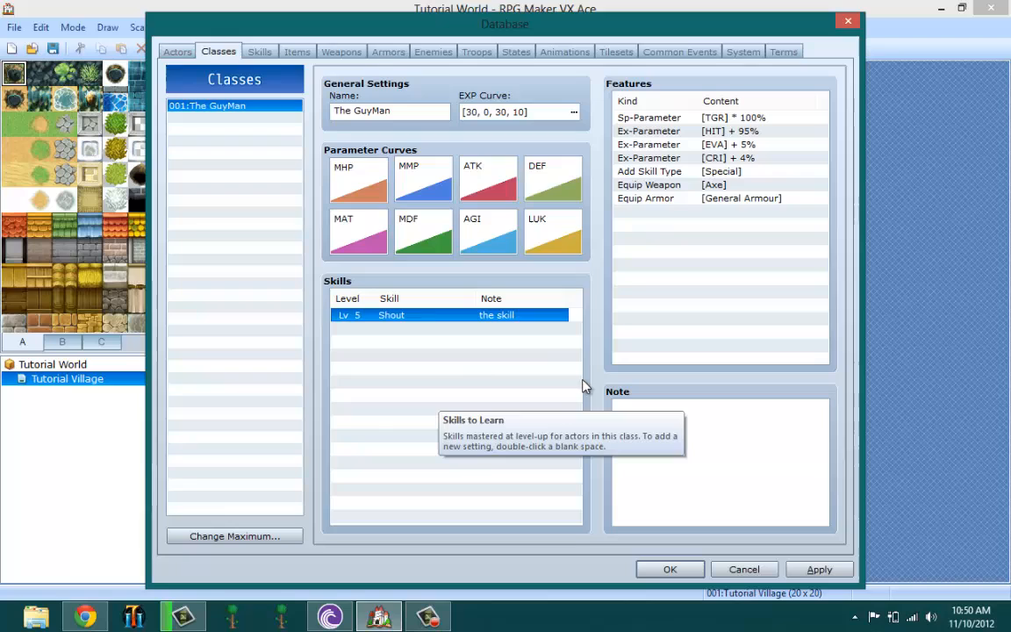
pyautogui.moveTo(308, 169)
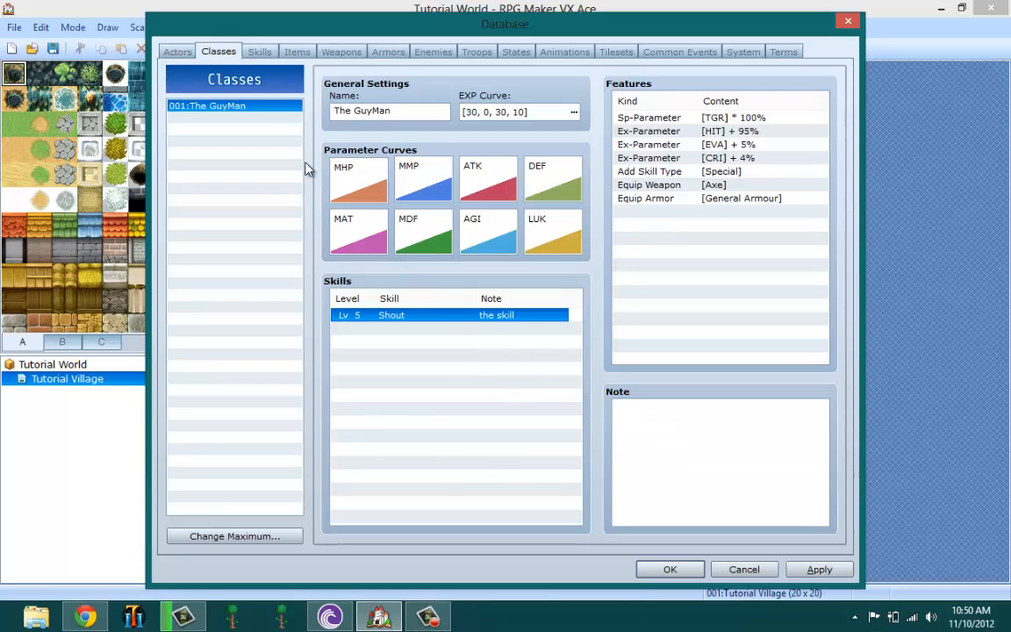
pyautogui.moveTo(348, 180)
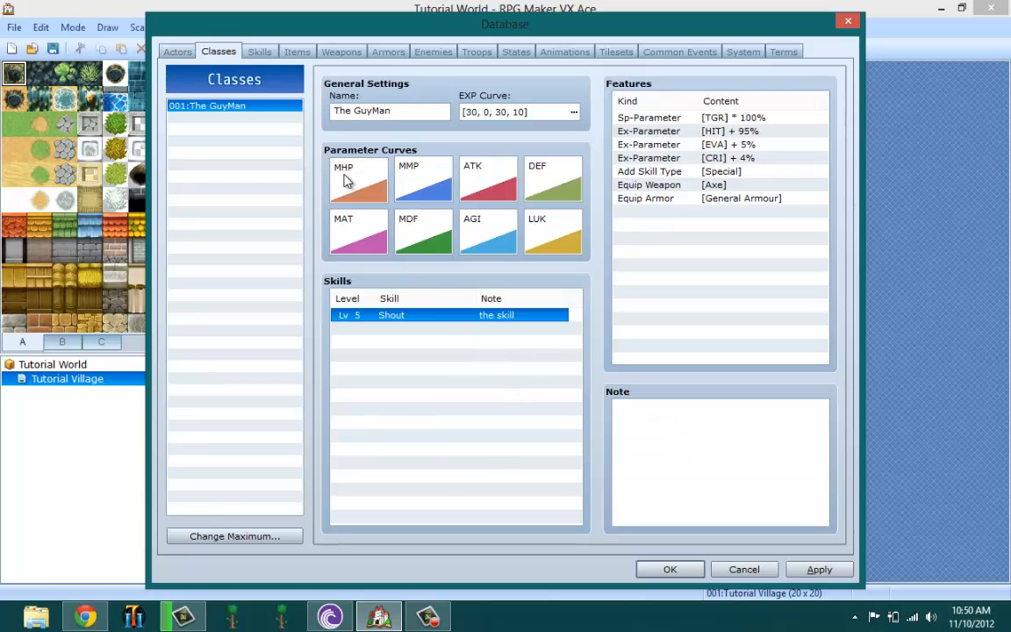
pyautogui.click(682, 451)
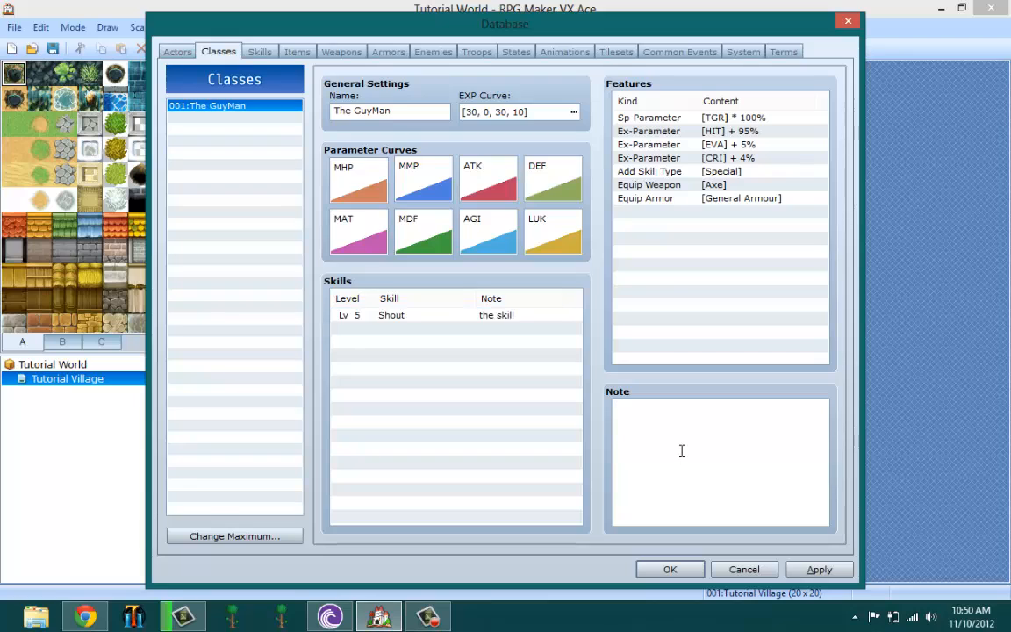
pyautogui.write('gg')
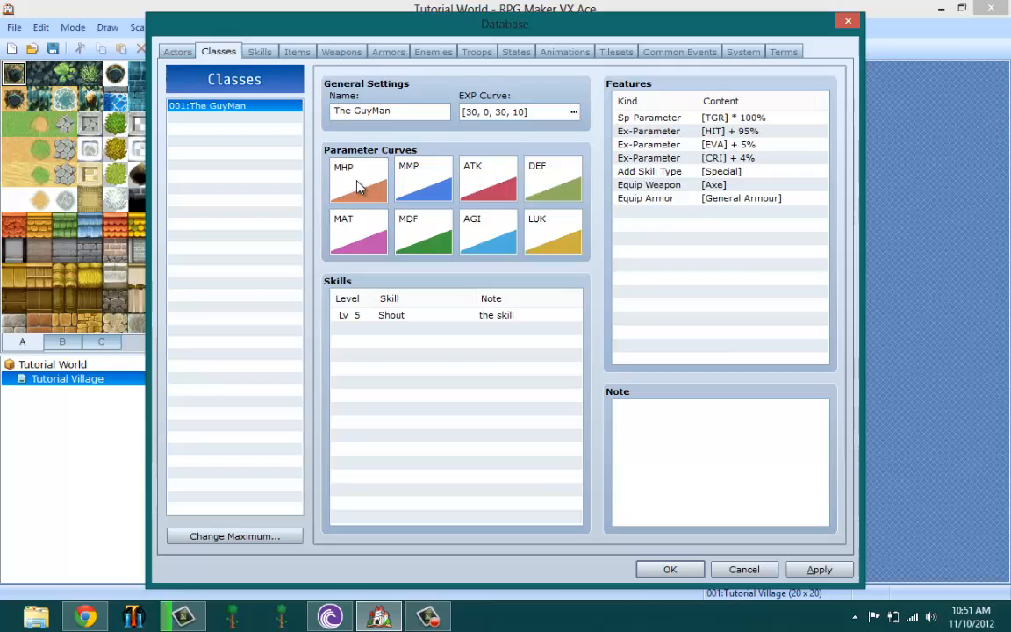
# Open the MHP parameter curve and try Quick Setting presets, ending at 434 HP at level 1.
pyautogui.doubleClick(358, 179)
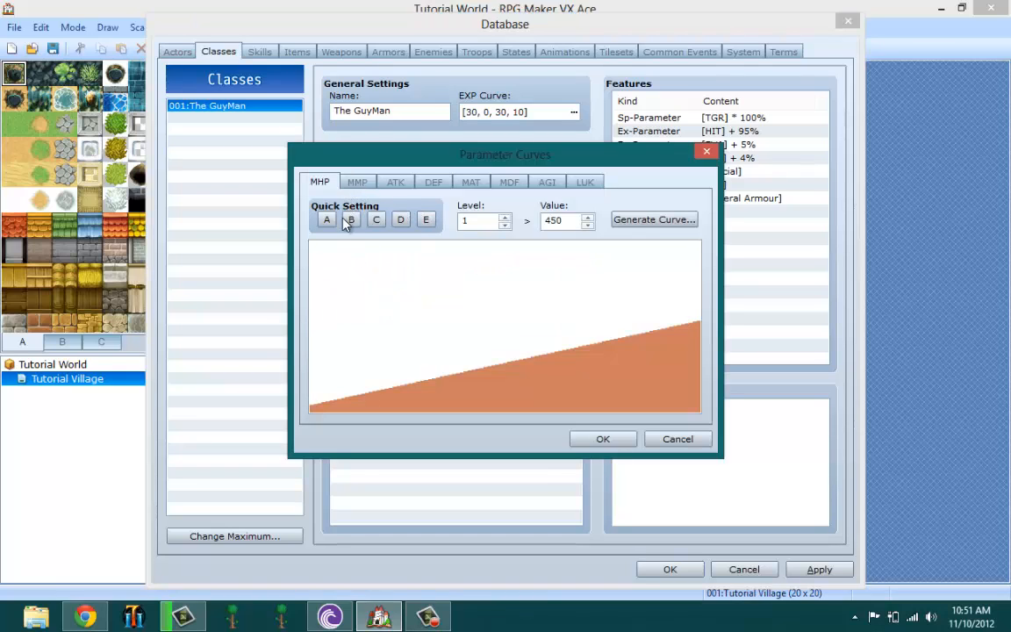
pyautogui.click(350, 219)
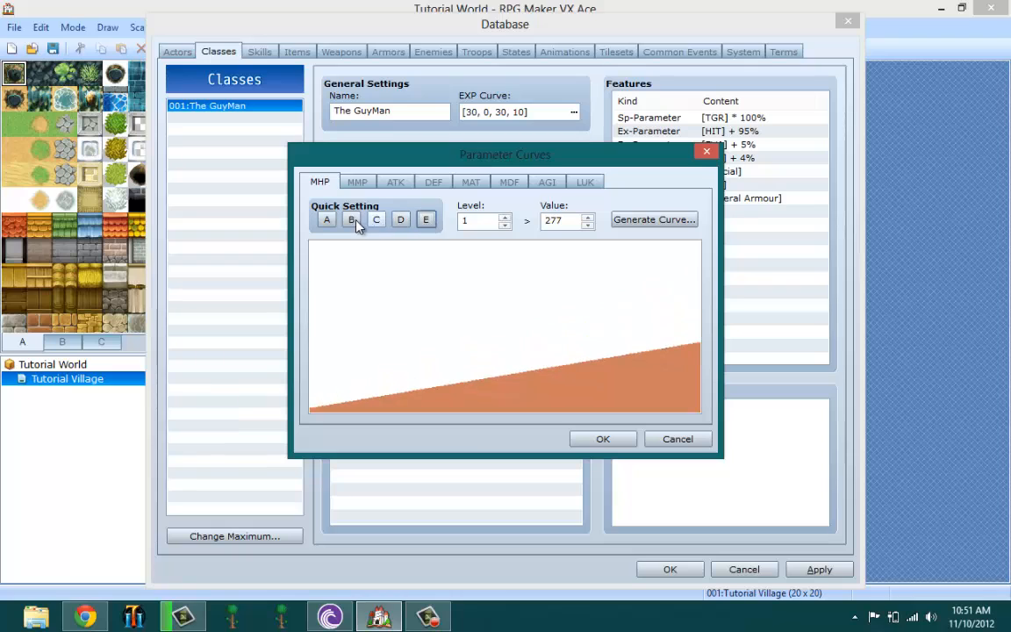
pyautogui.click(375, 220)
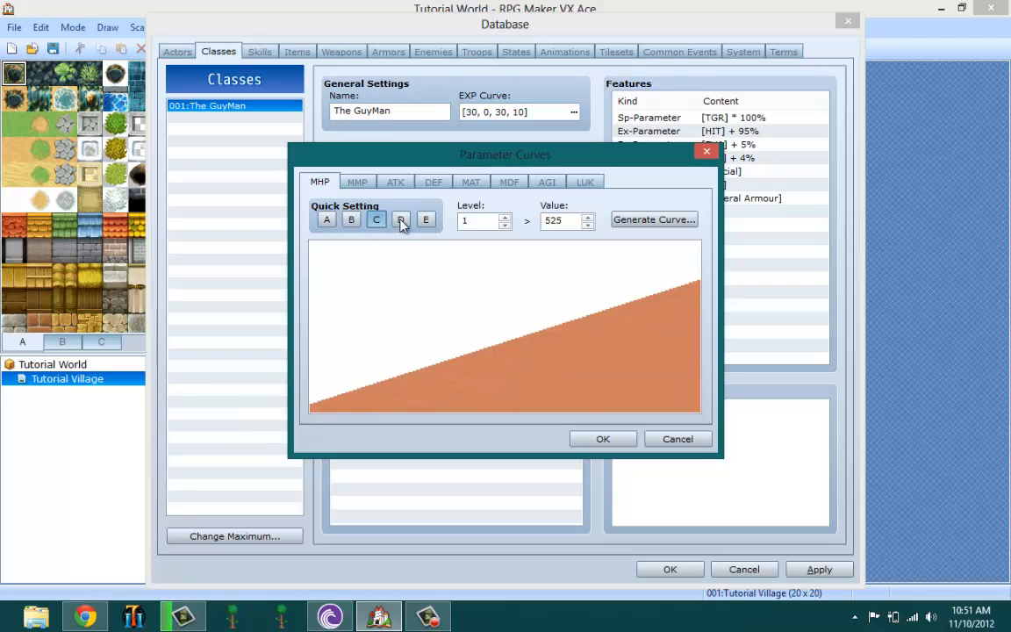
pyautogui.click(400, 220)
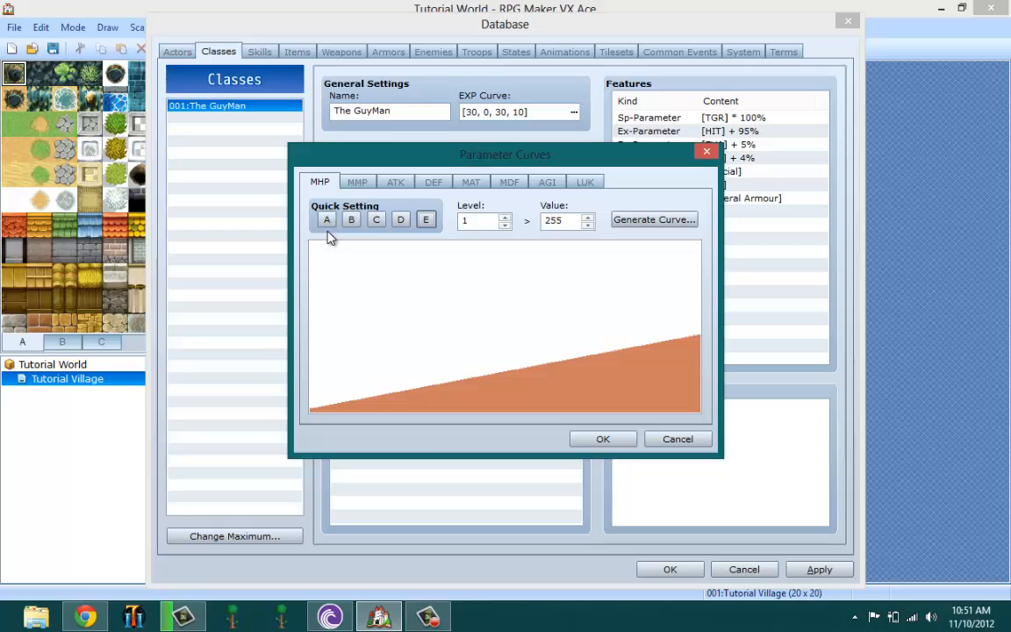
pyautogui.click(326, 218)
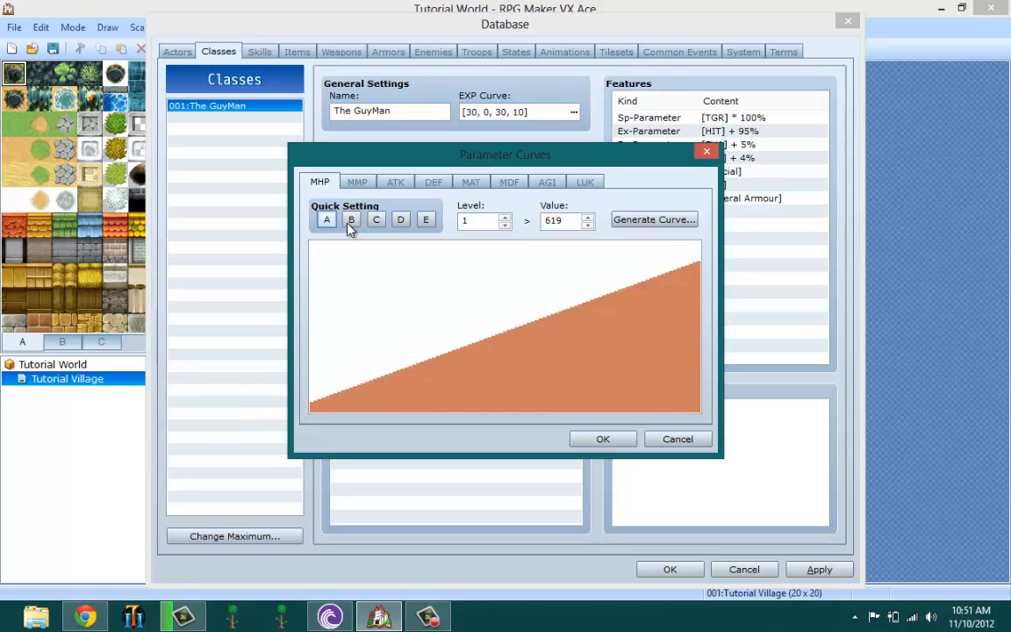
pyautogui.click(326, 219)
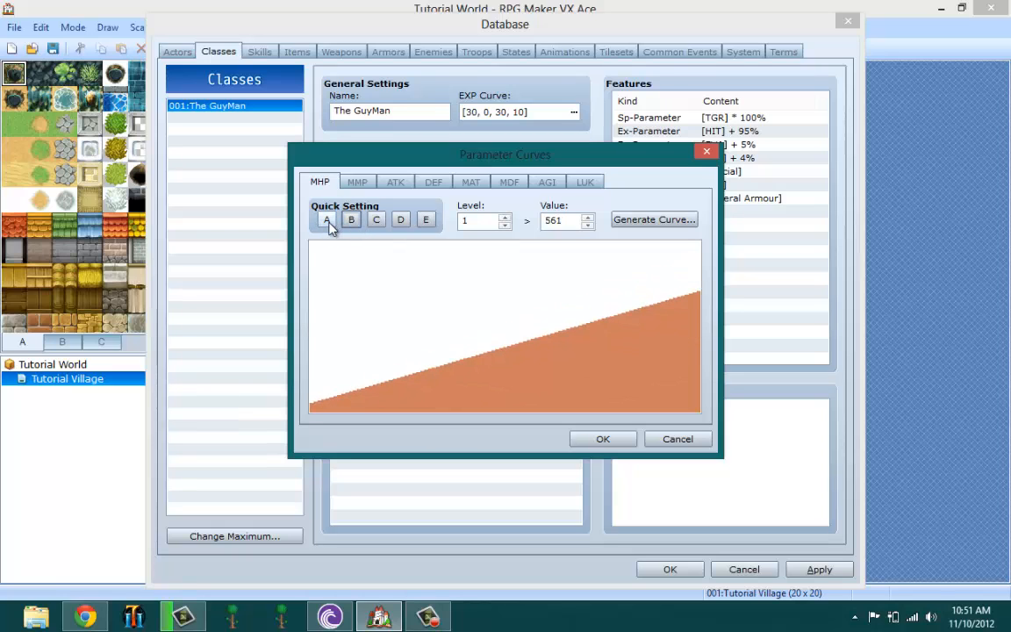
pyautogui.click(325, 219)
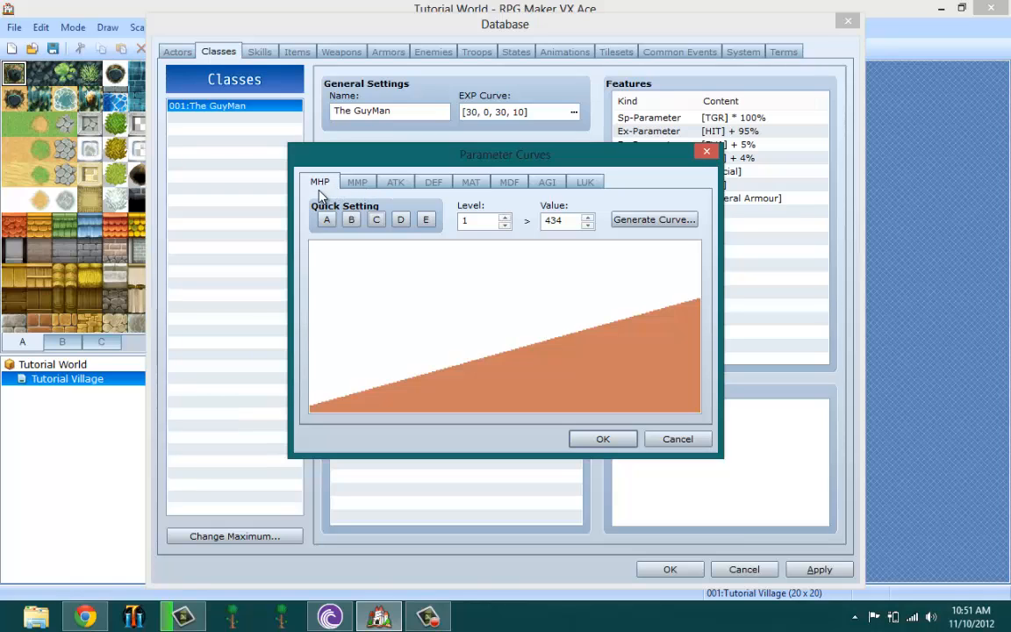
pyautogui.moveTo(436, 246)
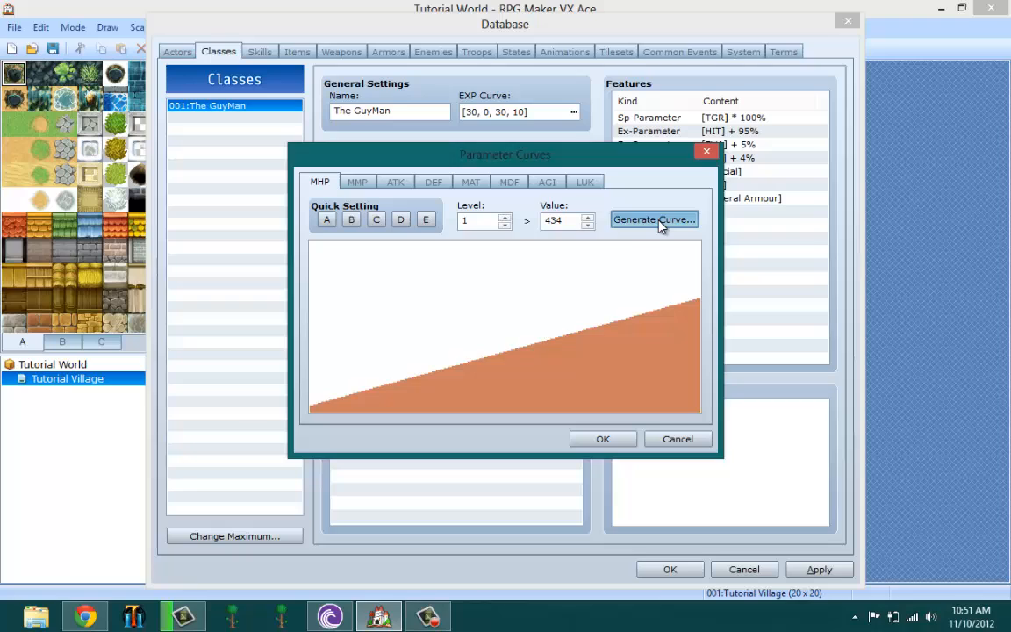
# Generate an MHP curve from 100 at level 1 to 500 at level 99 with faster growth.
pyautogui.click(654, 219)
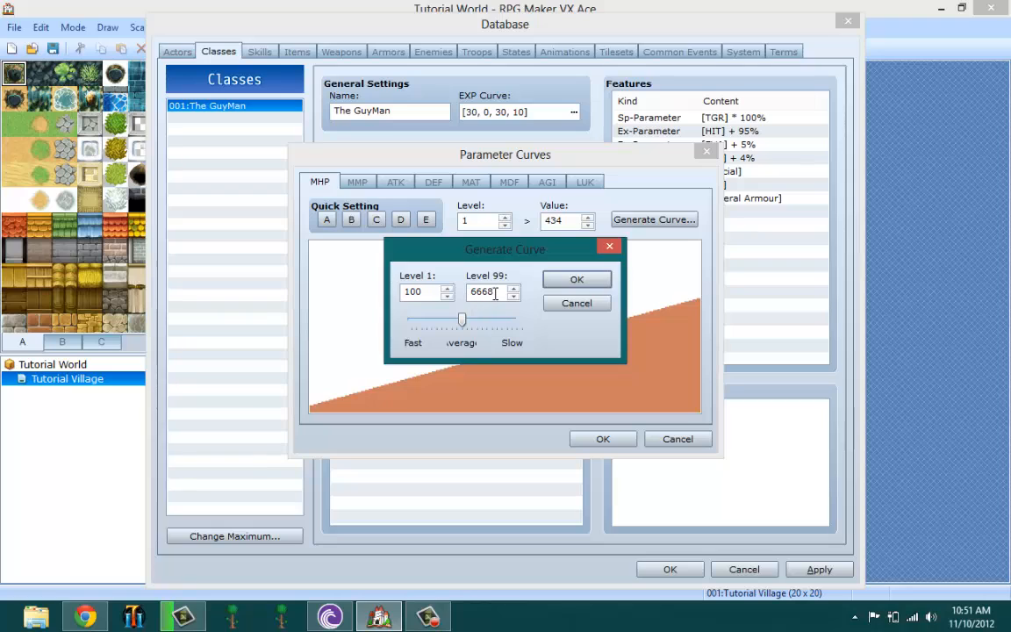
pyautogui.tripleClick(485, 291)
pyautogui.write('500')
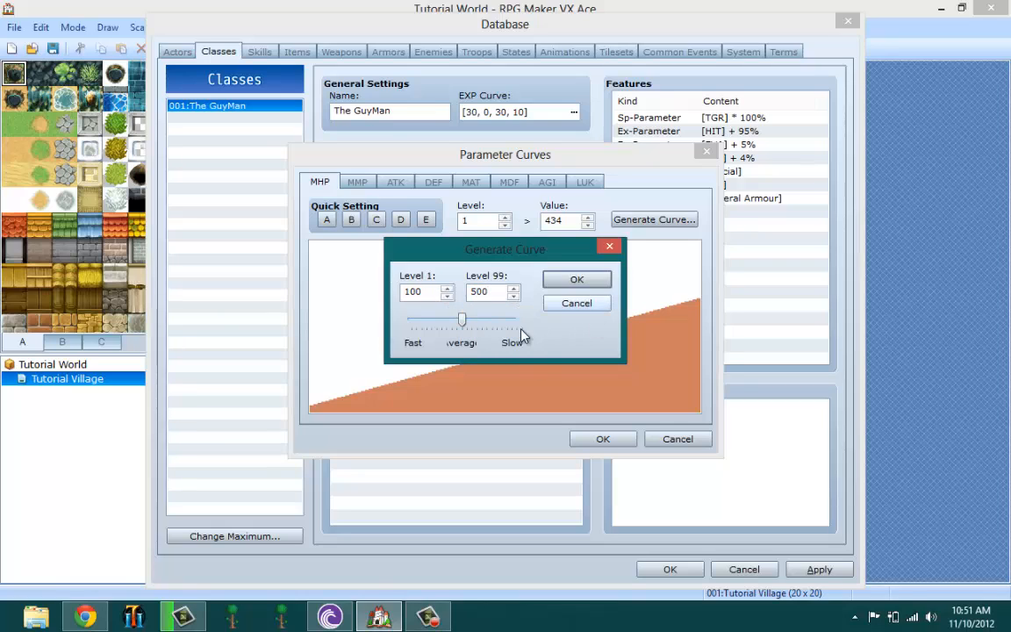
pyautogui.moveTo(463, 323)
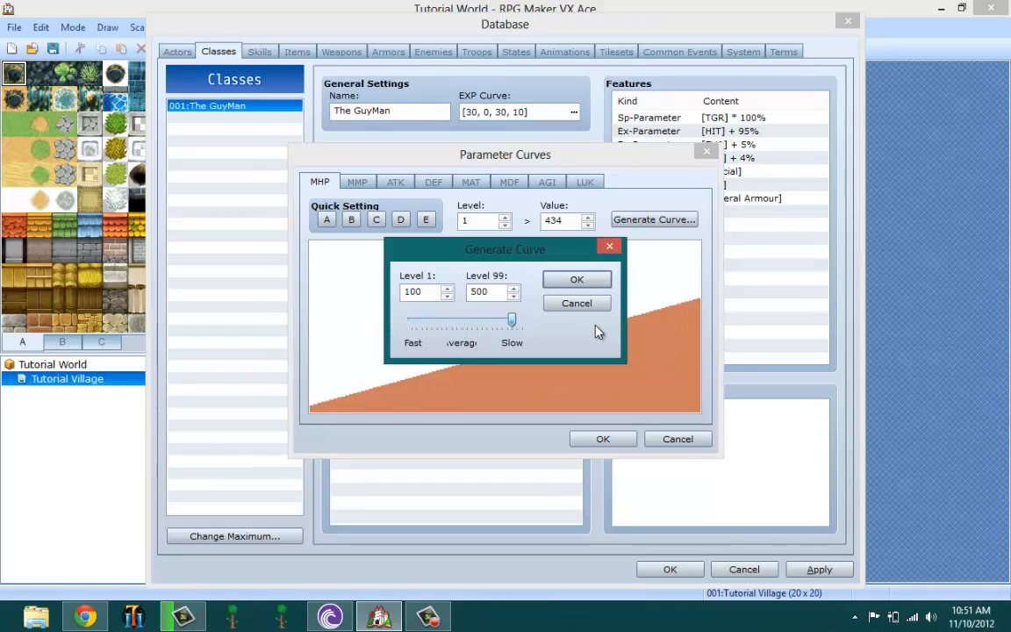
pyautogui.moveTo(512, 321); pyautogui.dragTo(452, 320)
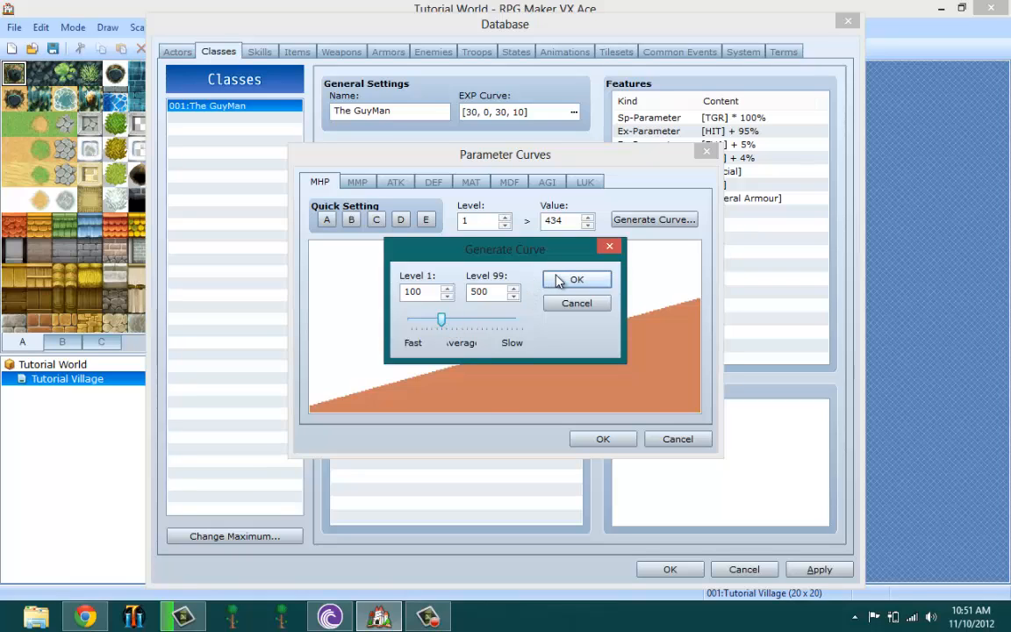
pyautogui.click(577, 279)
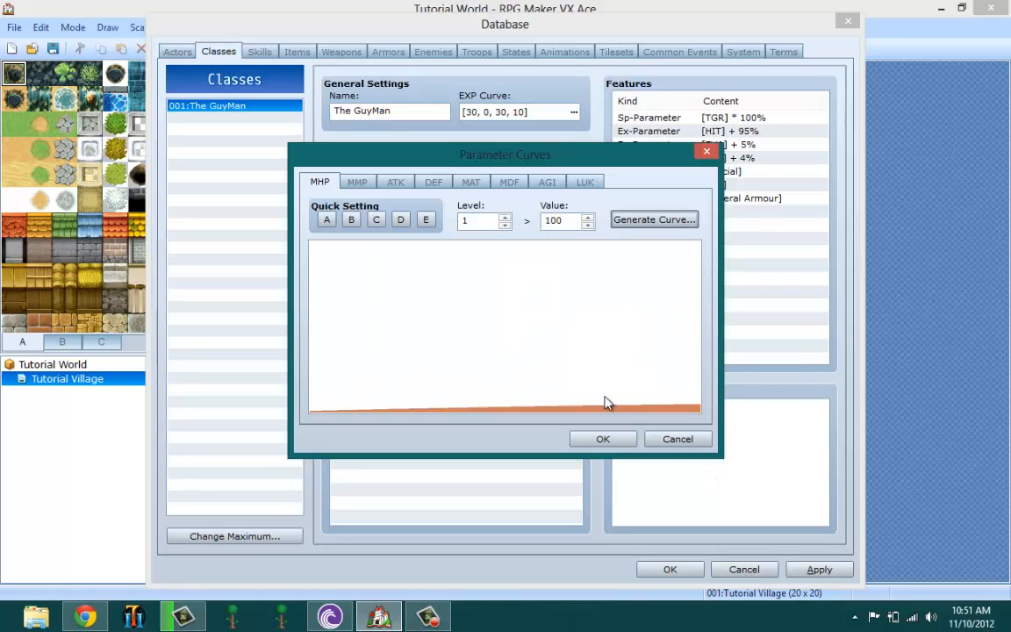
# Glance at the ATK and LUK curves, then accept the flat MHP curve.
pyautogui.click(395, 181)
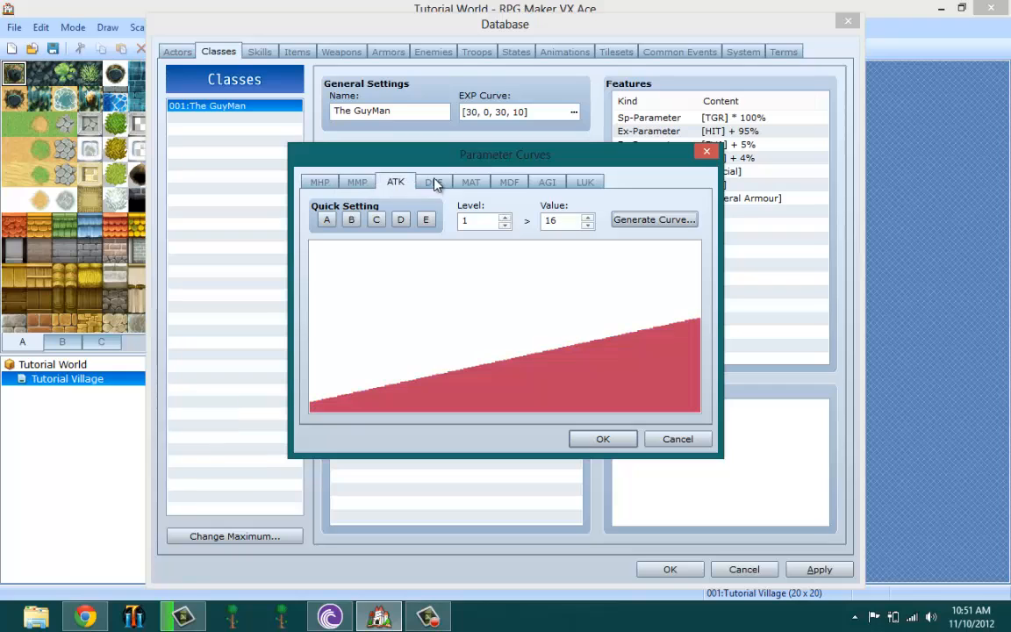
pyautogui.click(584, 182)
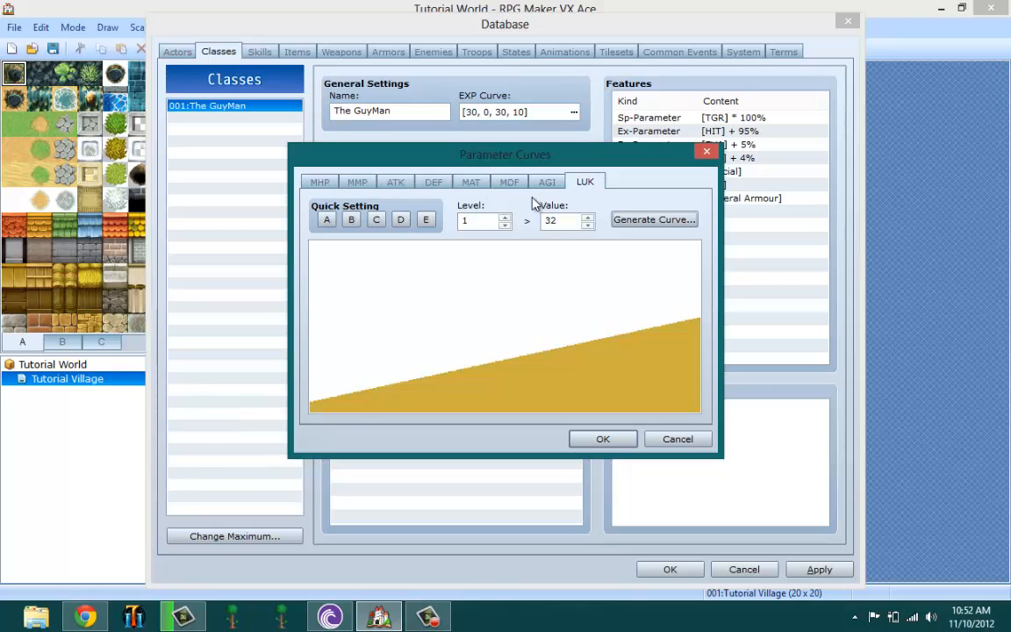
pyautogui.click(319, 181)
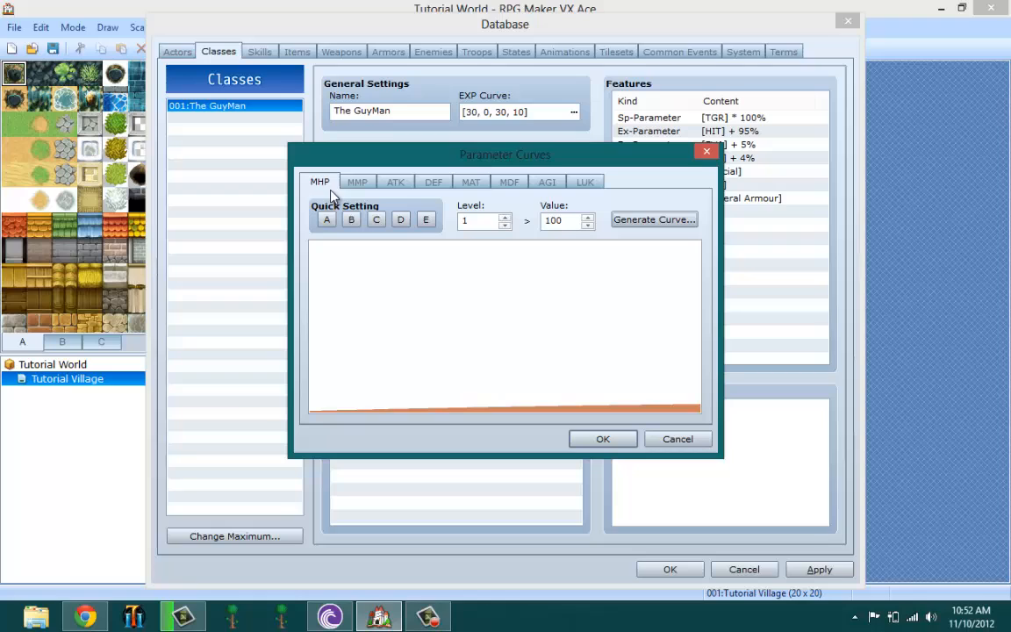
pyautogui.moveTo(361, 192)
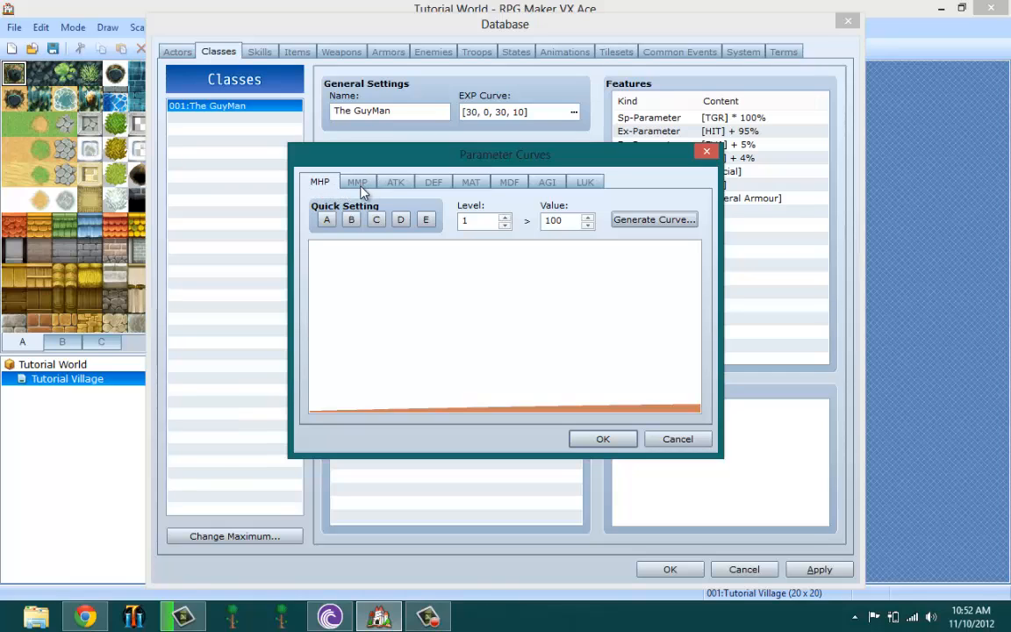
pyautogui.moveTo(470, 190)
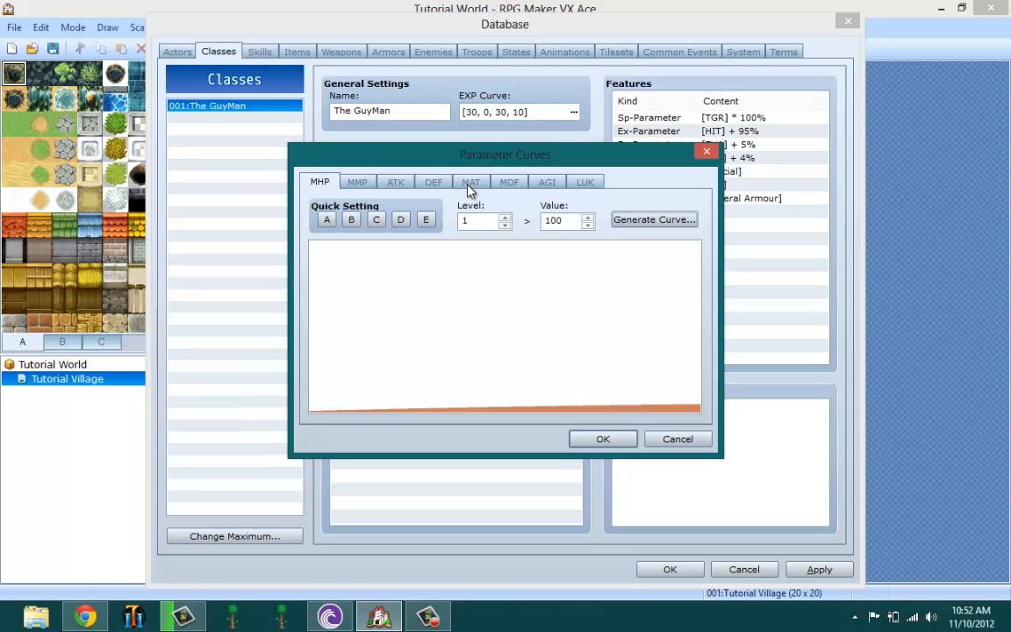
pyautogui.moveTo(533, 189)
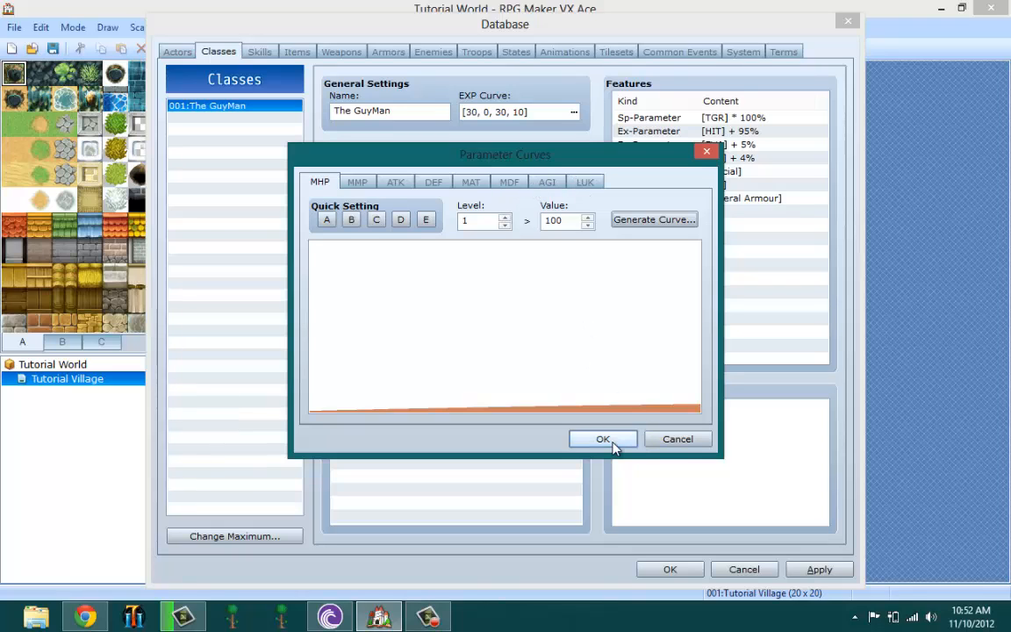
pyautogui.click(603, 439)
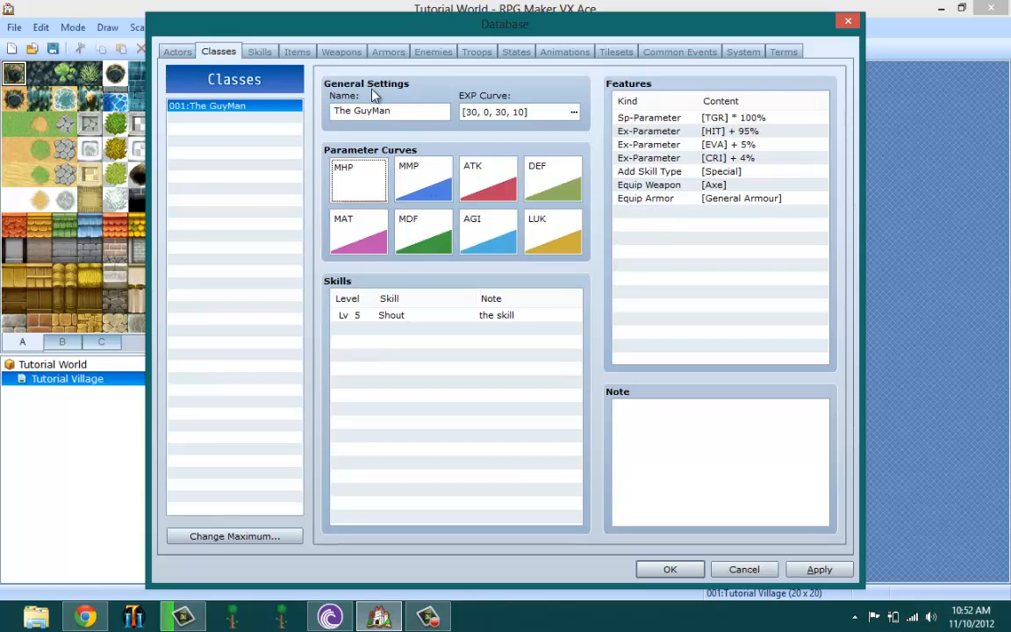
pyautogui.moveTo(345, 76)
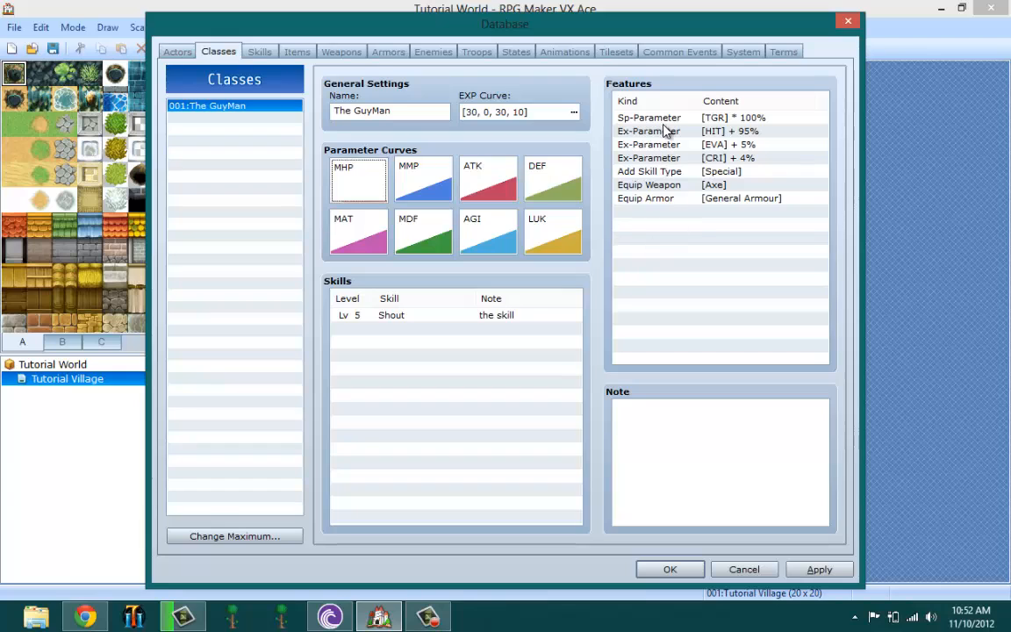
# Delete the Sp-Parameter and Ex-Parameter features, leaving skill type, axe and armour entries.
pyautogui.click(693, 117)
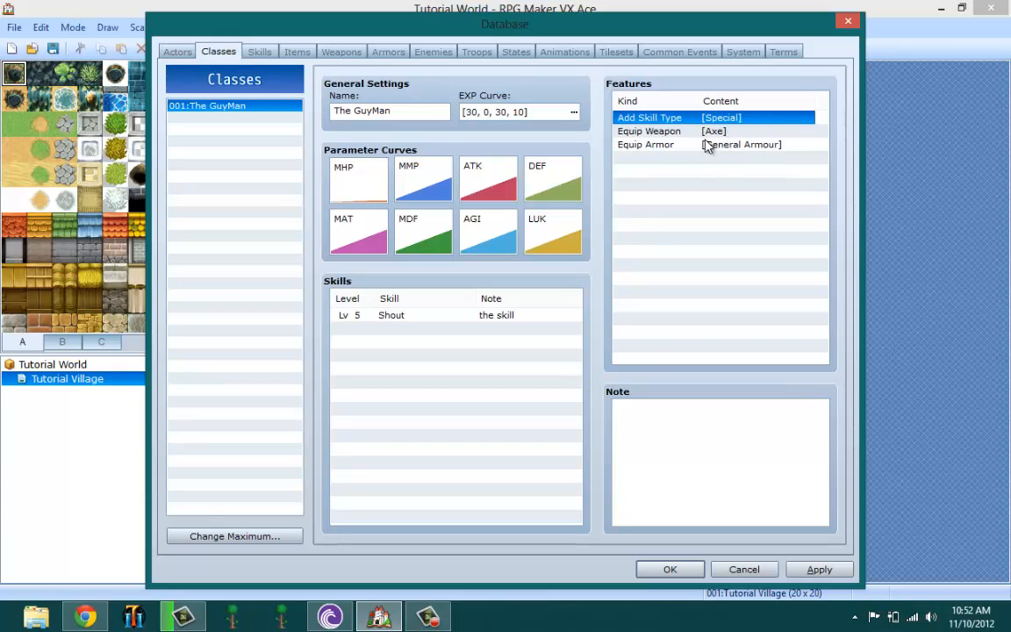
pyautogui.rightClick(649, 131)
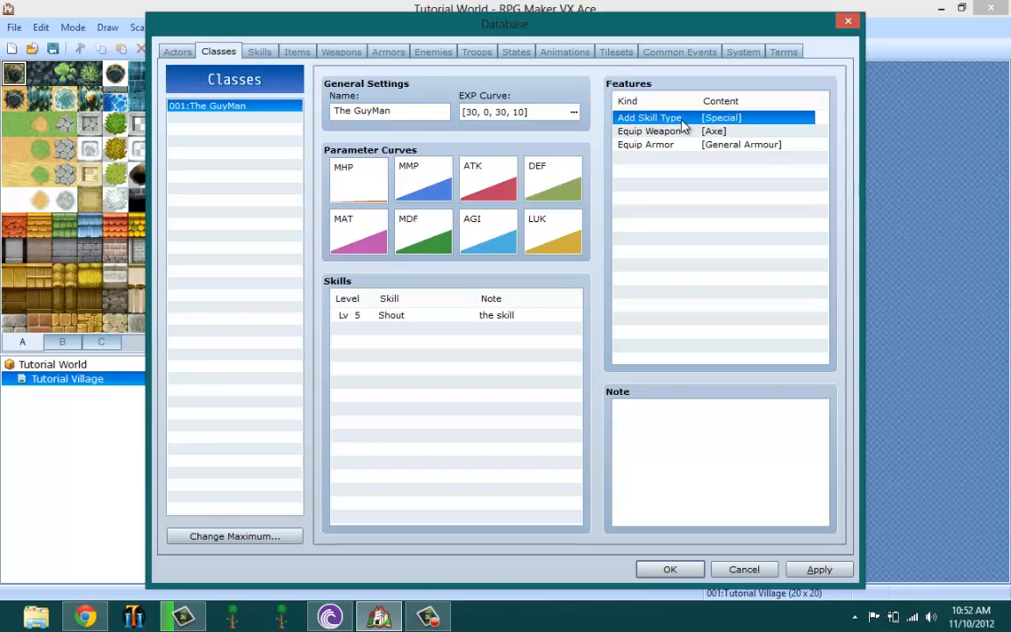
pyautogui.moveTo(668, 155)
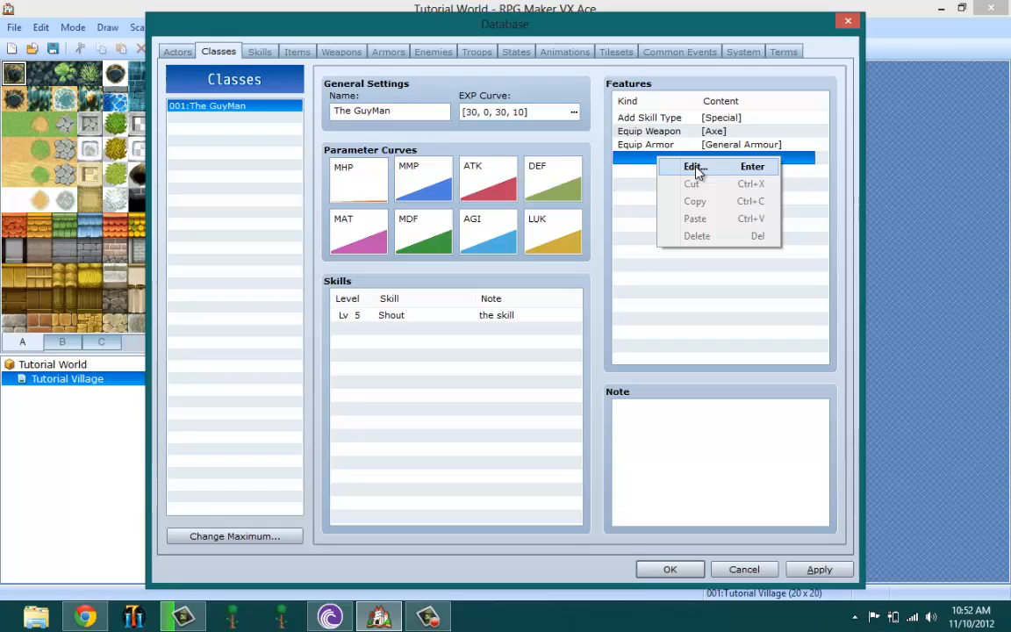
# Add an Equip Weapon feature for Sword.
pyautogui.click(694, 166)
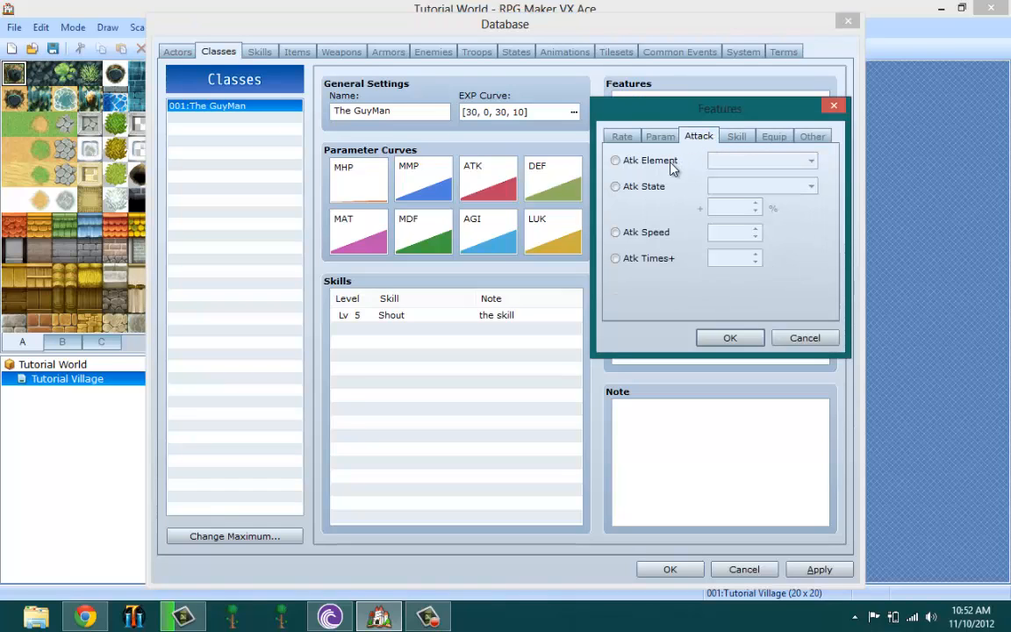
pyautogui.click(616, 159)
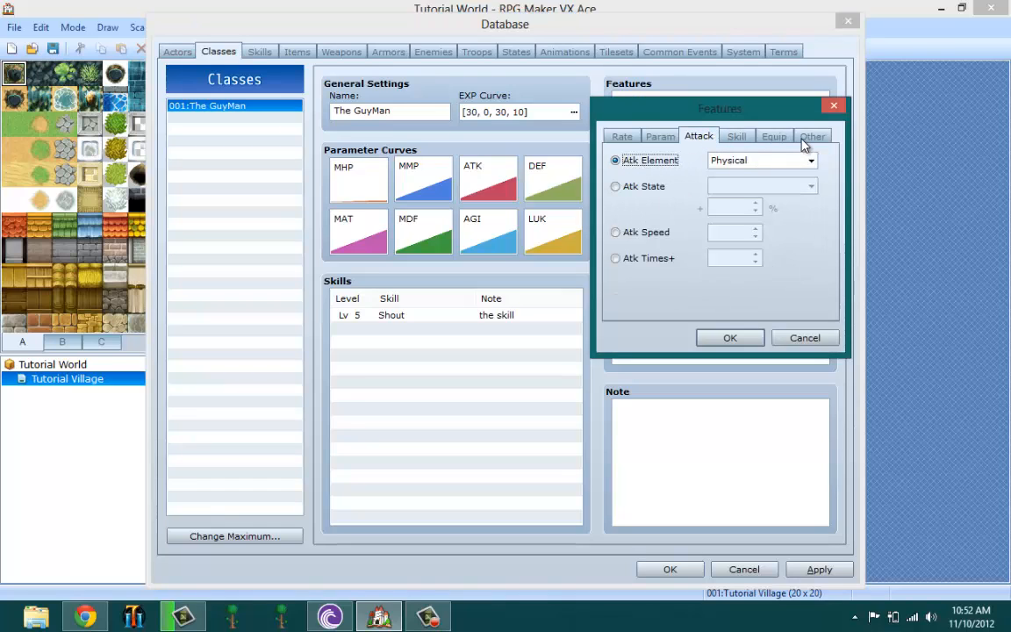
pyautogui.click(774, 135)
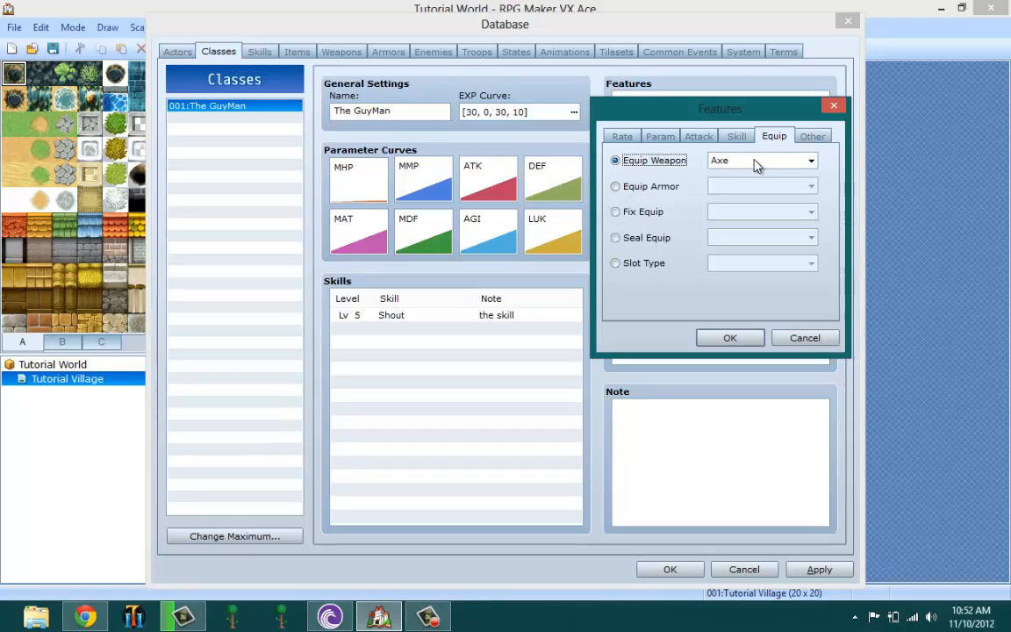
pyautogui.click(811, 160)
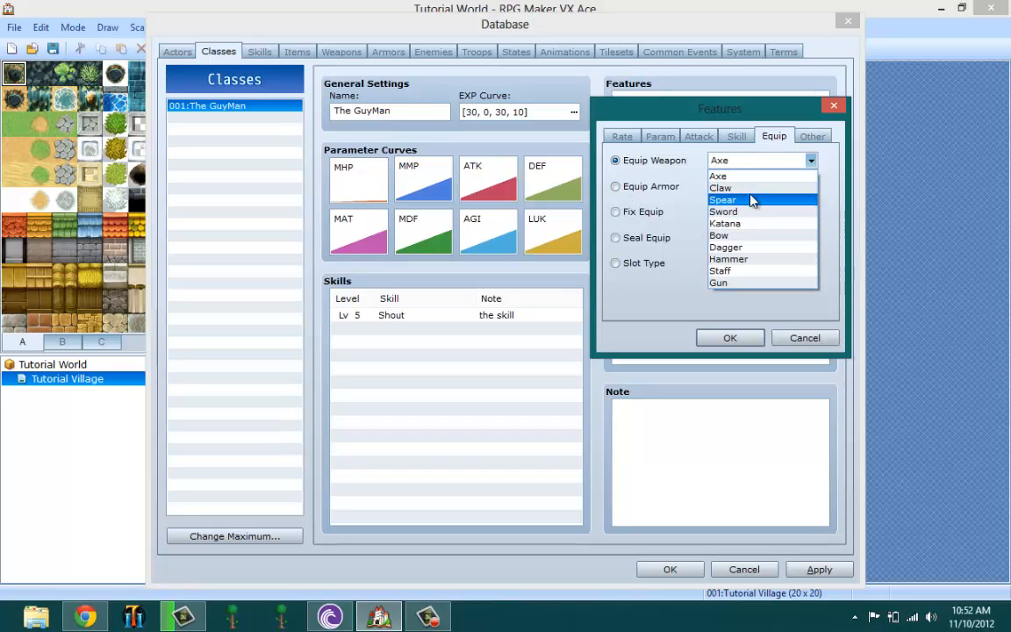
pyautogui.click(723, 212)
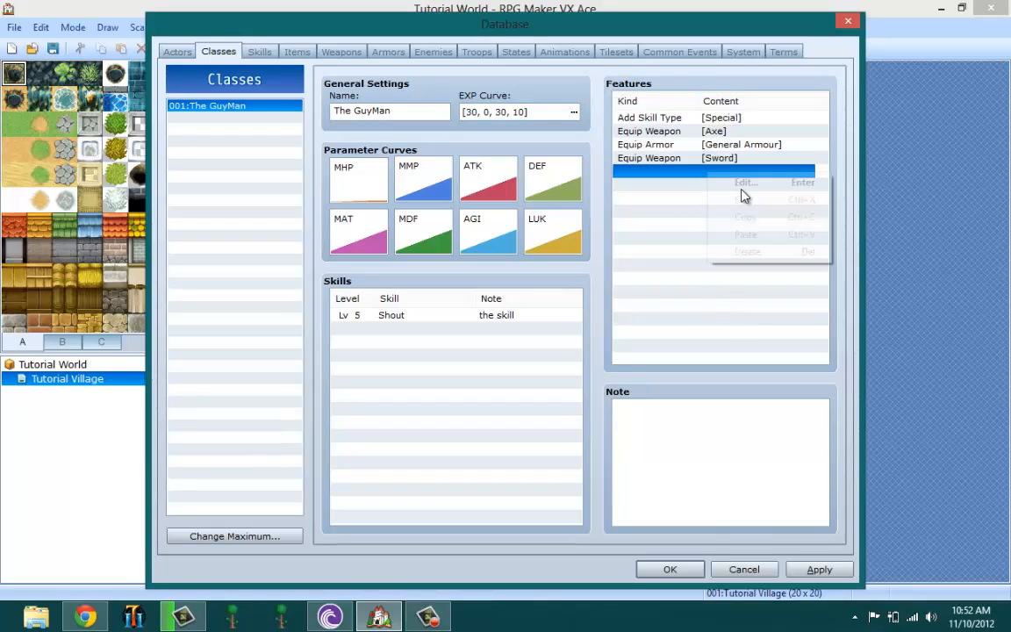
# Add Equip Weapon Katana and Equip Armour Heavy Armour features.
pyautogui.click(746, 183)
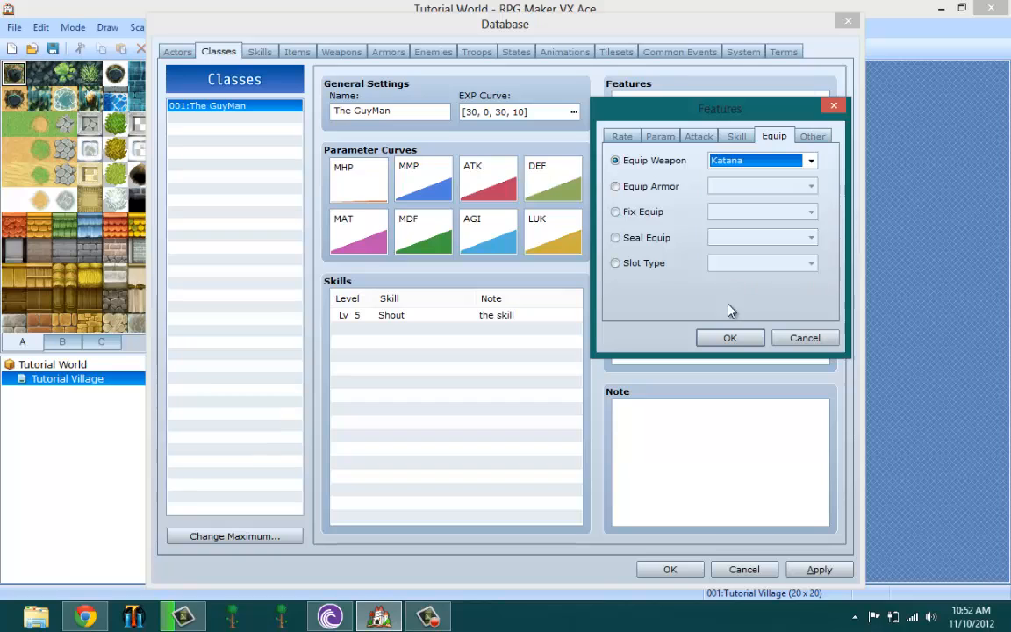
pyautogui.click(729, 337)
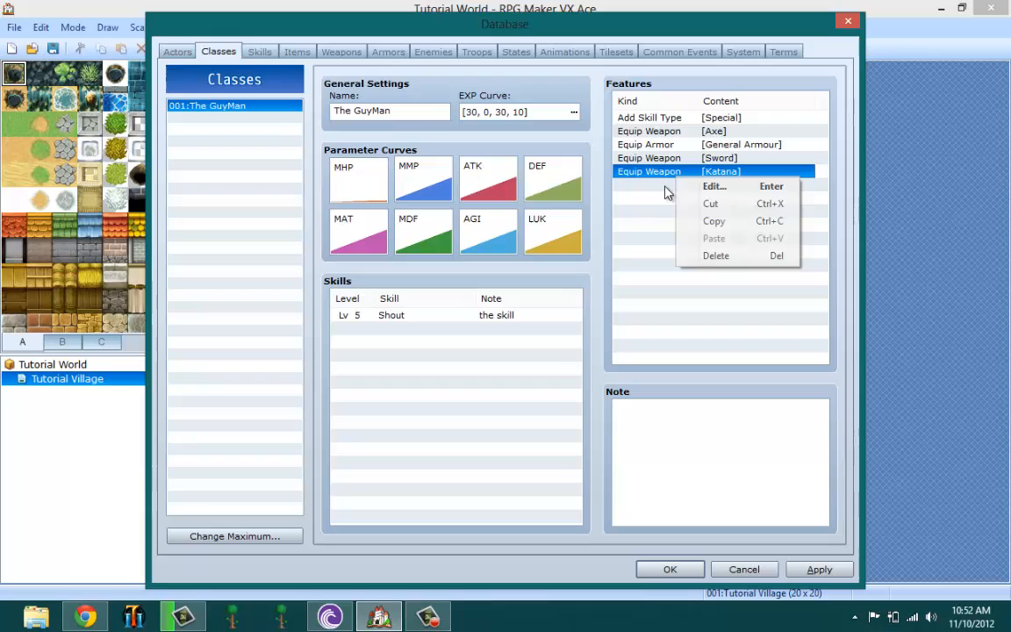
pyautogui.click(715, 185)
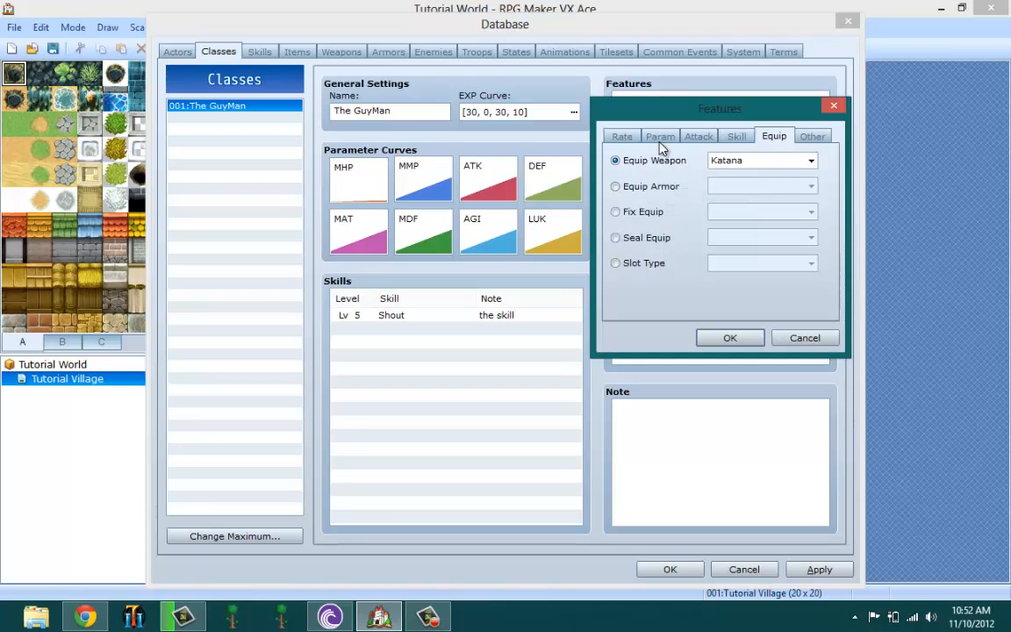
pyautogui.click(615, 186)
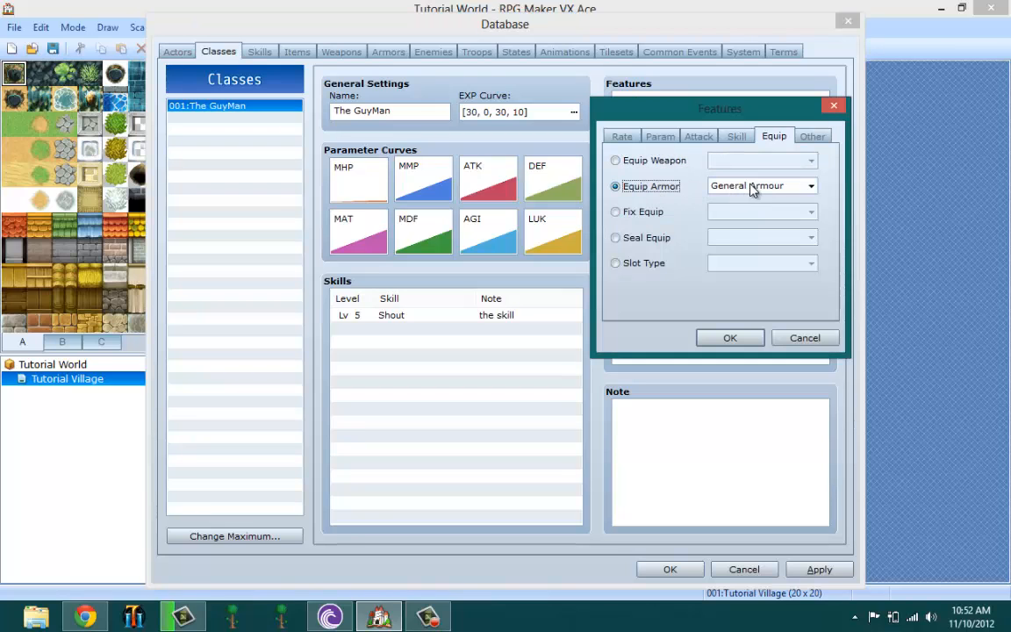
pyautogui.click(809, 185)
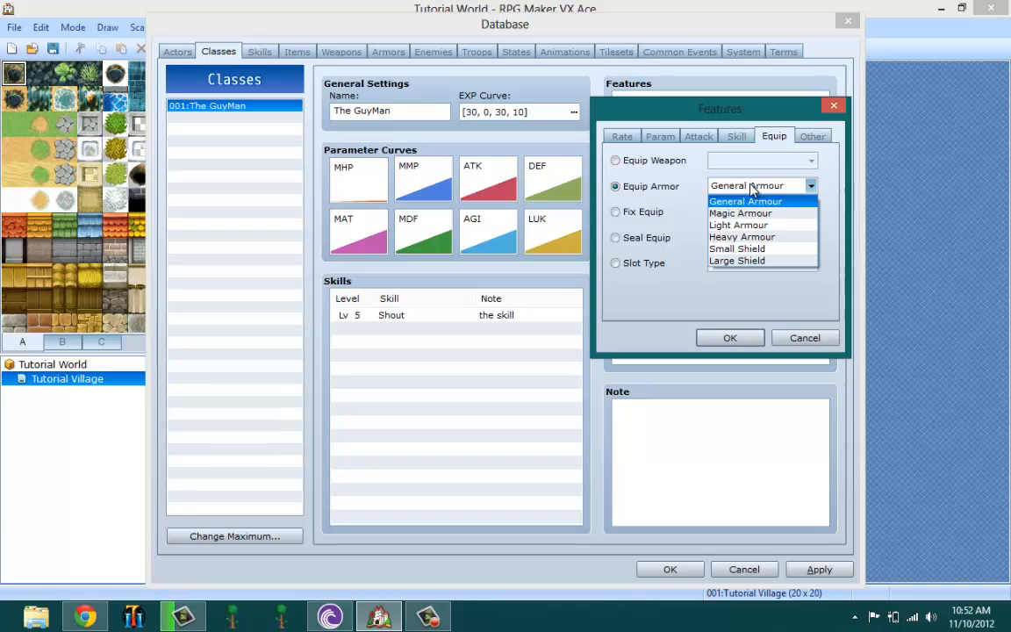
pyautogui.click(742, 237)
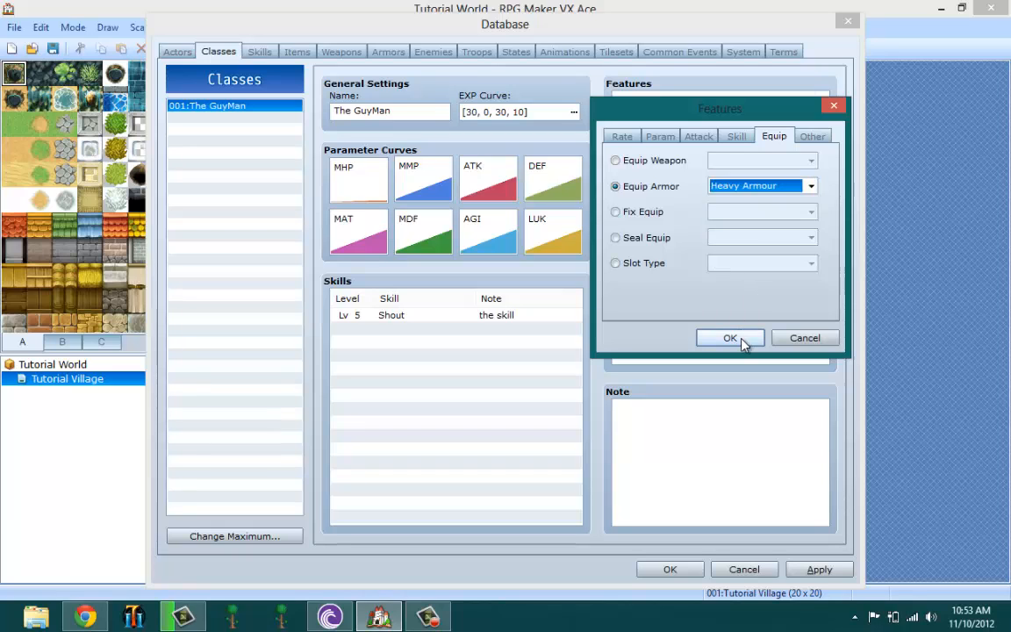
pyautogui.click(730, 338)
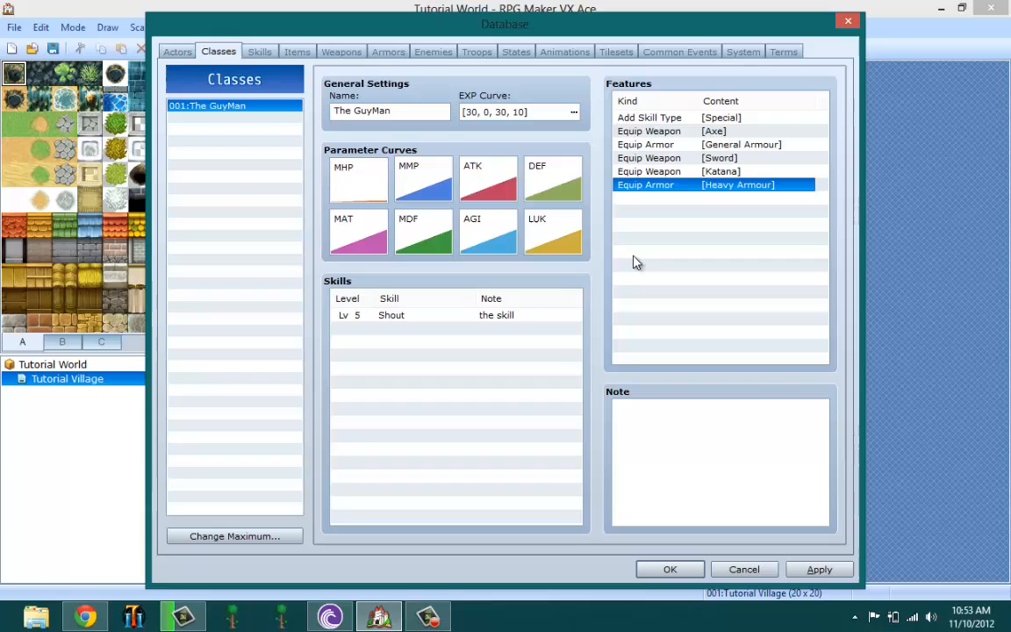
pyautogui.moveTo(676, 214)
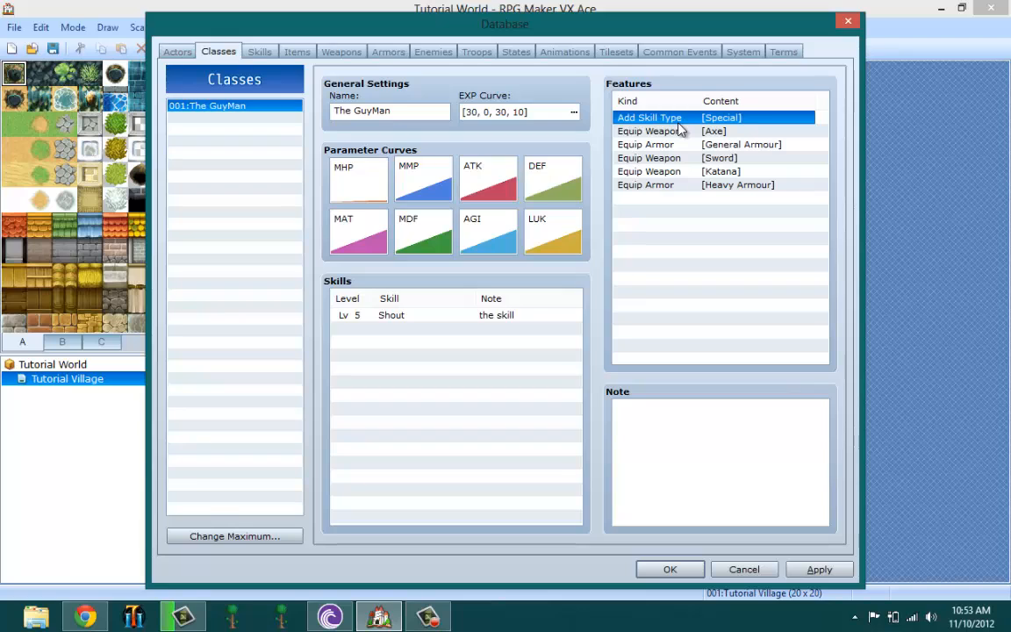
pyautogui.moveTo(996, 524)
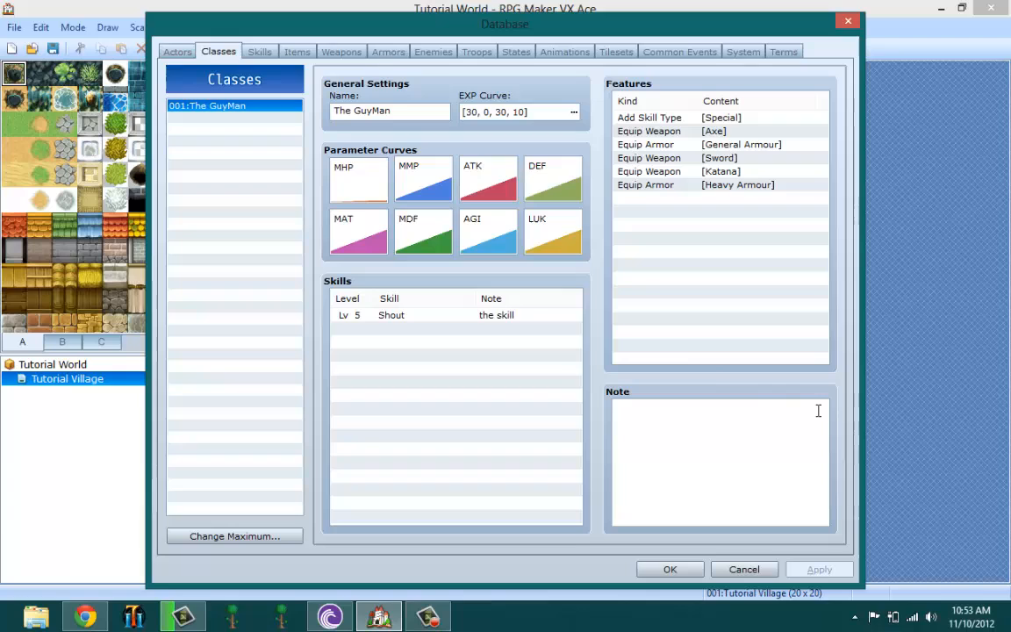
pyautogui.moveTo(686, 158)
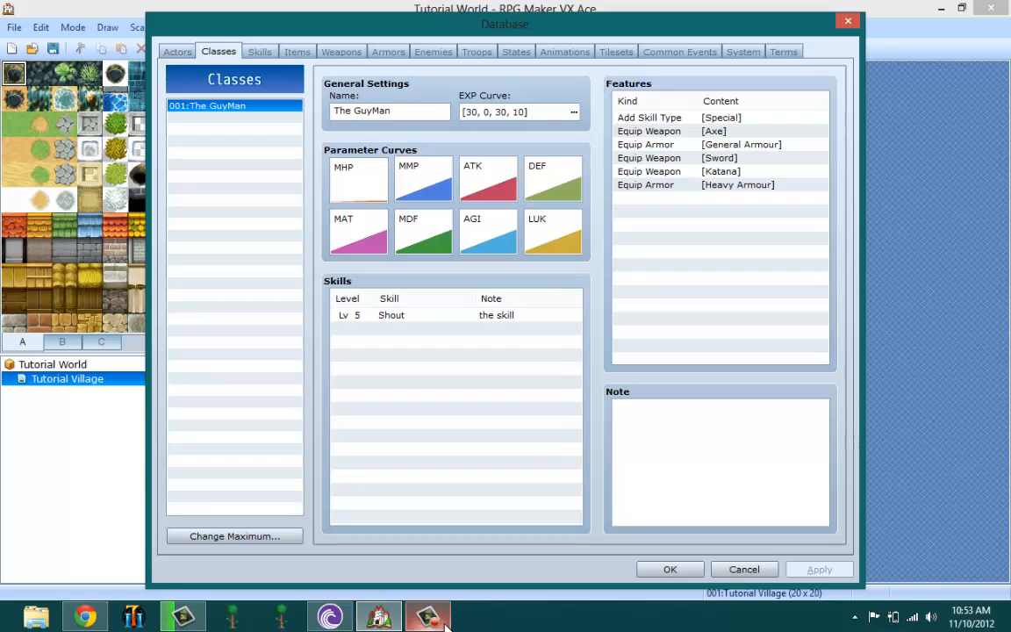
# Apply The GuyMan's class changes, with all six features, to the database.
pyautogui.click(428, 614)
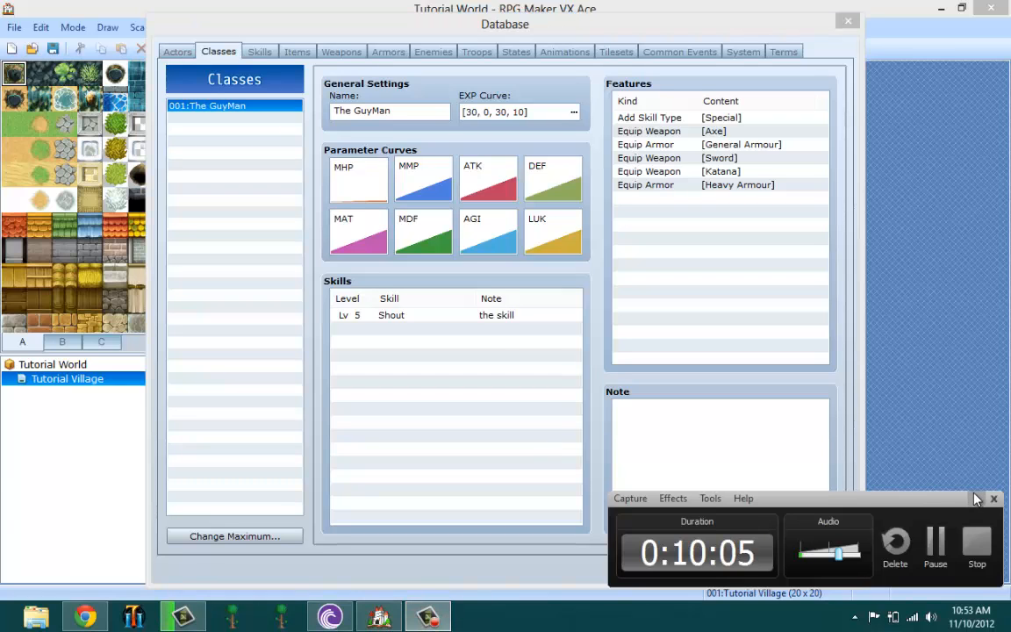